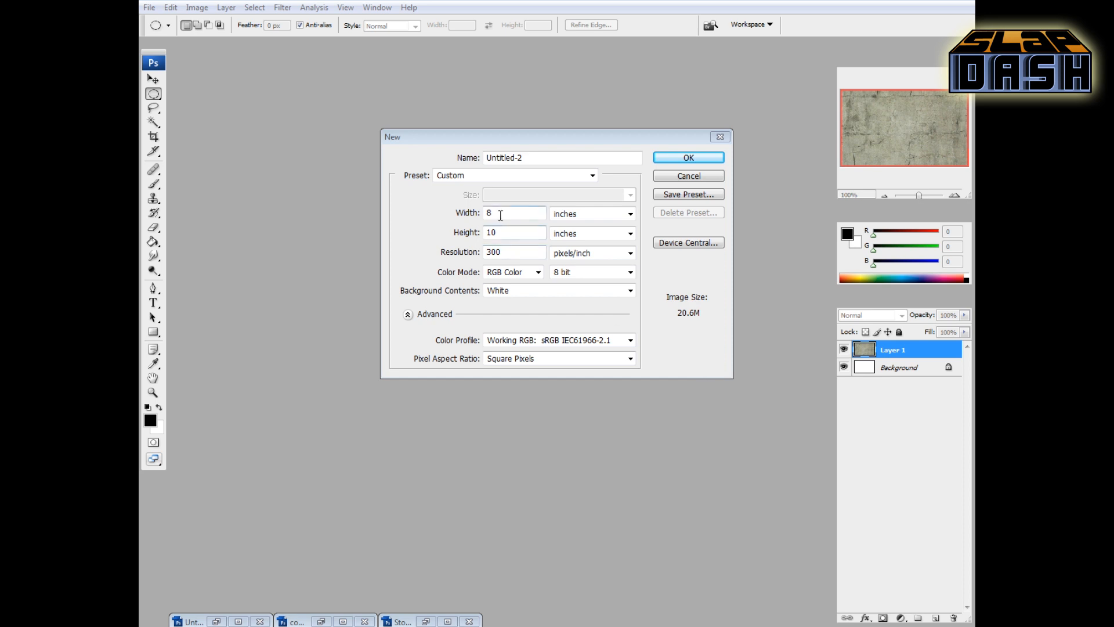
Step: Create a new 8 × 10 inch, 300 ppi document named 'Stone Tile'
left_click(515, 232)
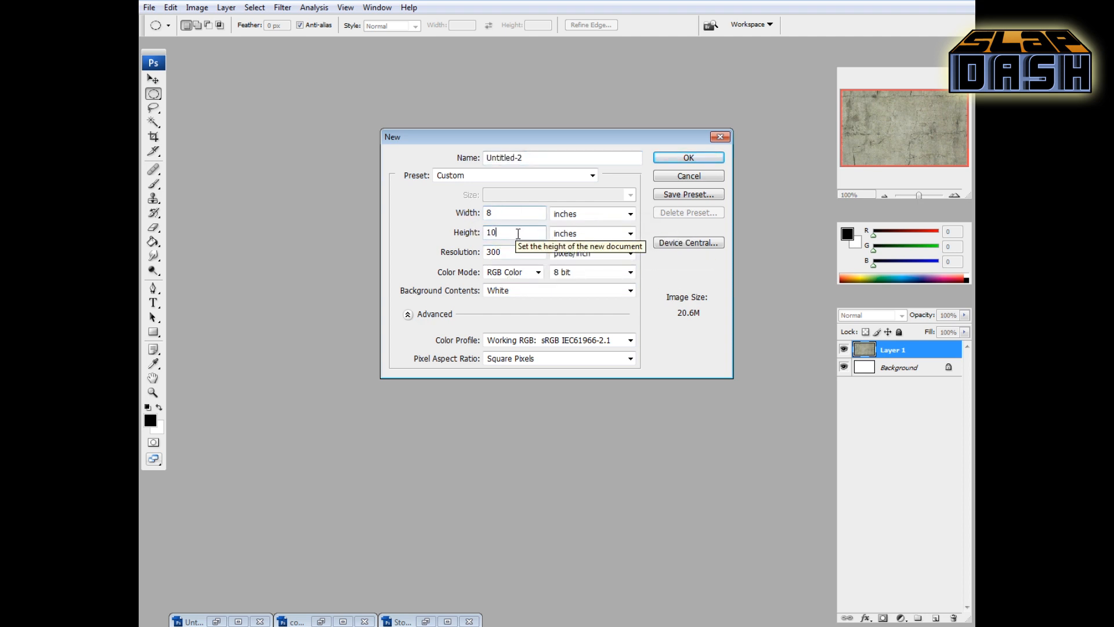
mouse_move(531, 157)
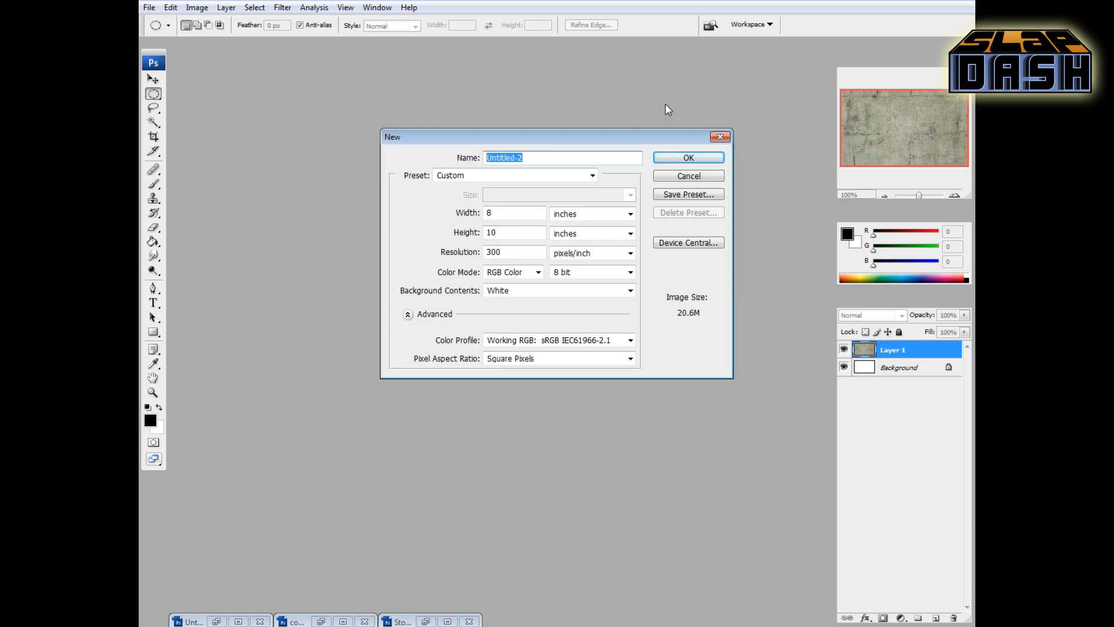
type("Stone Tile")
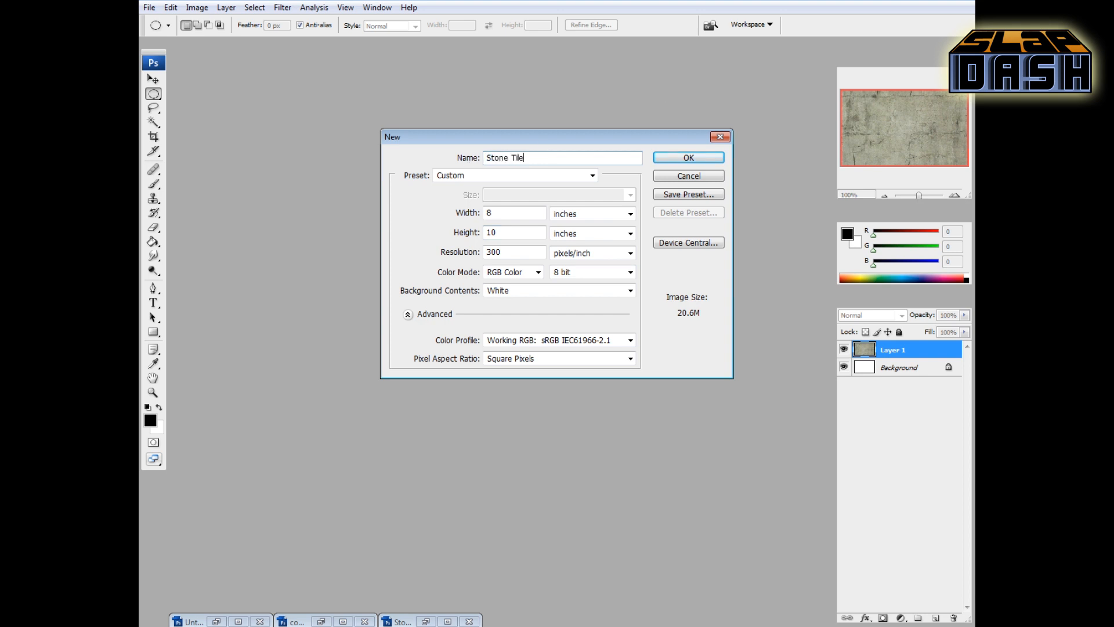
left_click(686, 156)
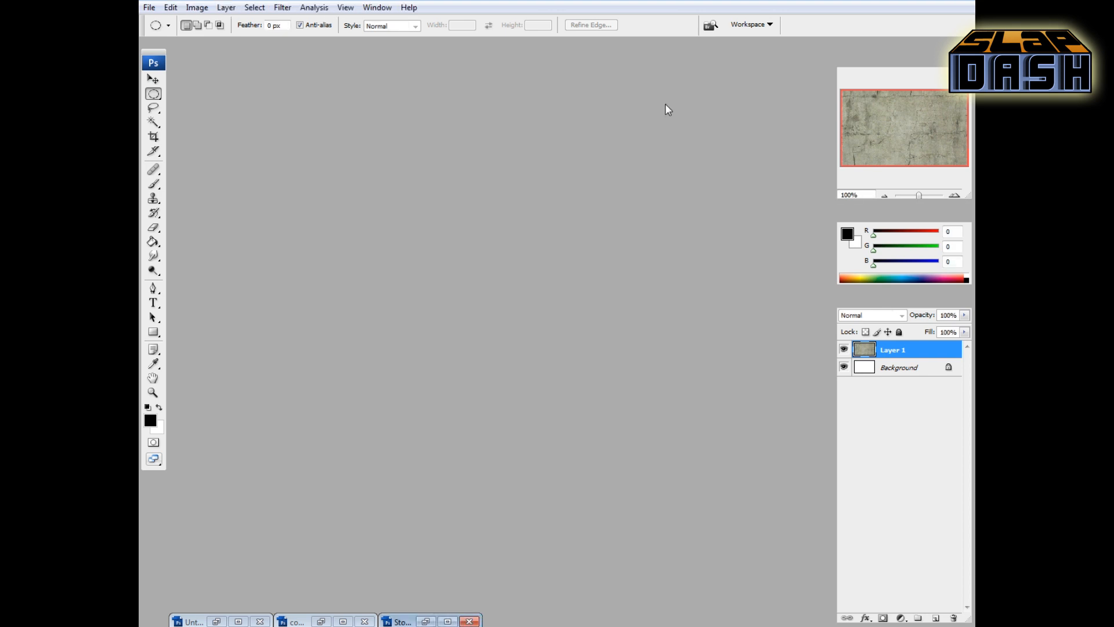
mouse_move(517, 259)
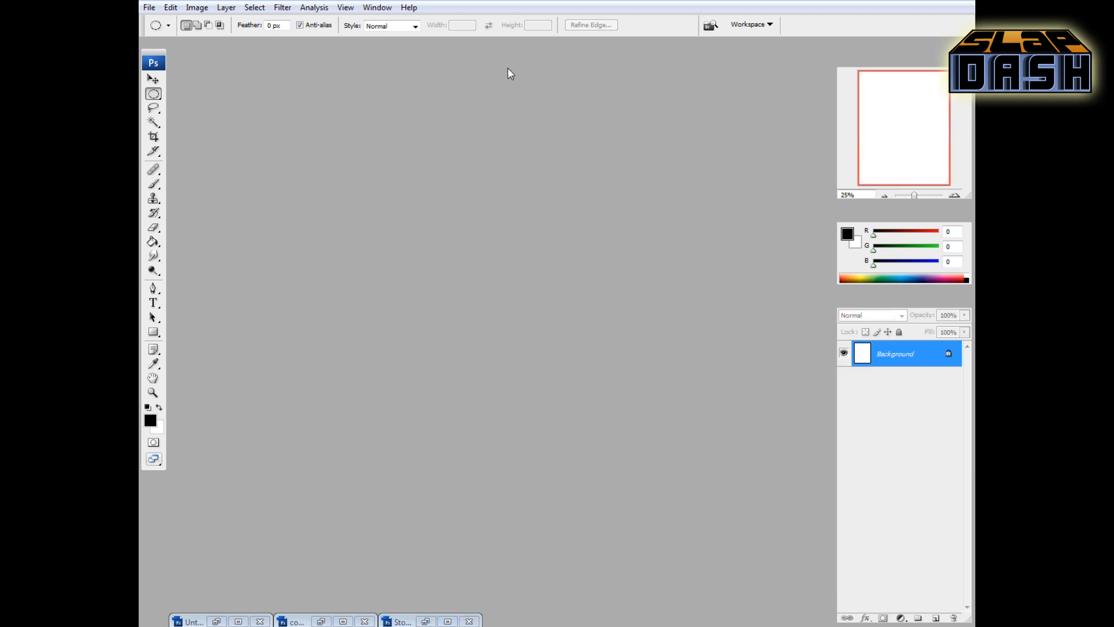
Step: Turn on the grid overlay over the blank Stone Tiles canvas via View > Show > Grid
left_click(400, 621)
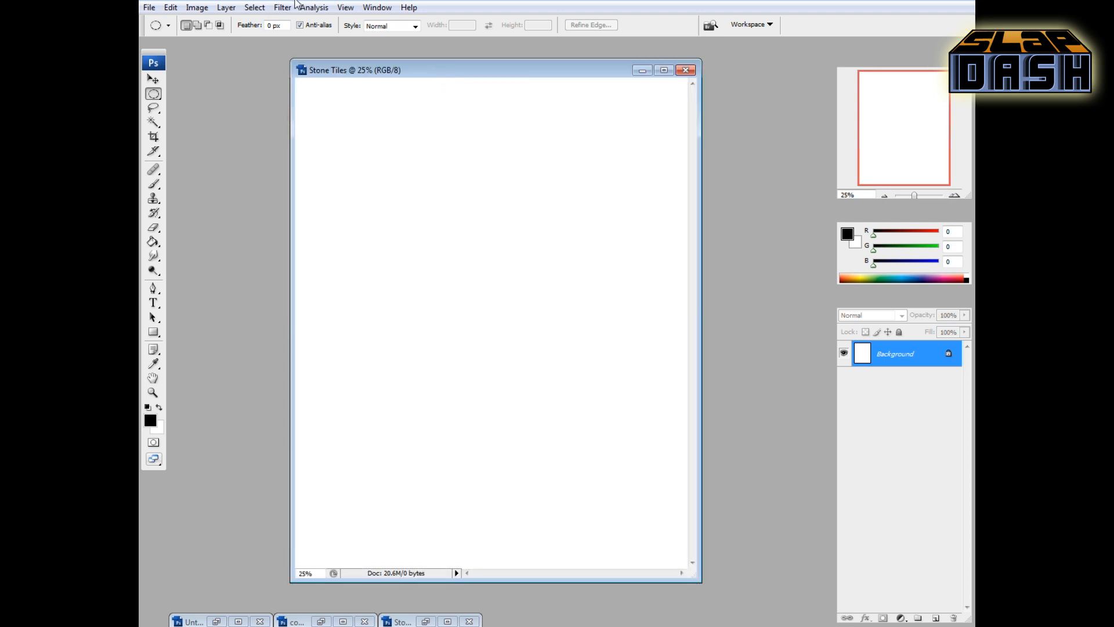
left_click(344, 6)
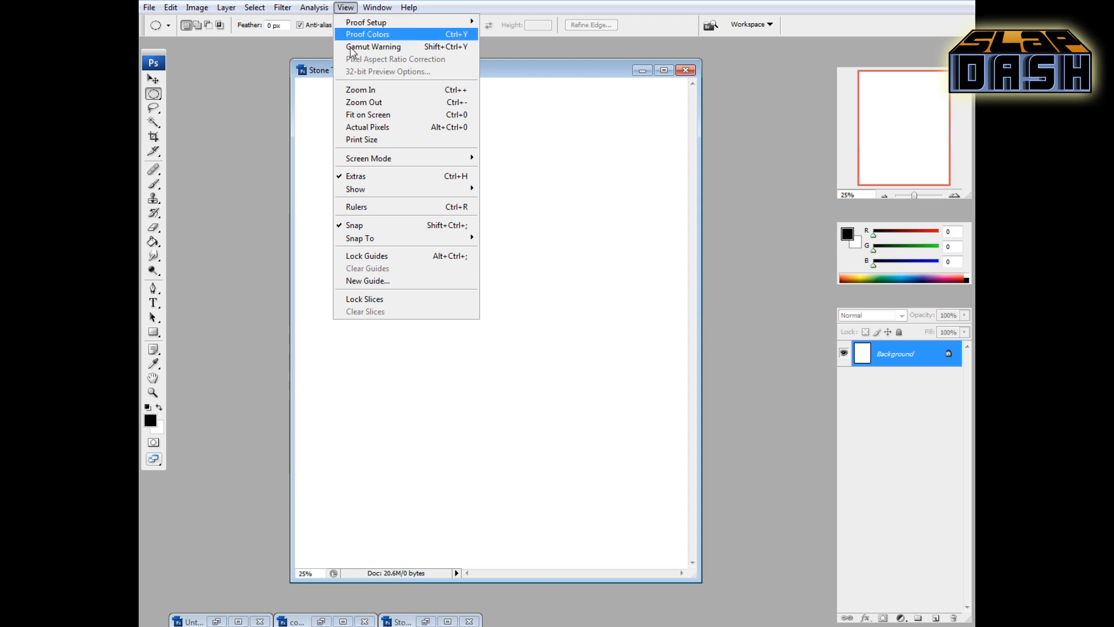
mouse_move(369, 238)
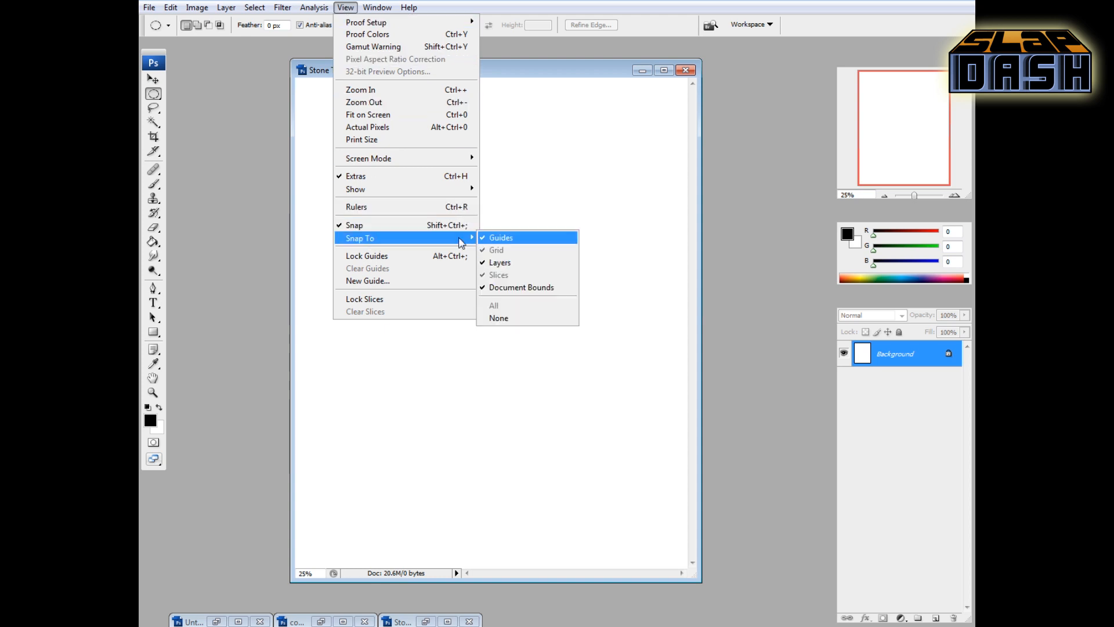
mouse_move(355, 189)
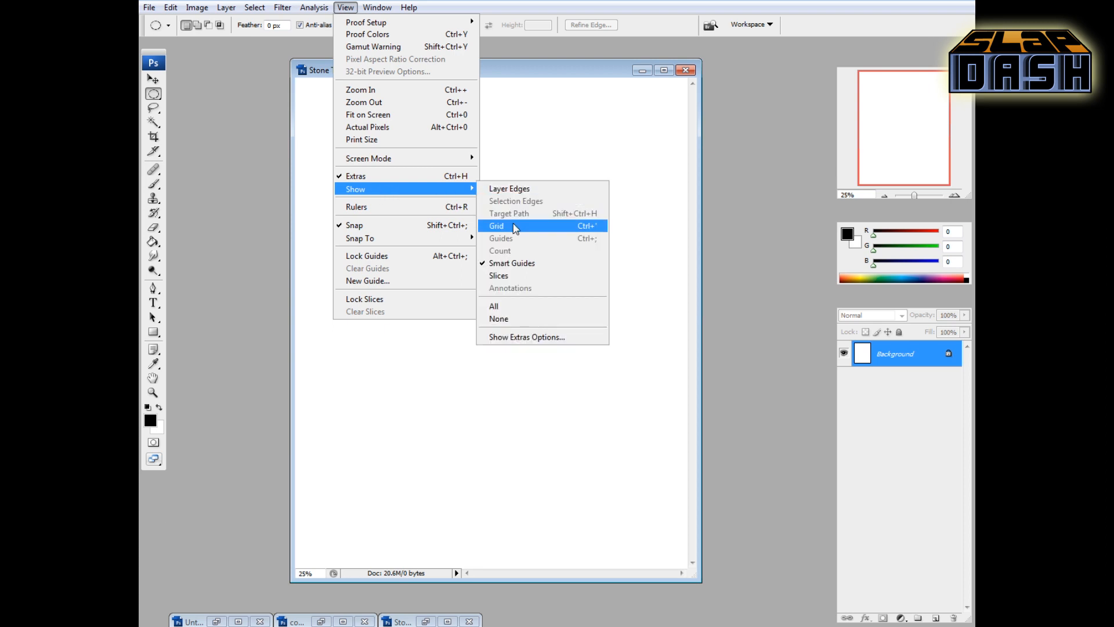
left_click(495, 225)
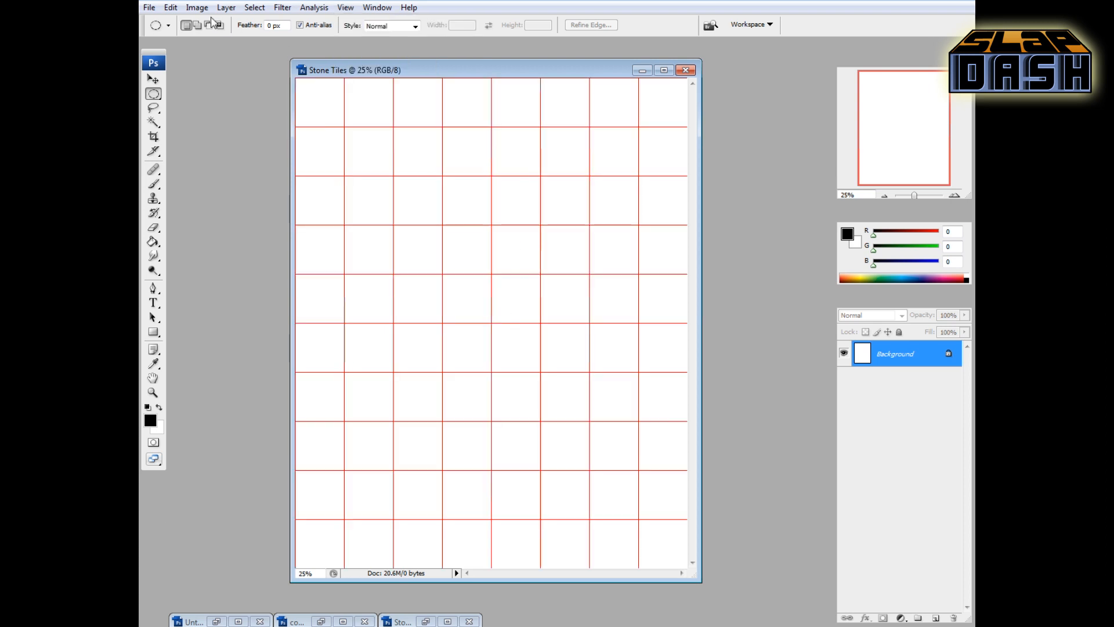
Step: Set grid preferences to a gridline every 1 inch with 1 subdivision and confirm
left_click(169, 7)
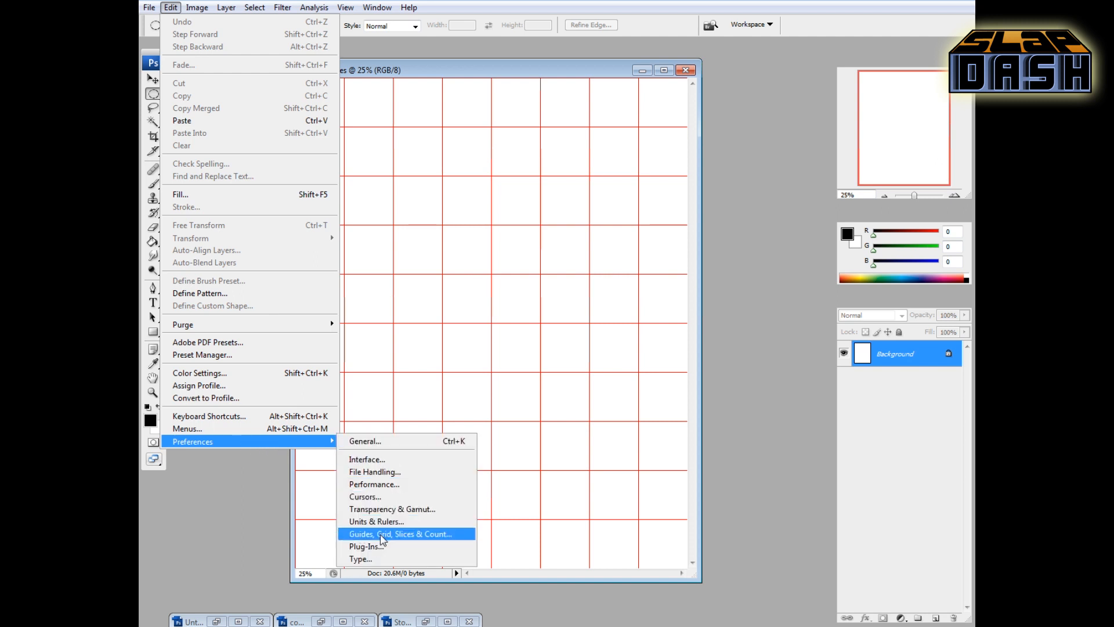
left_click(399, 534)
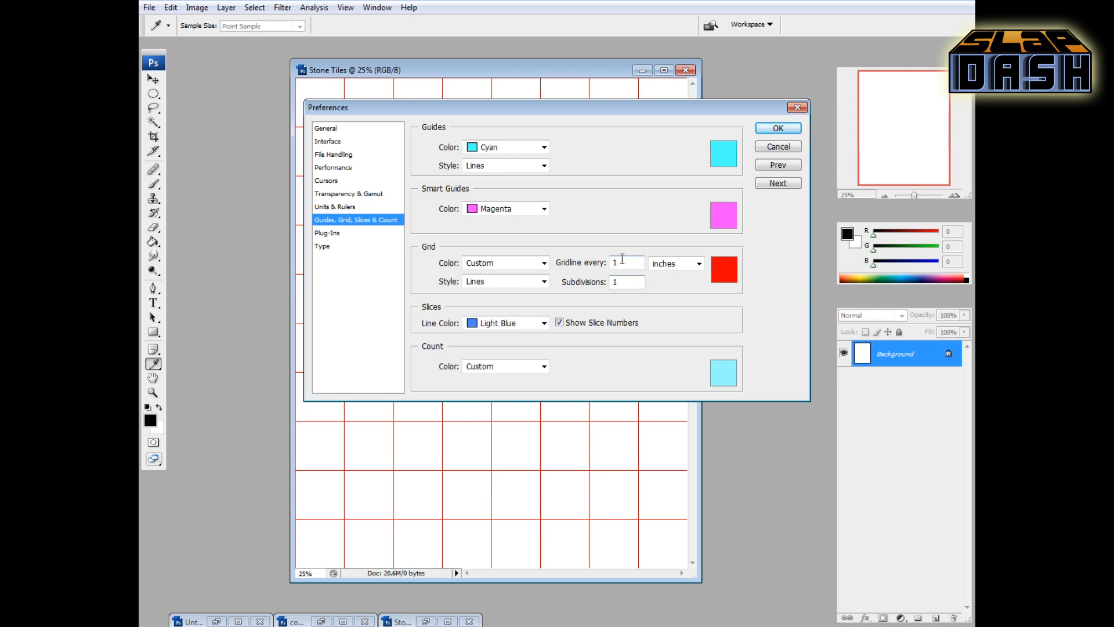
mouse_move(673, 264)
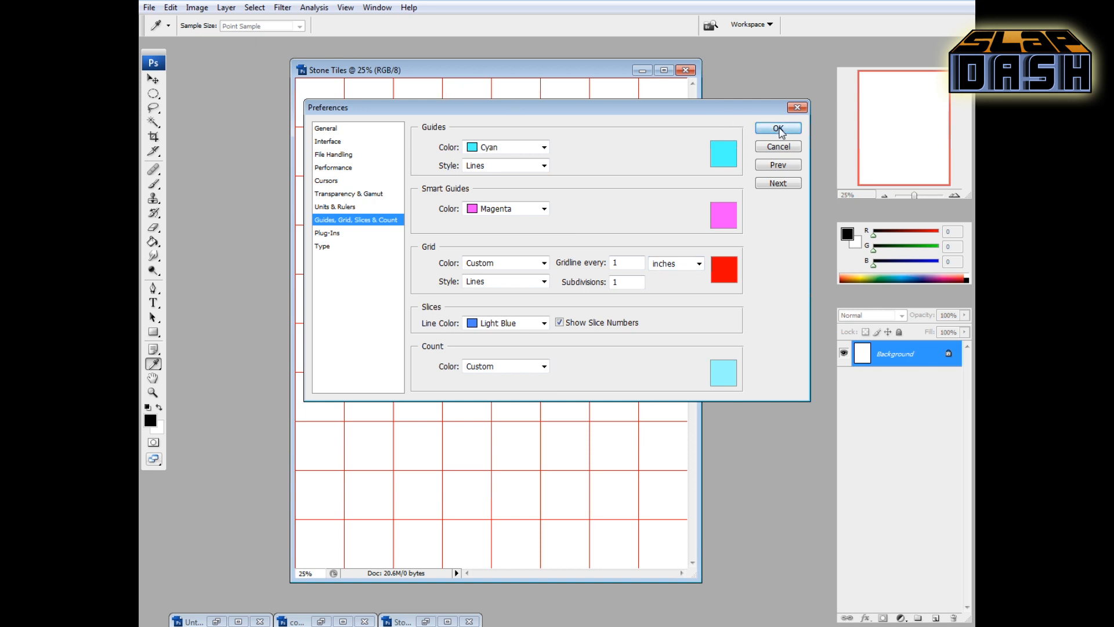
left_click(777, 128)
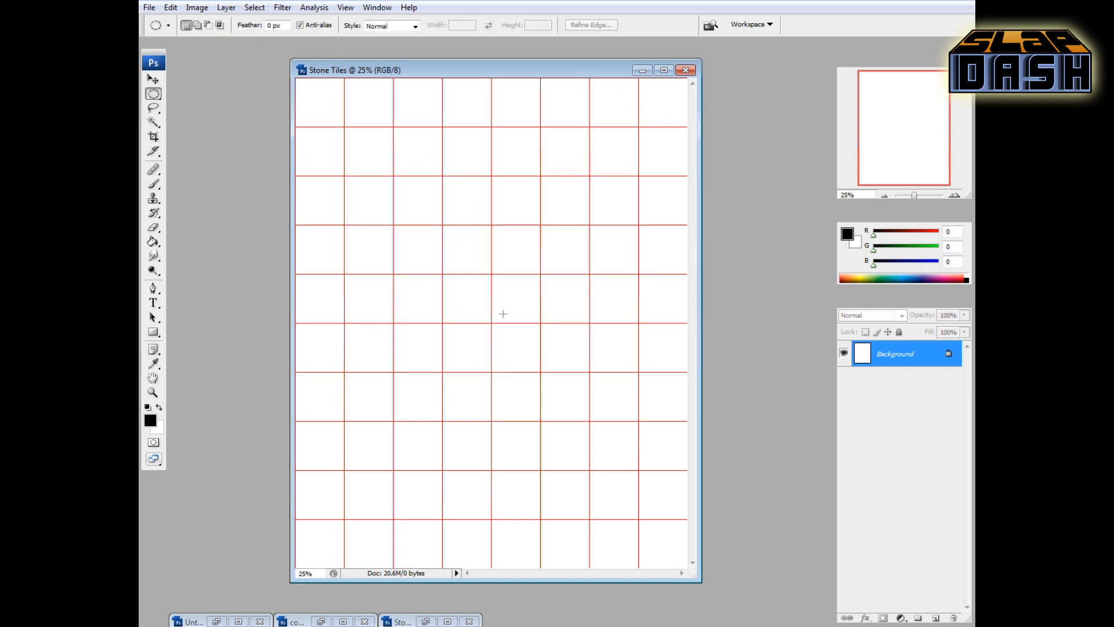
mouse_move(171, 97)
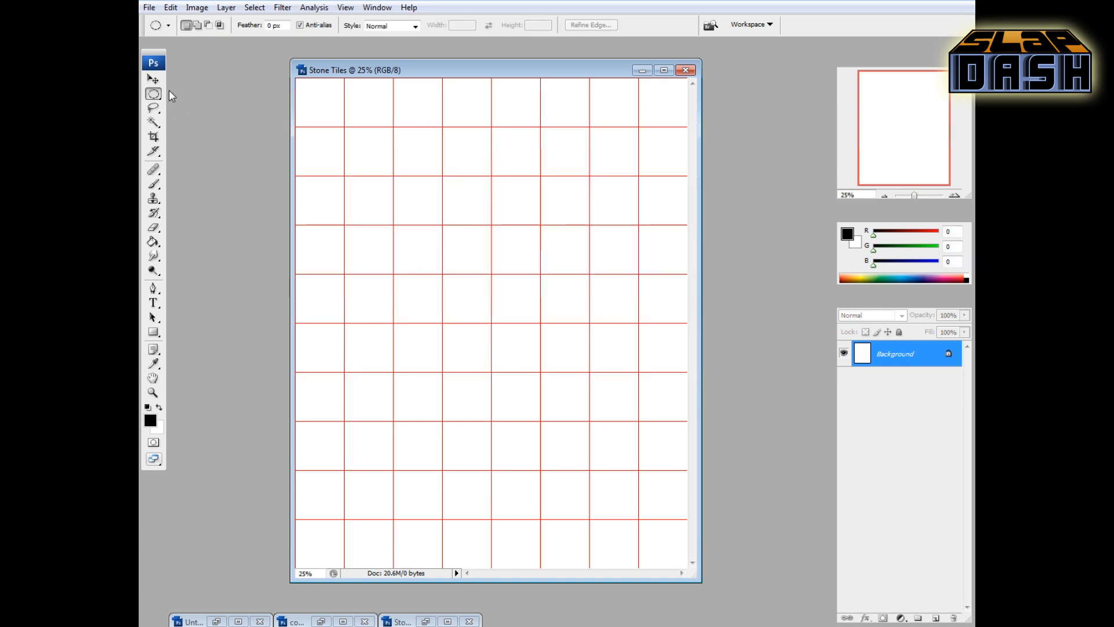
Step: Set the Rectangular Marquee to Fixed Size 8 in × 10 px and add a new layer for the line
left_click(153, 93)
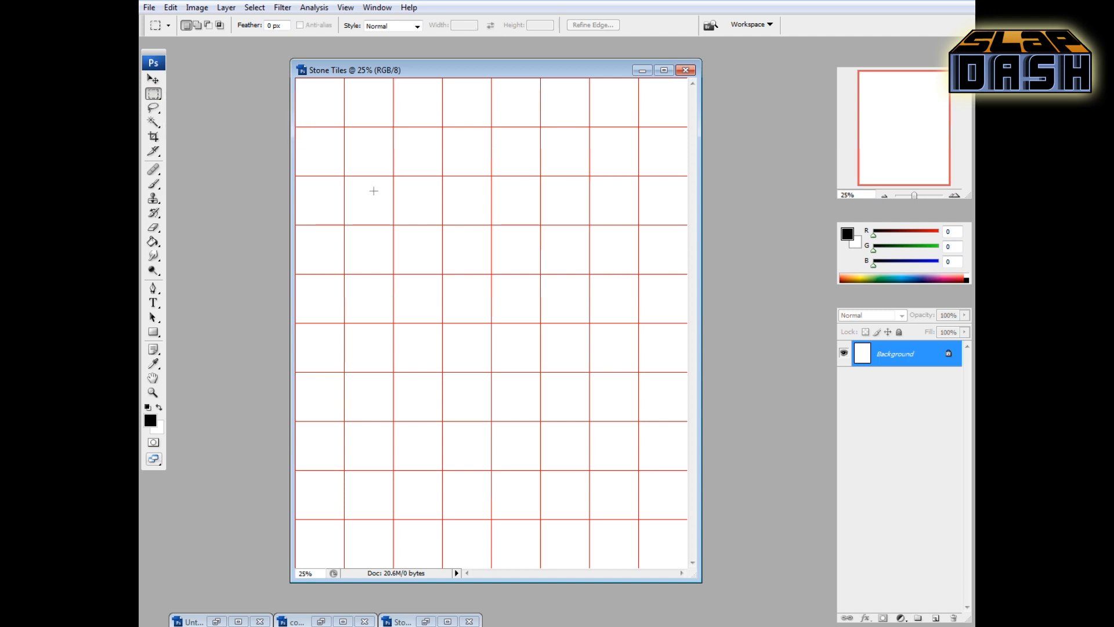
mouse_move(369, 177)
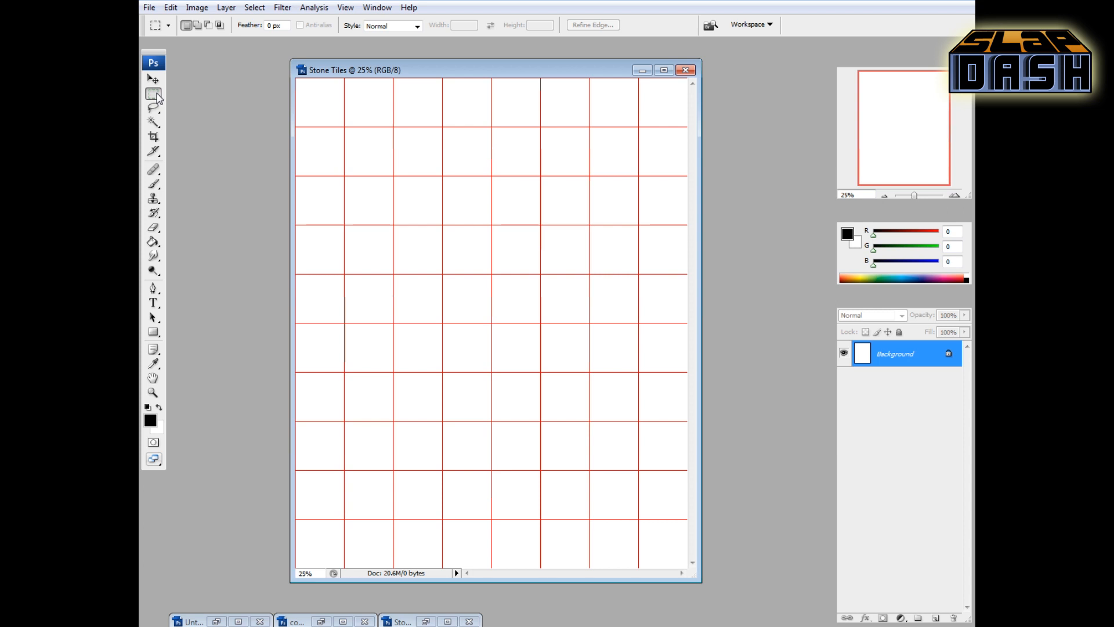
left_click(153, 93)
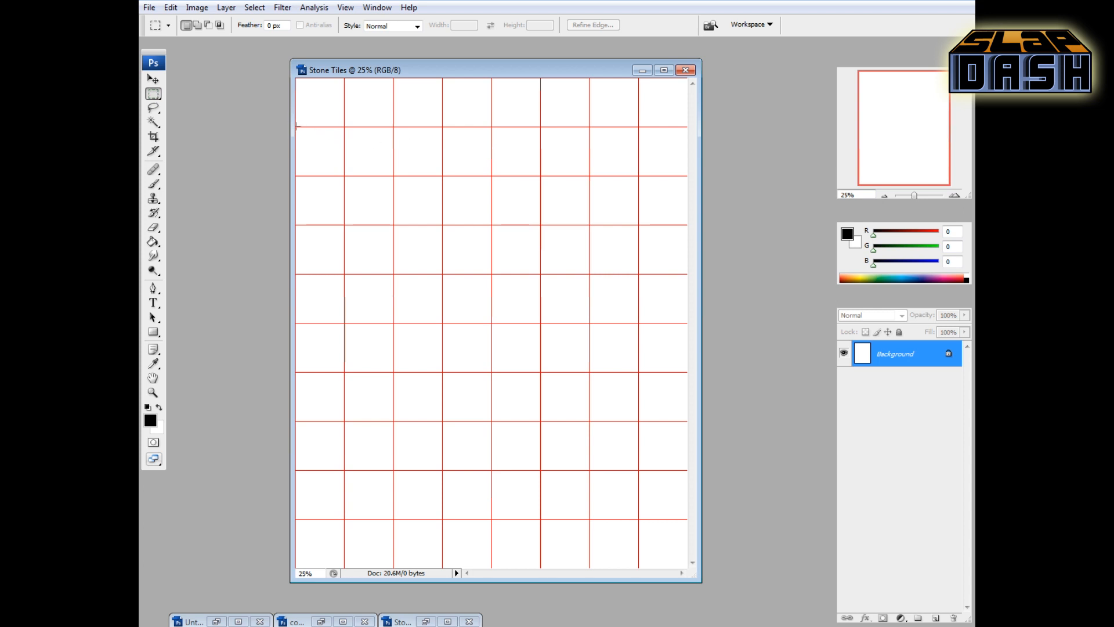
left_click(416, 25)
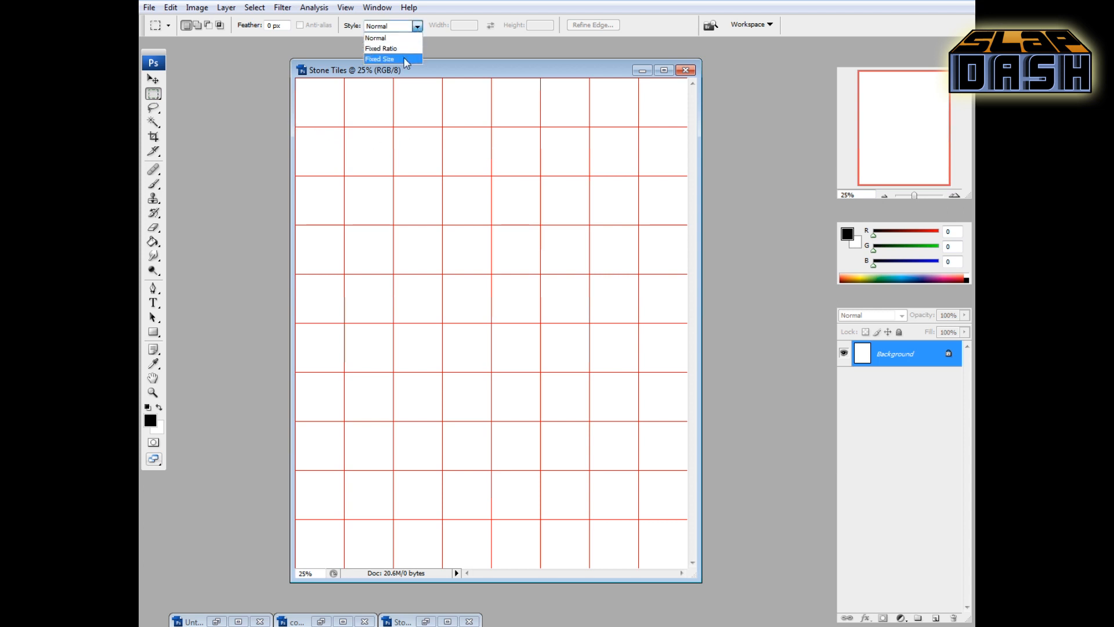
left_click(381, 58)
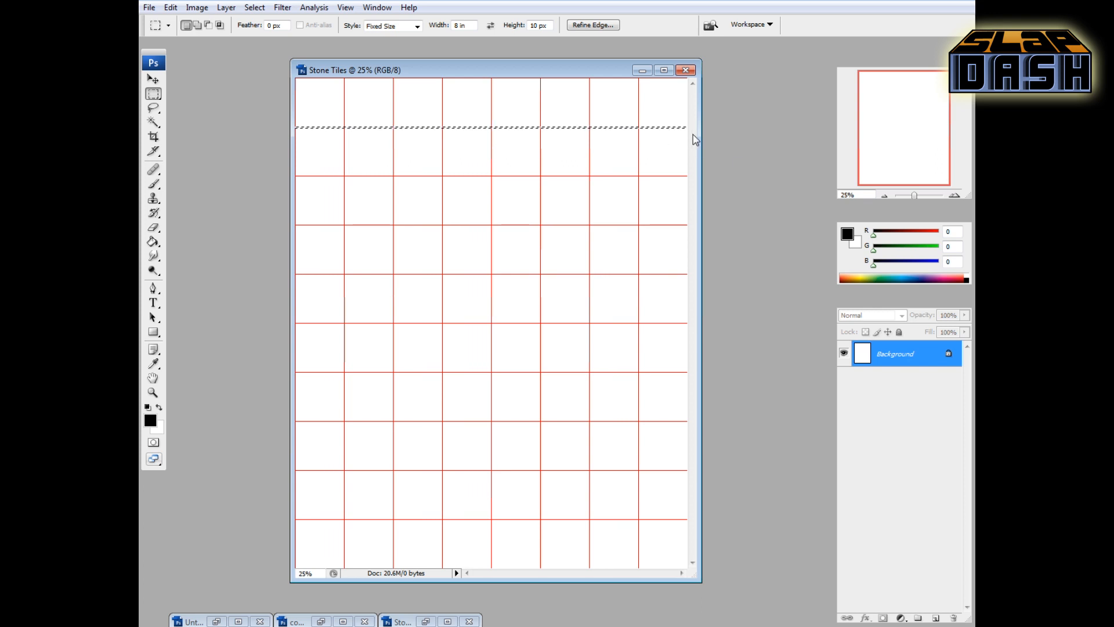
mouse_move(932, 573)
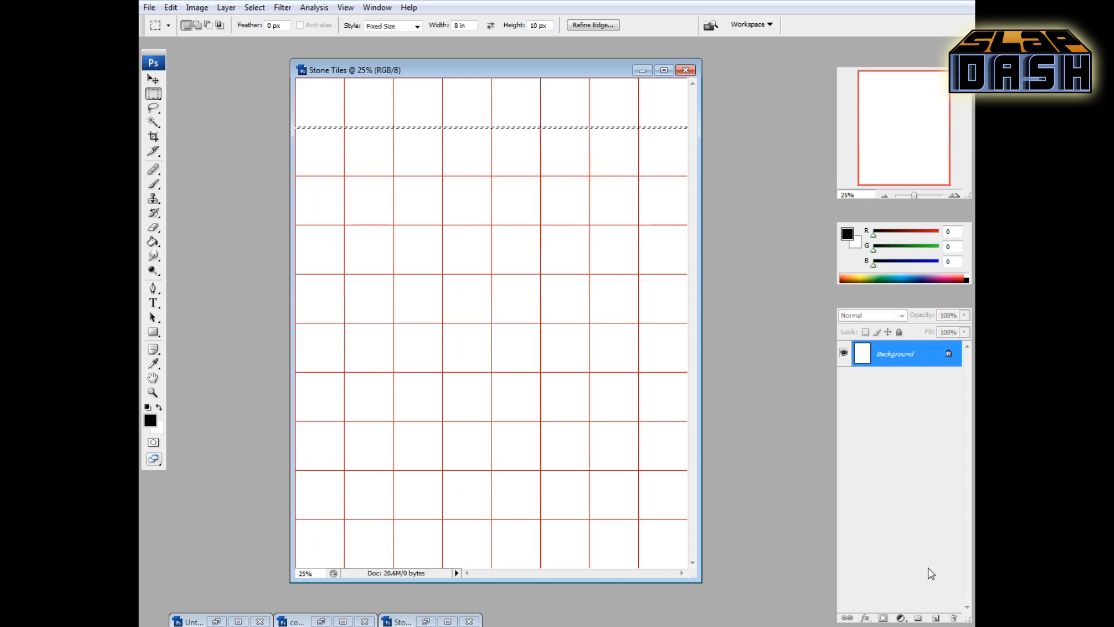
mouse_move(935, 618)
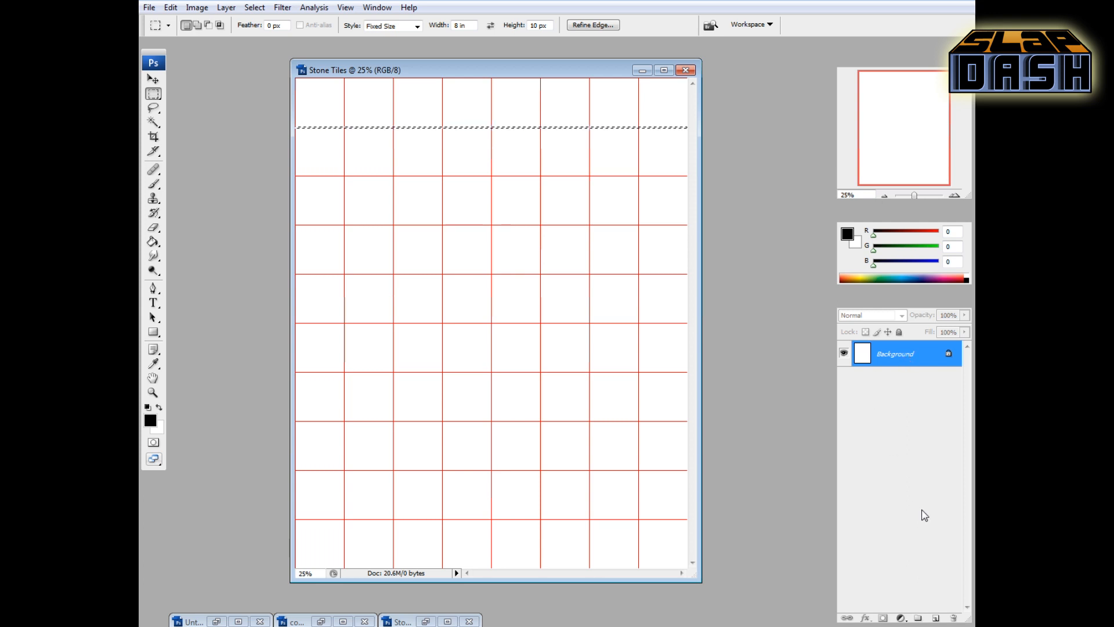
left_click(935, 618)
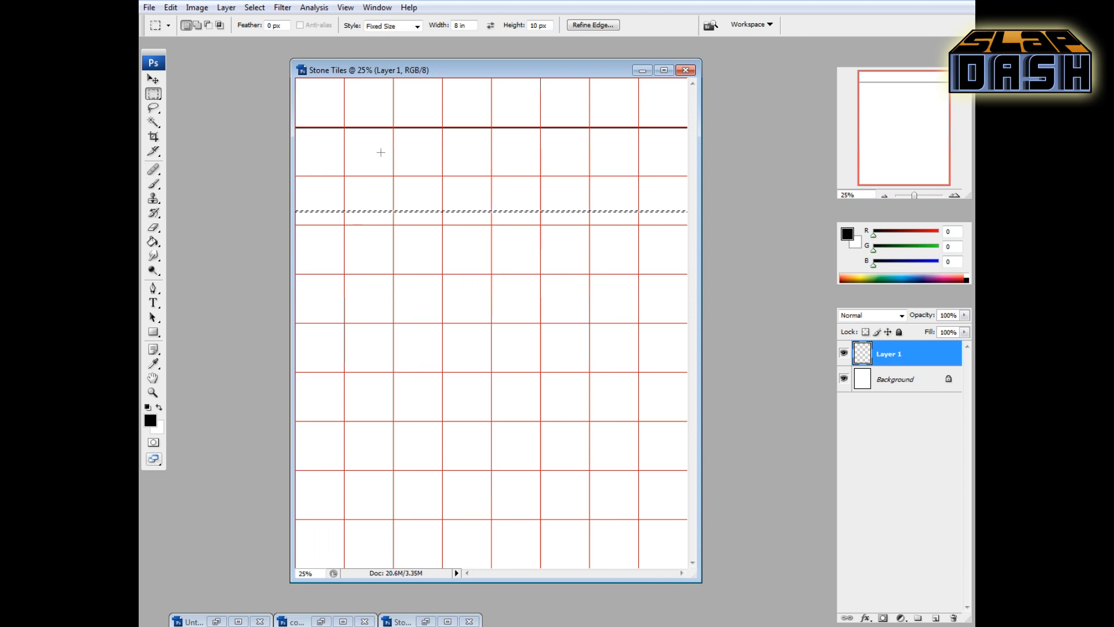
mouse_move(395, 175)
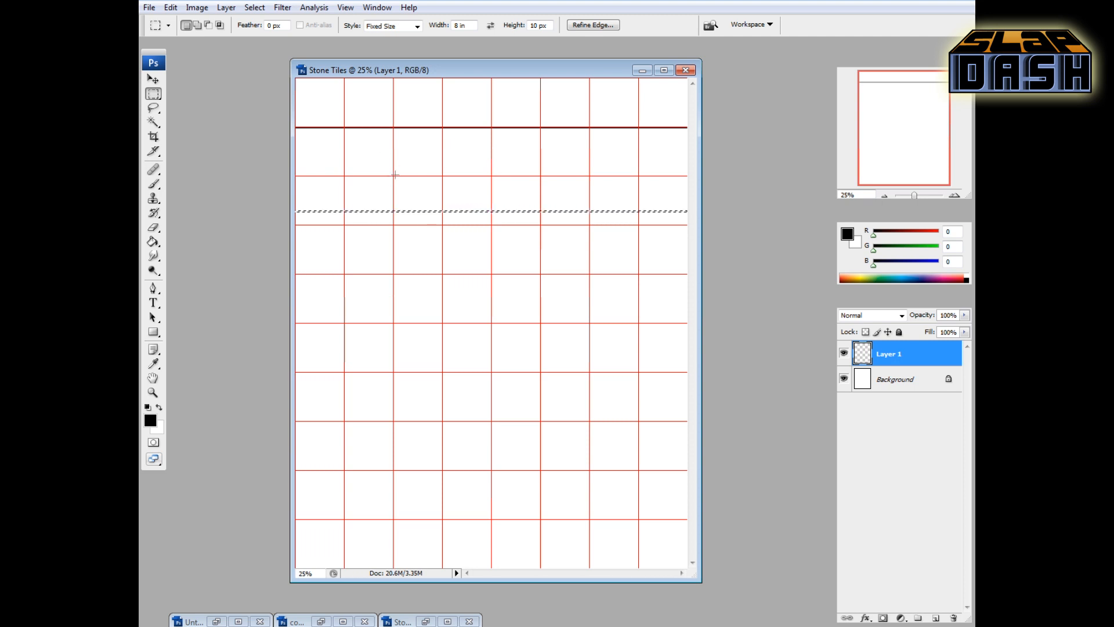
Step: Duplicate the dark line layer with Ctrl+J and move copies onto each horizontal grid row
left_click(153, 79)
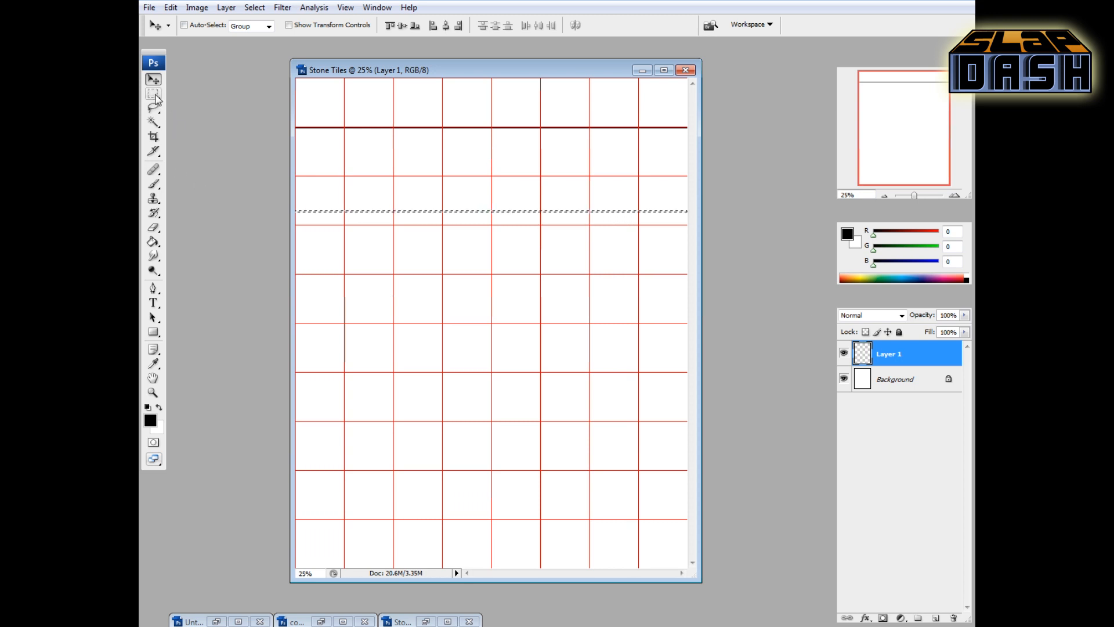
left_click(153, 93)
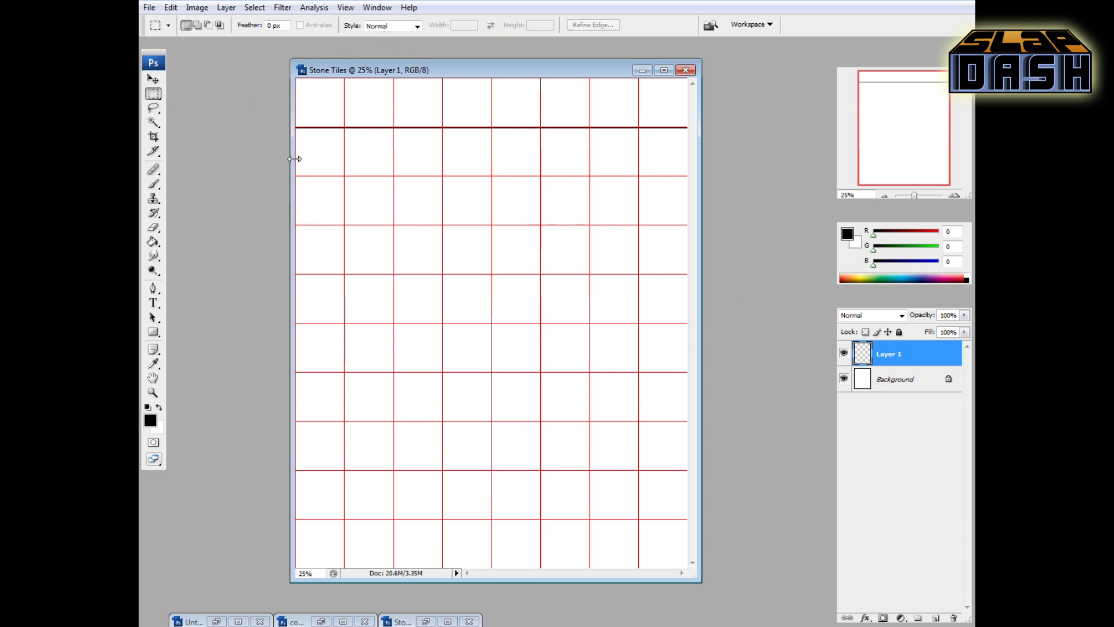
left_click(153, 79)
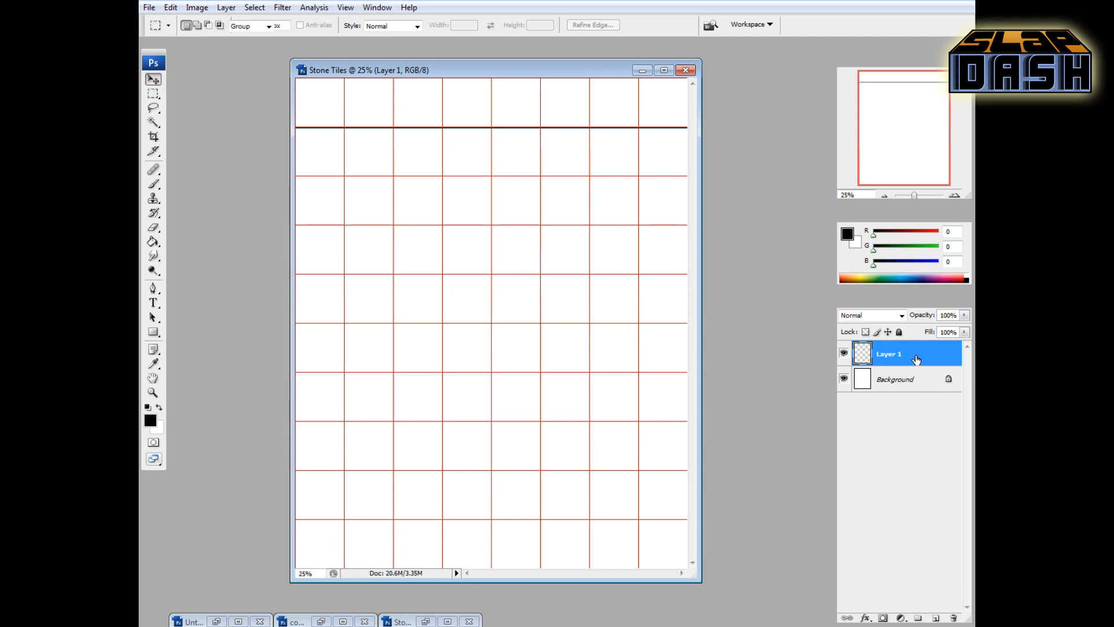
left_click(153, 79)
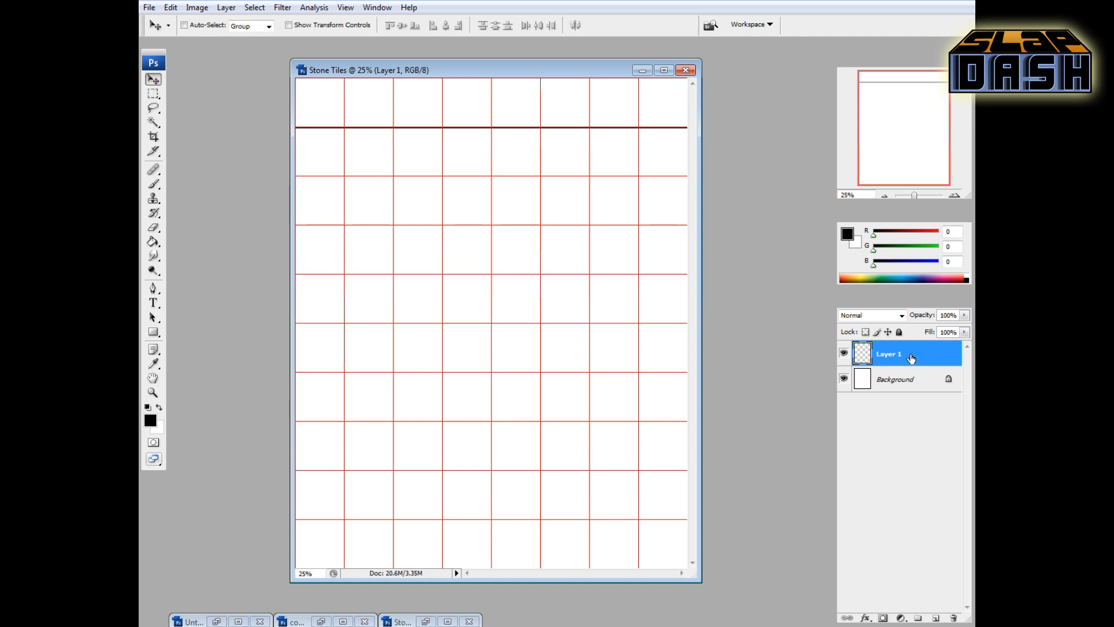
mouse_move(916, 357)
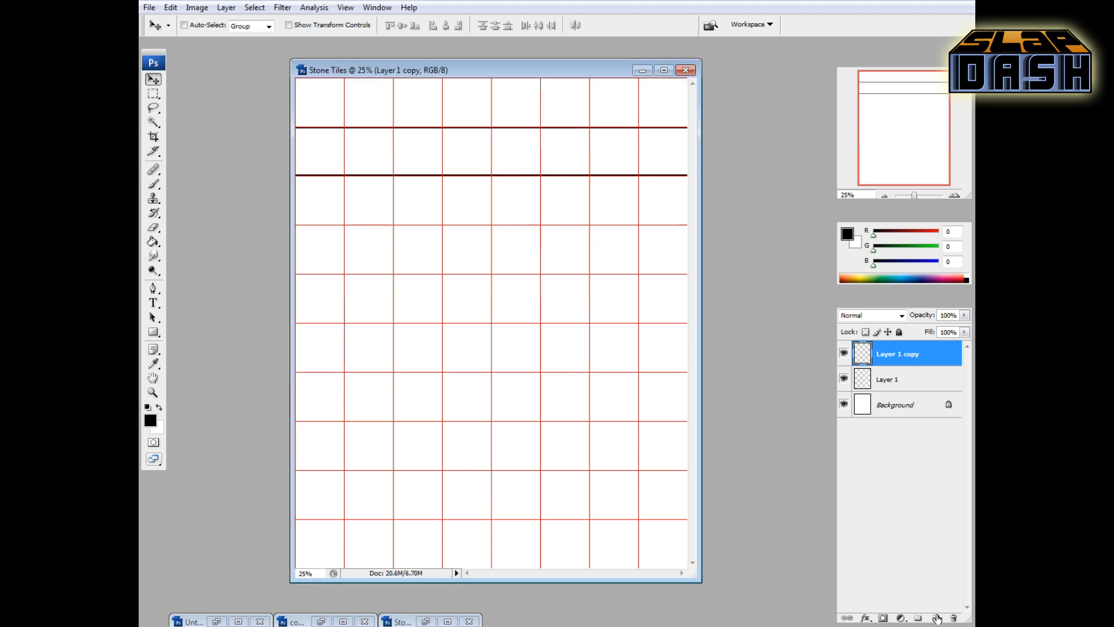
mouse_move(919, 414)
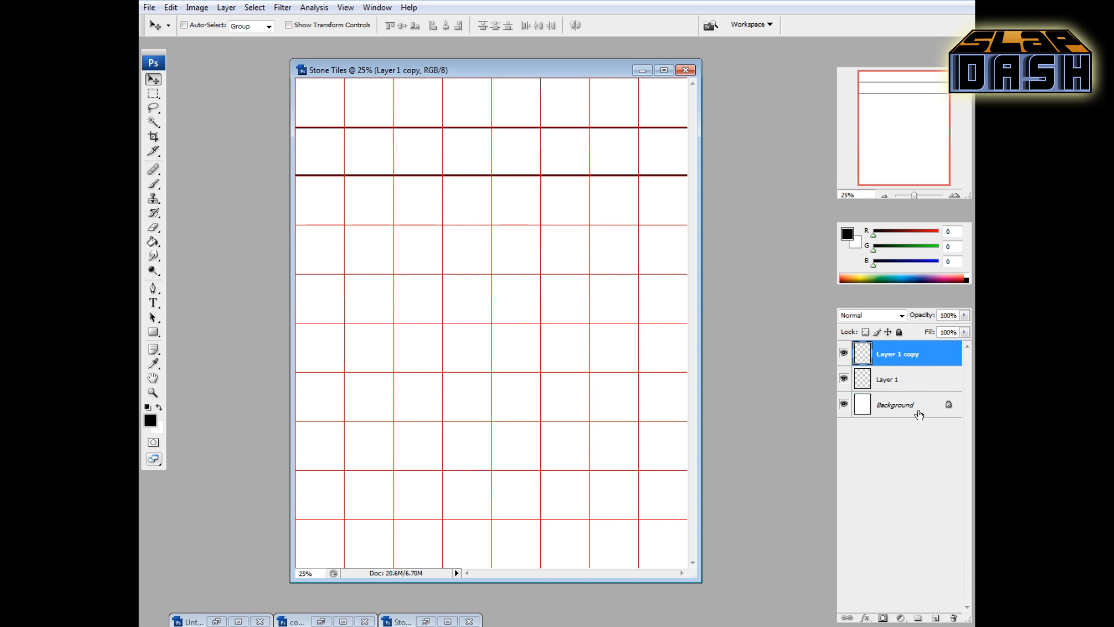
key("ctrl+j")
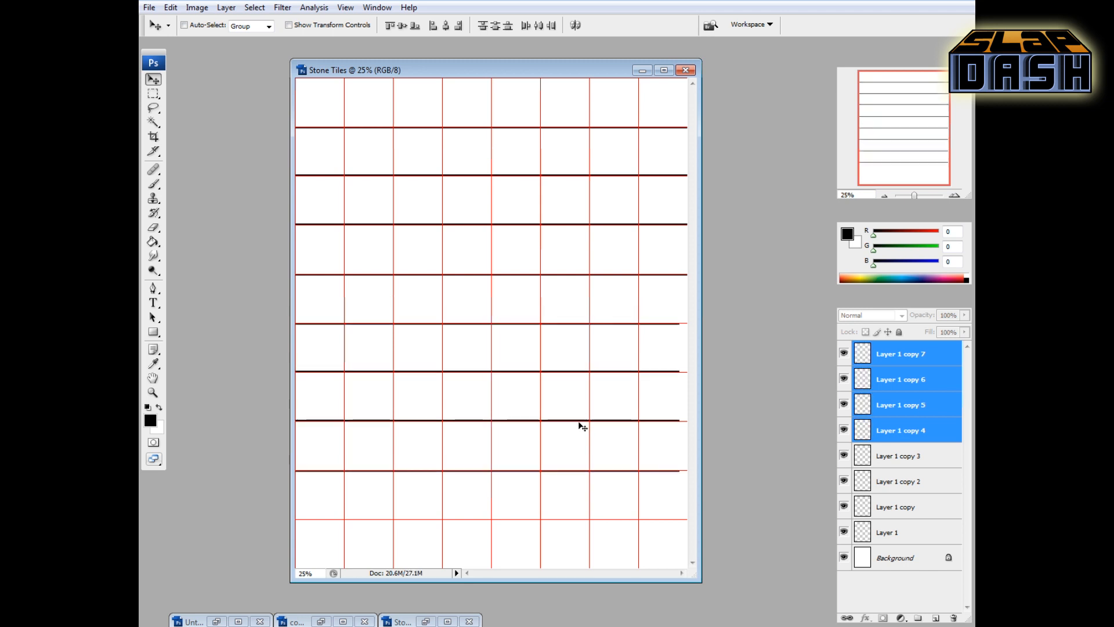
left_click(900, 404)
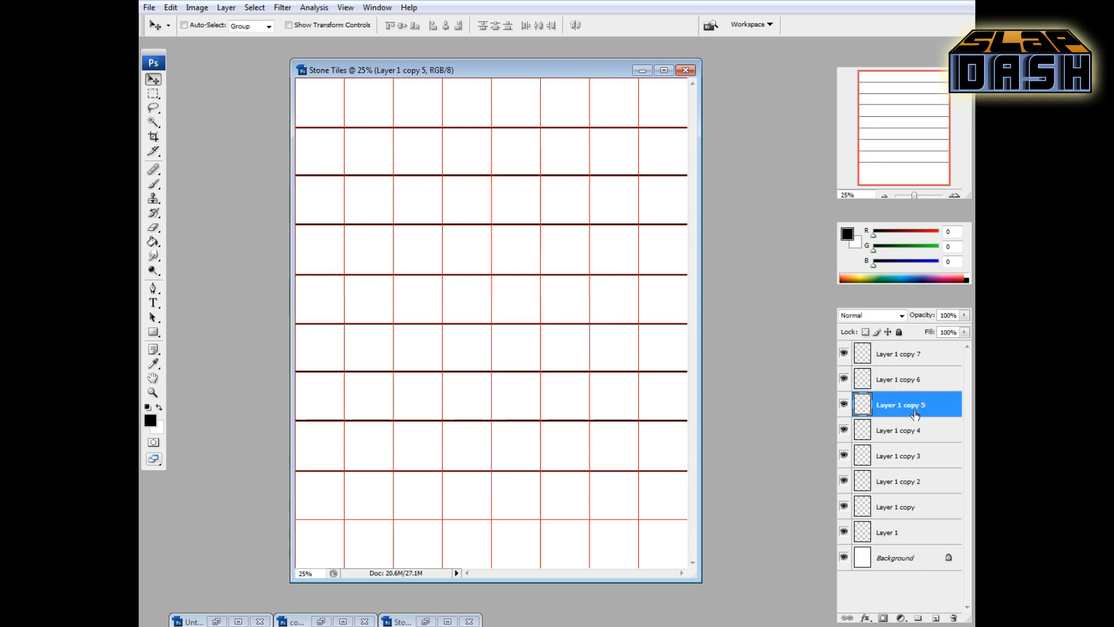
key("Ctrl+J")
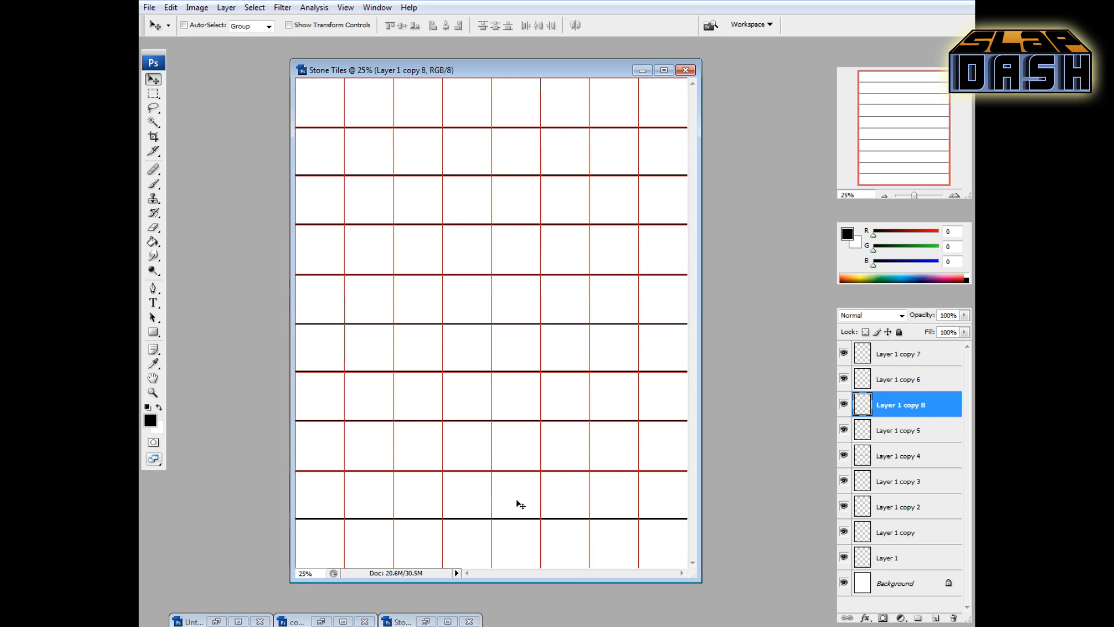
mouse_move(488, 137)
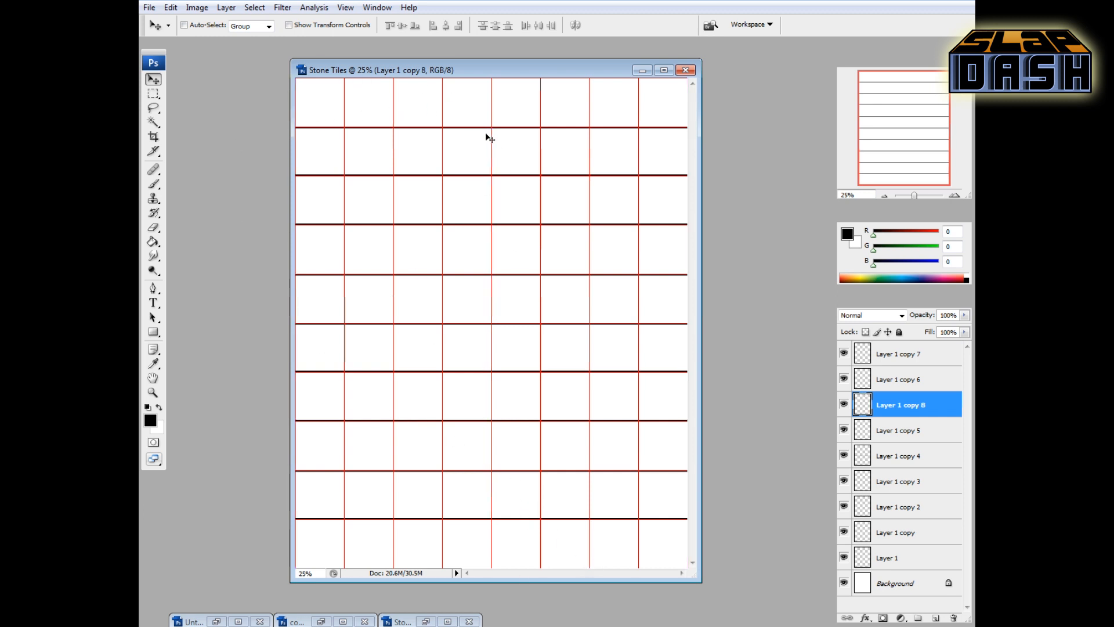
mouse_move(654, 250)
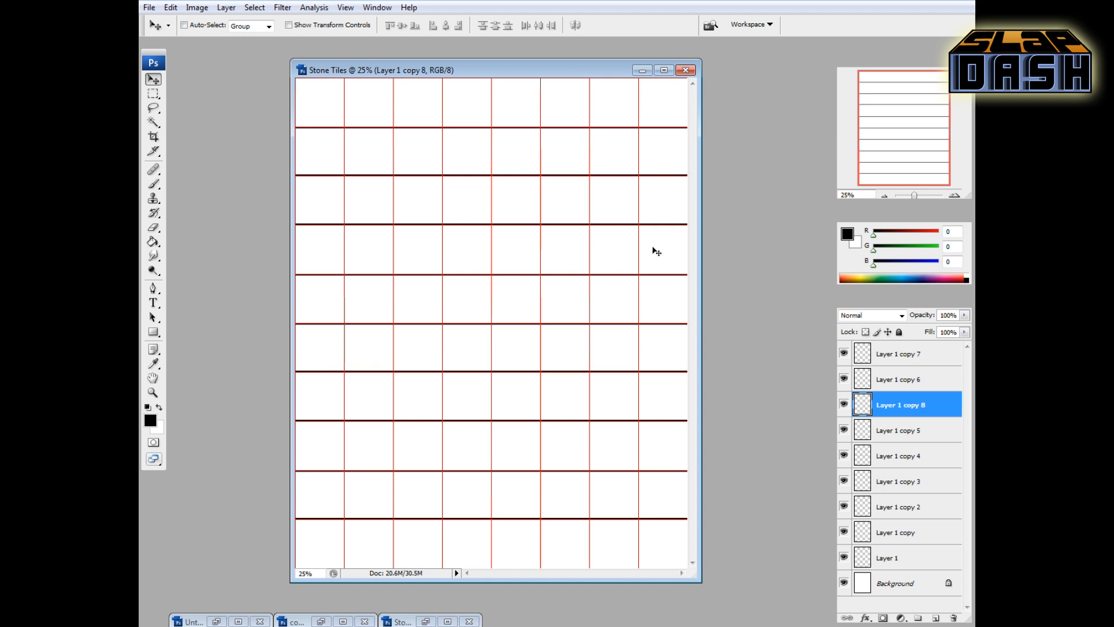
mouse_move(934, 498)
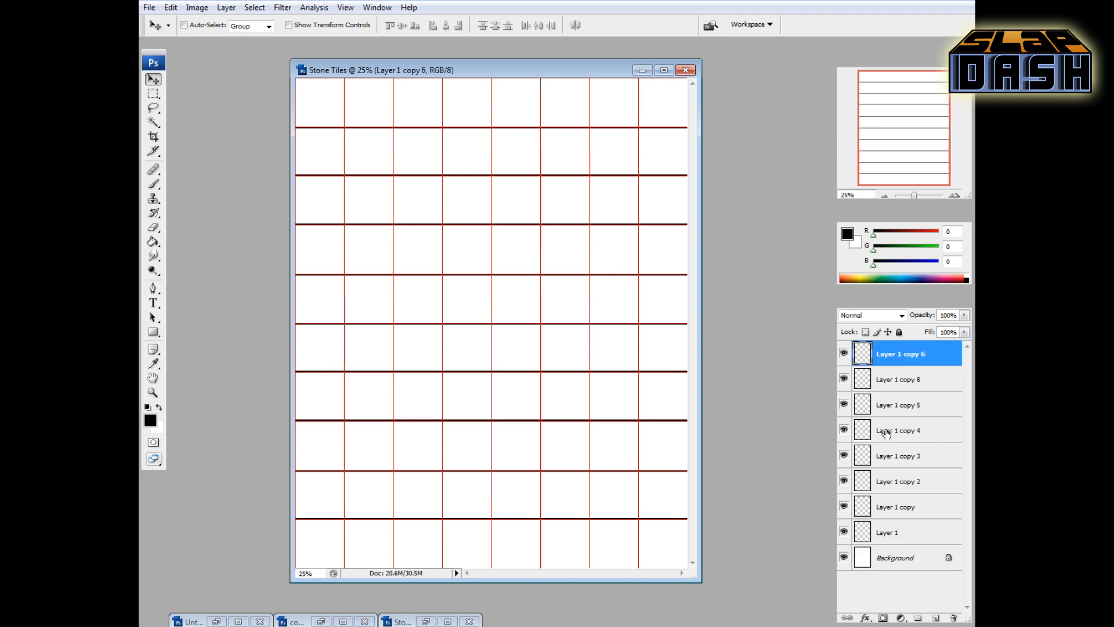
Step: Merge the line copies and rotate a duplicate 90° to form the vertical grid lines
left_click(923, 616)
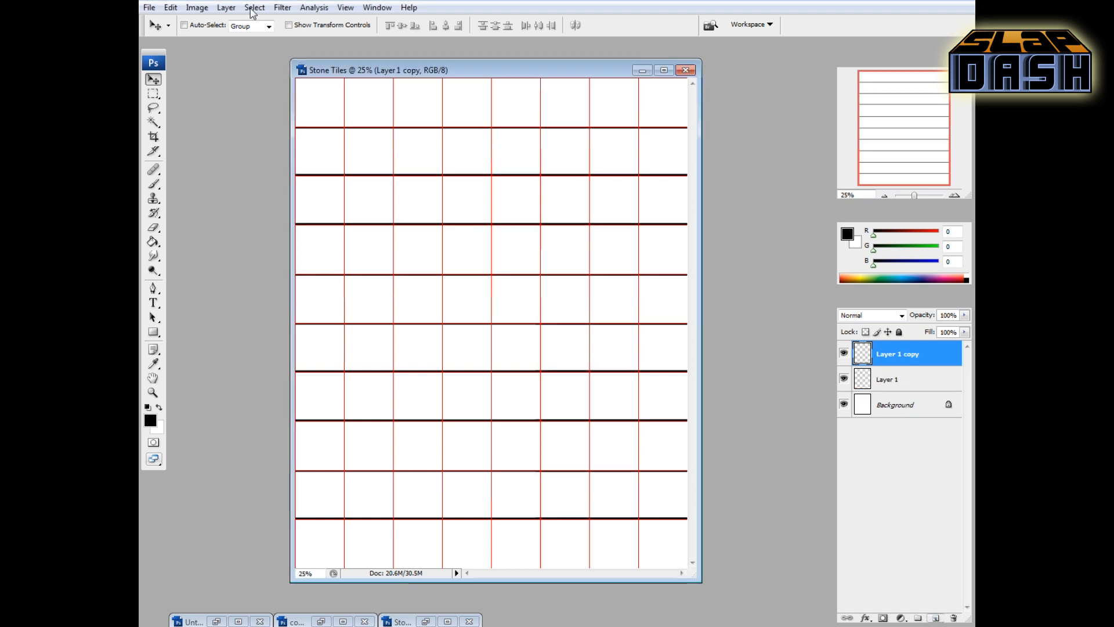
left_click(197, 7)
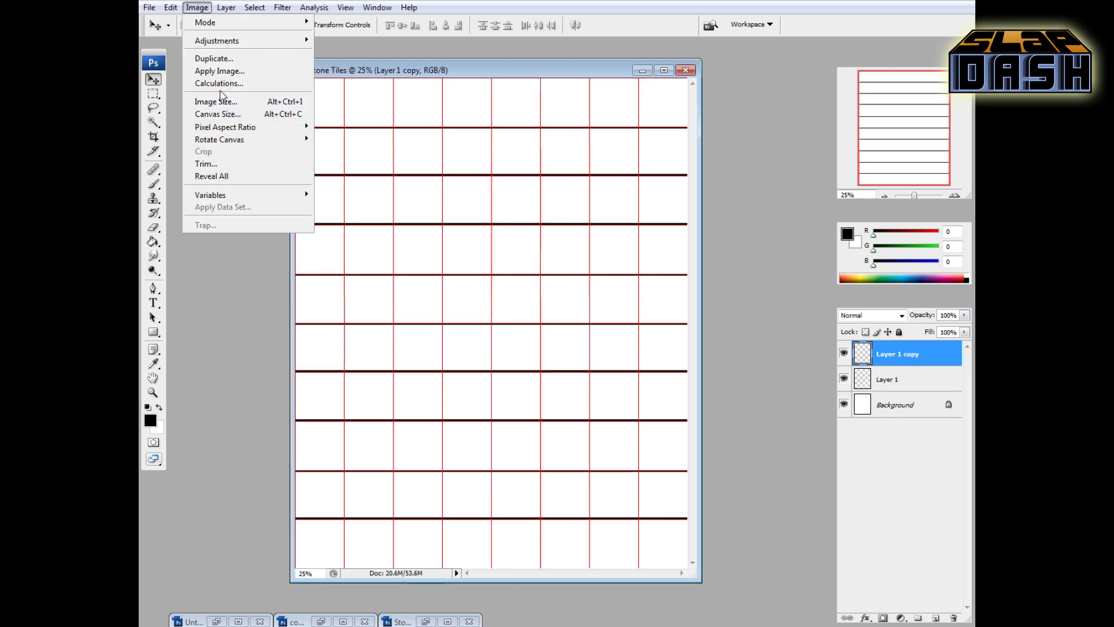
left_click(169, 7)
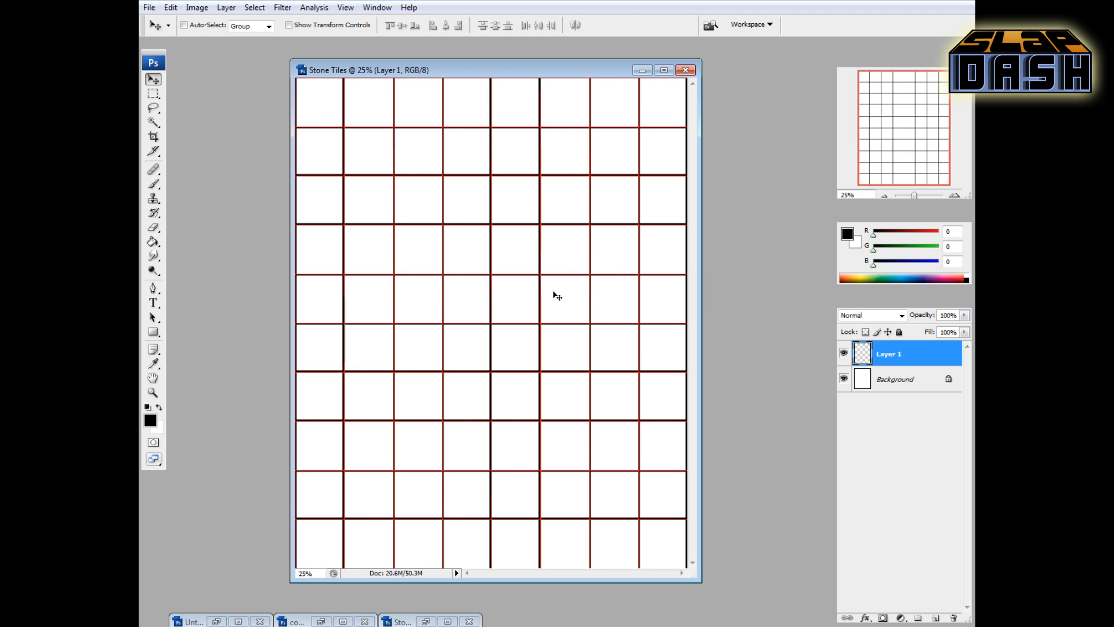
Step: Hide the grid overlay and uncheck View > Snap To > Guides
left_click(344, 7)
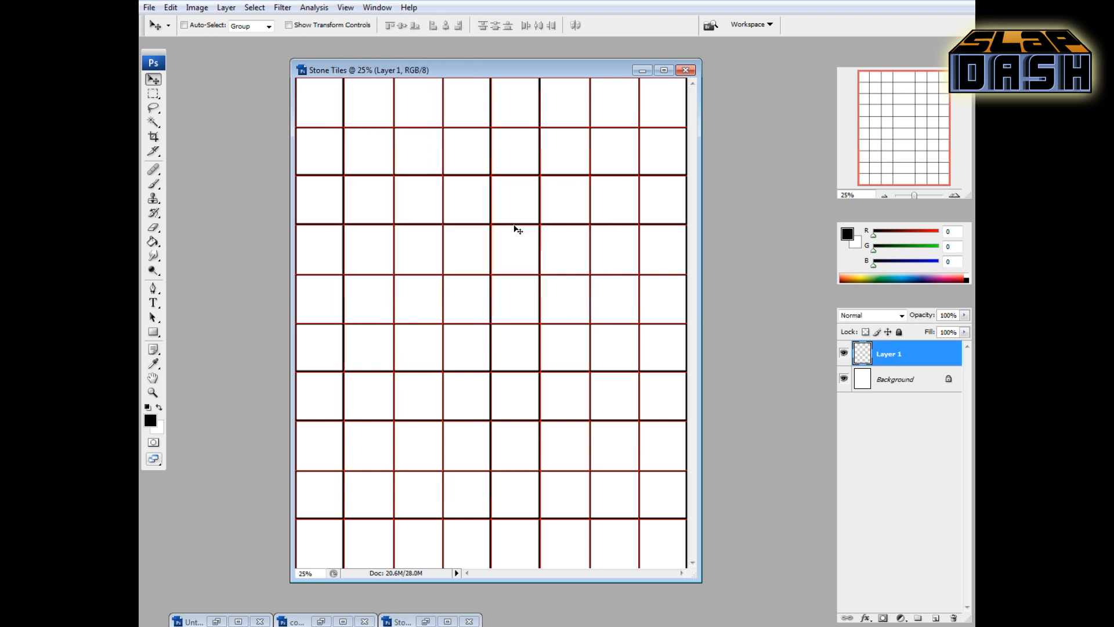
left_click(345, 7)
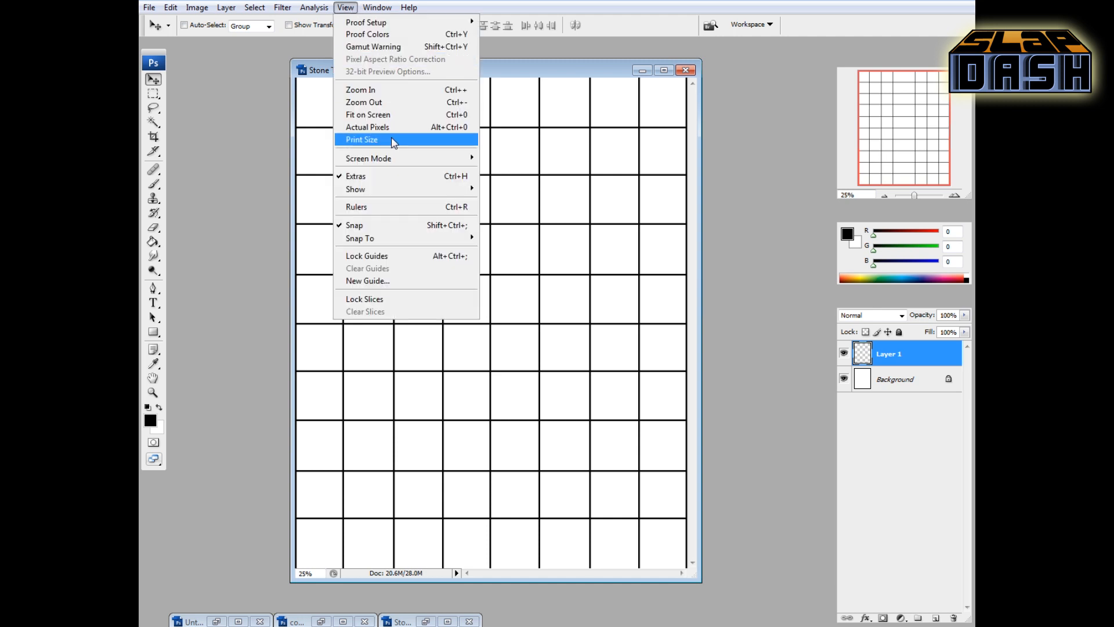
mouse_move(374, 227)
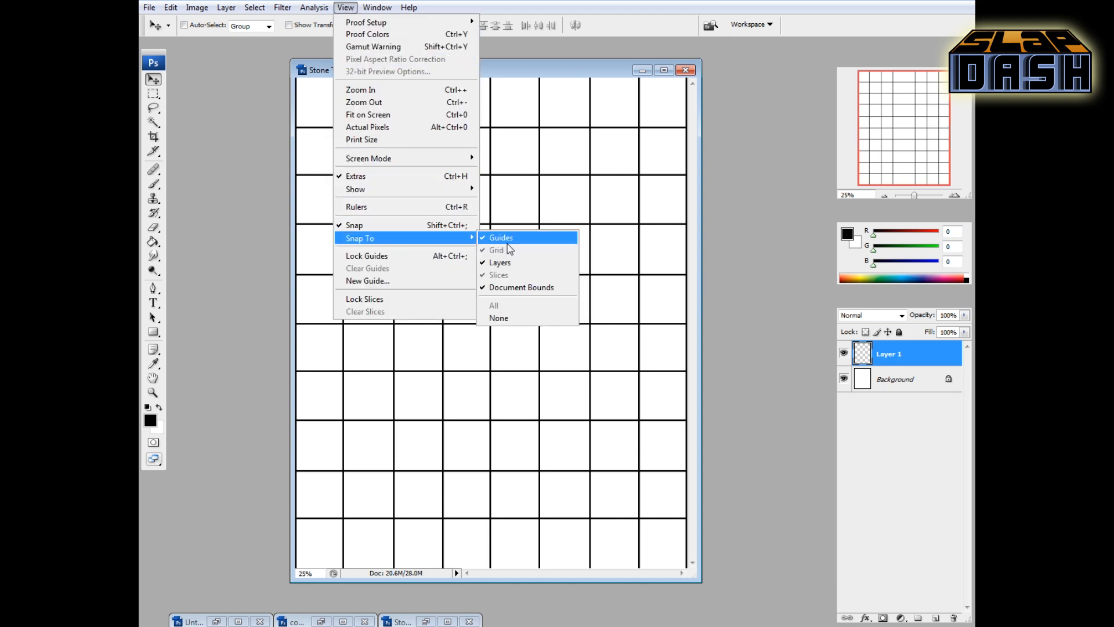
left_click(499, 237)
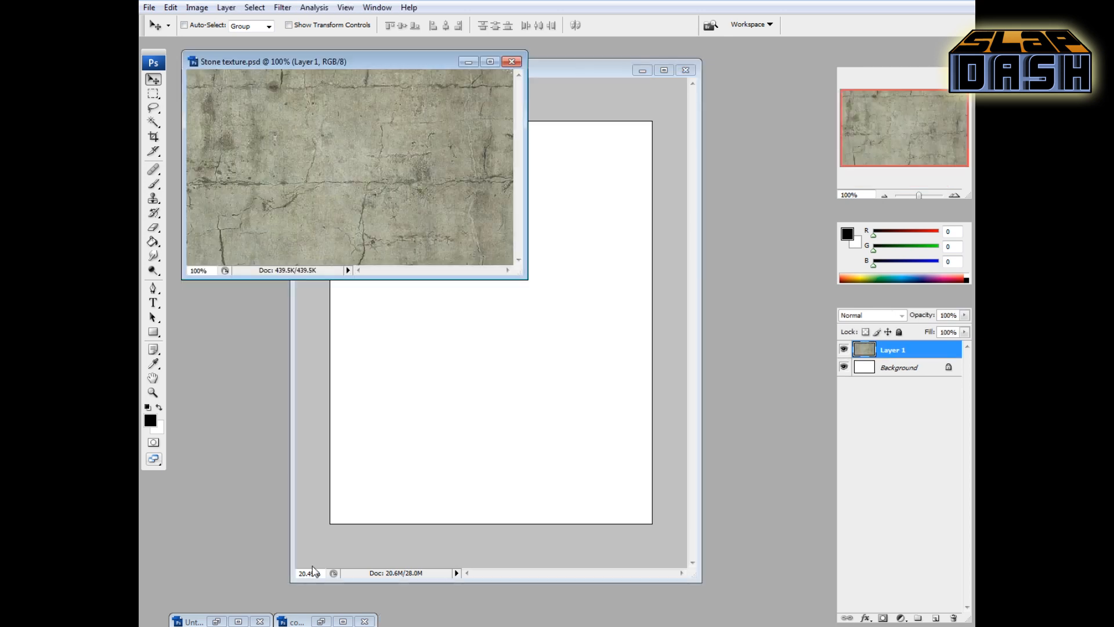
mouse_move(359, 176)
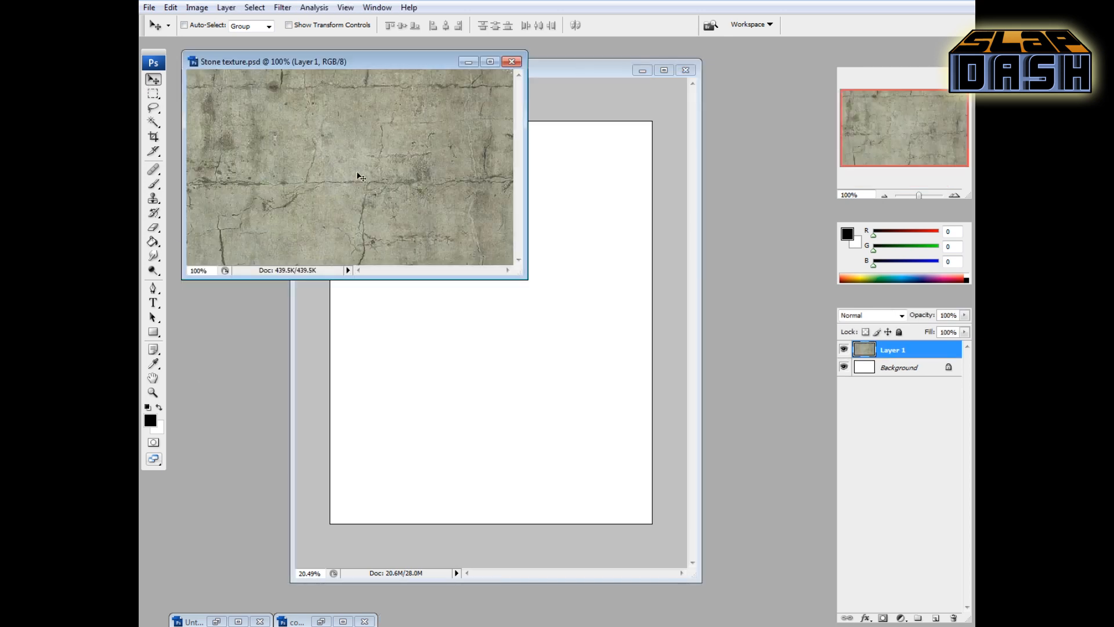
mouse_move(315, 155)
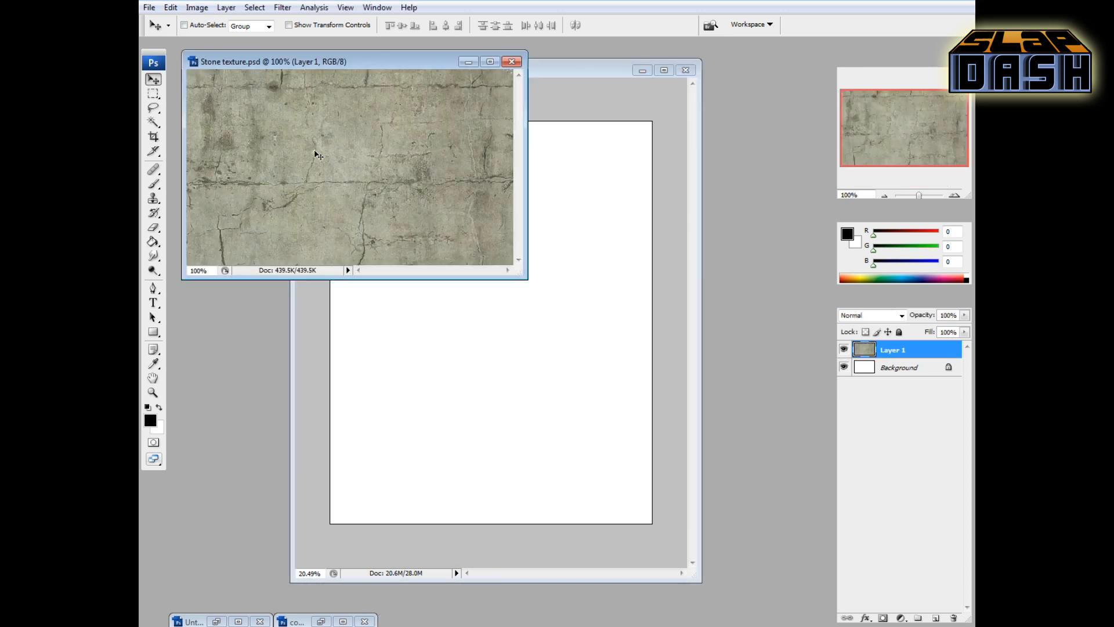
mouse_move(276, 137)
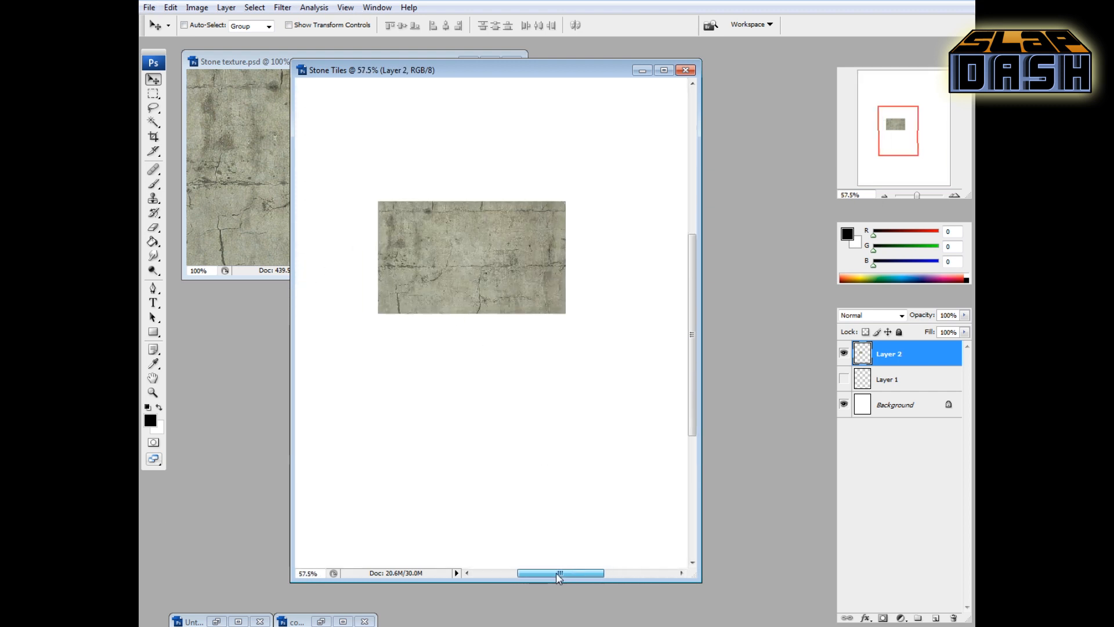
Step: Marquee-select the stone texture brought into the Stone Tiles document as Layer 2
left_click(154, 92)
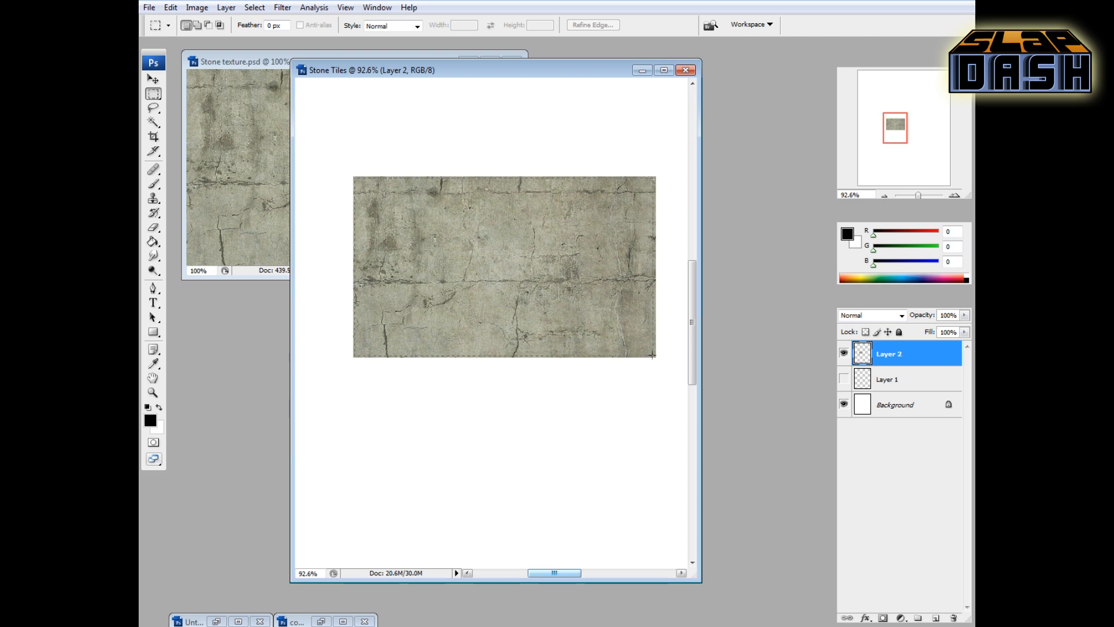
Step: Define the stone texture as a custom pattern named 'Sto…' and hide Layer 2
left_click(170, 7)
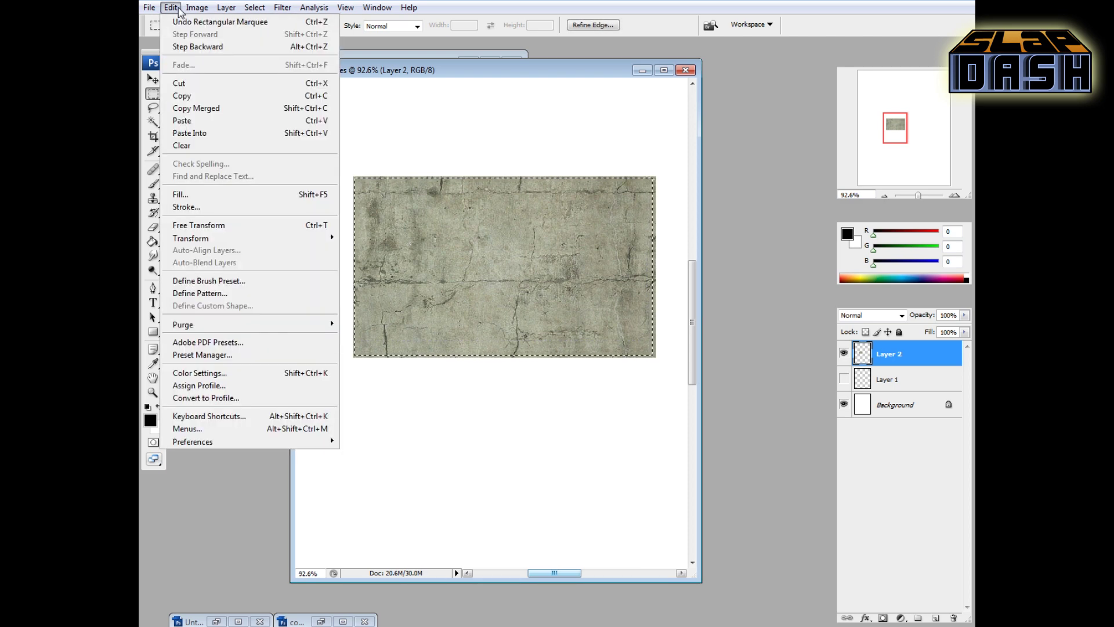
left_click(199, 292)
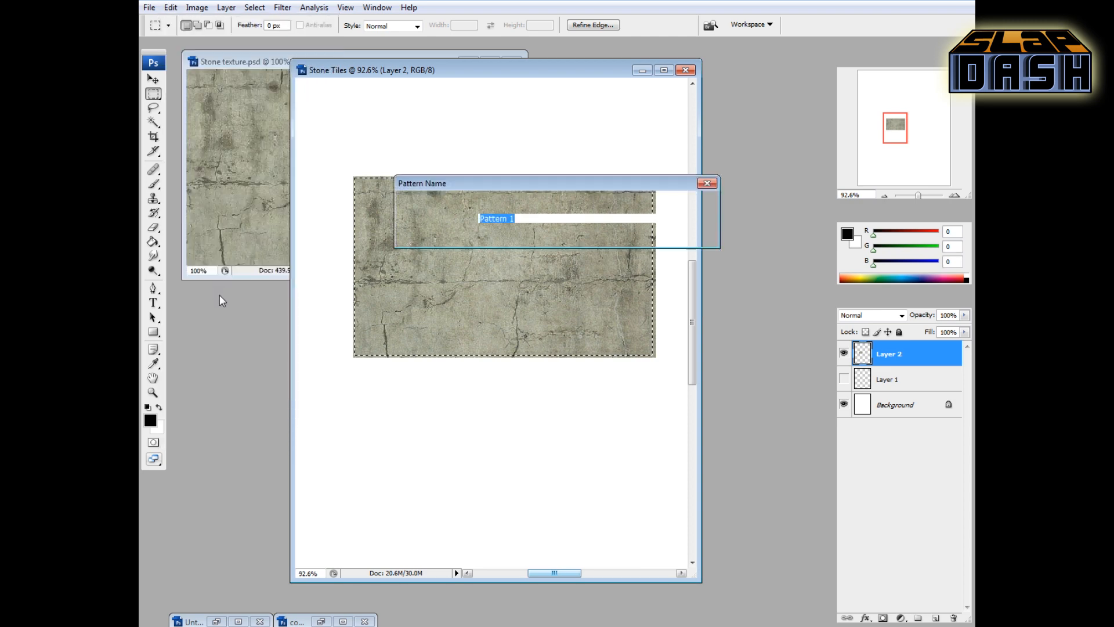
type("Sto")
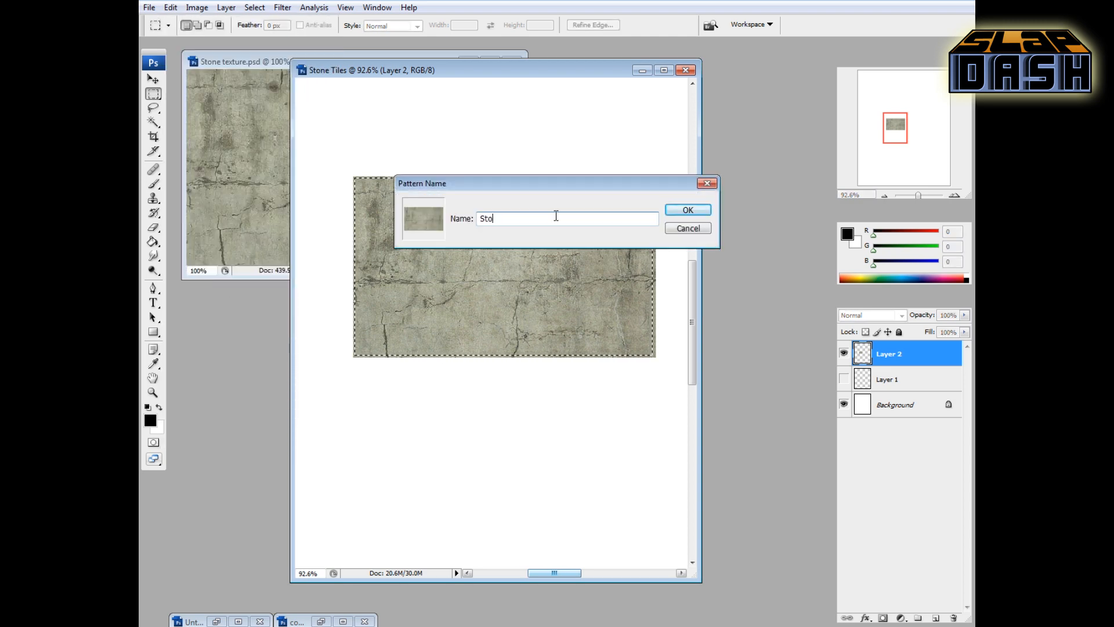
left_click(685, 209)
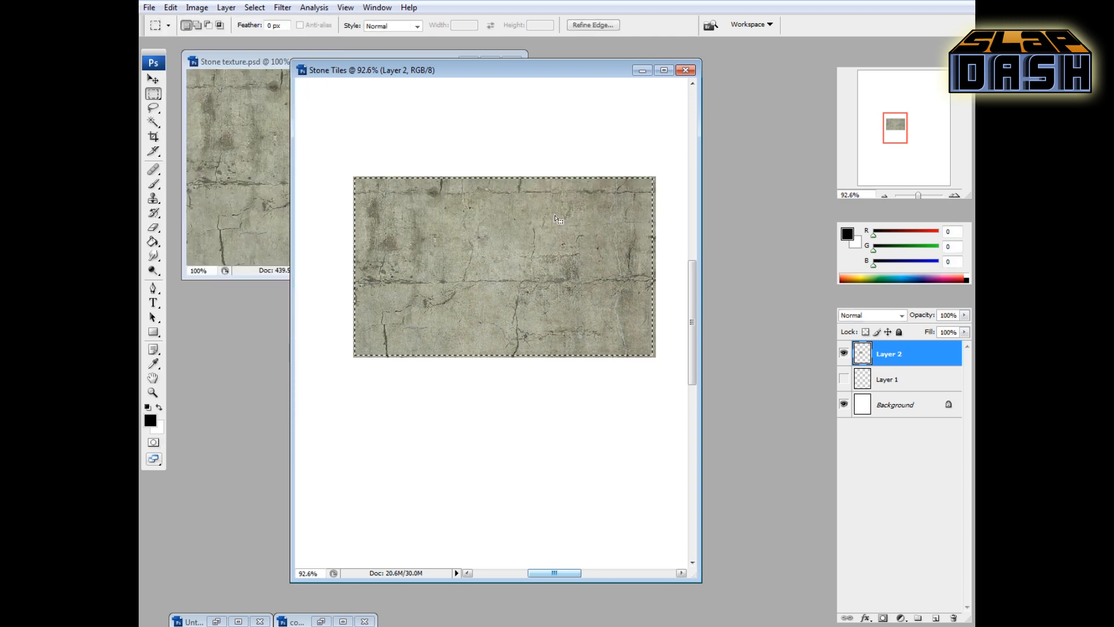
mouse_move(457, 249)
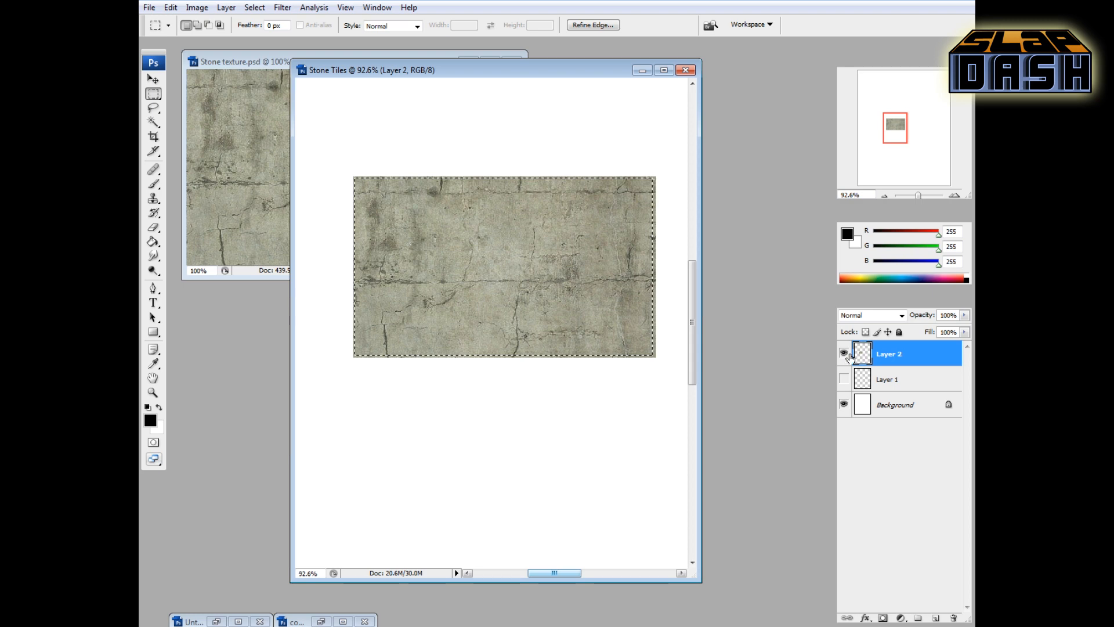
left_click(843, 354)
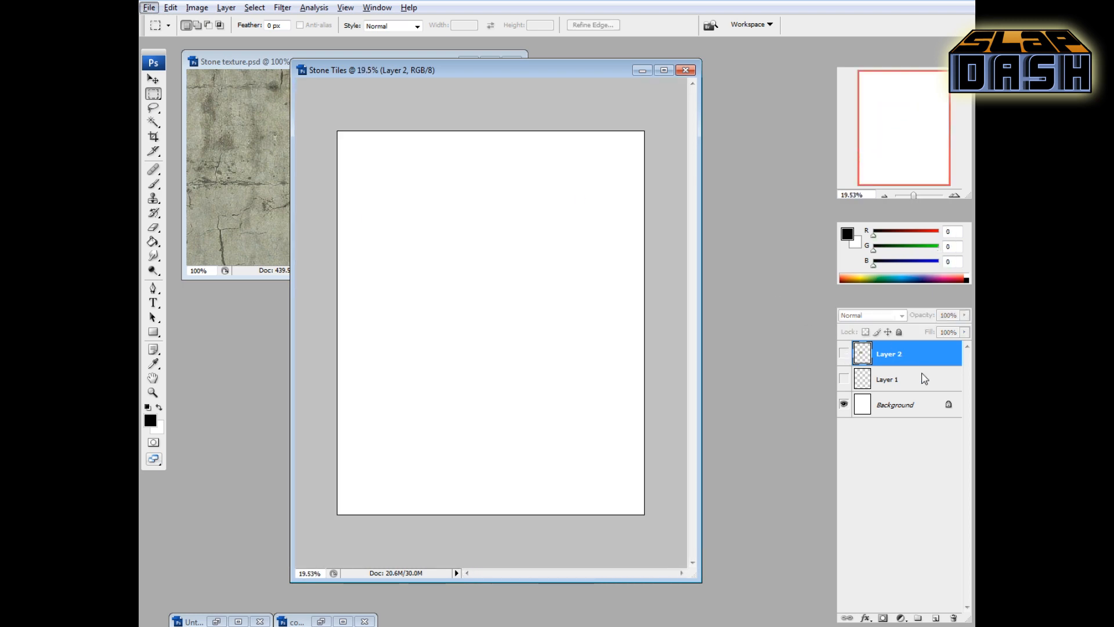
mouse_move(890, 460)
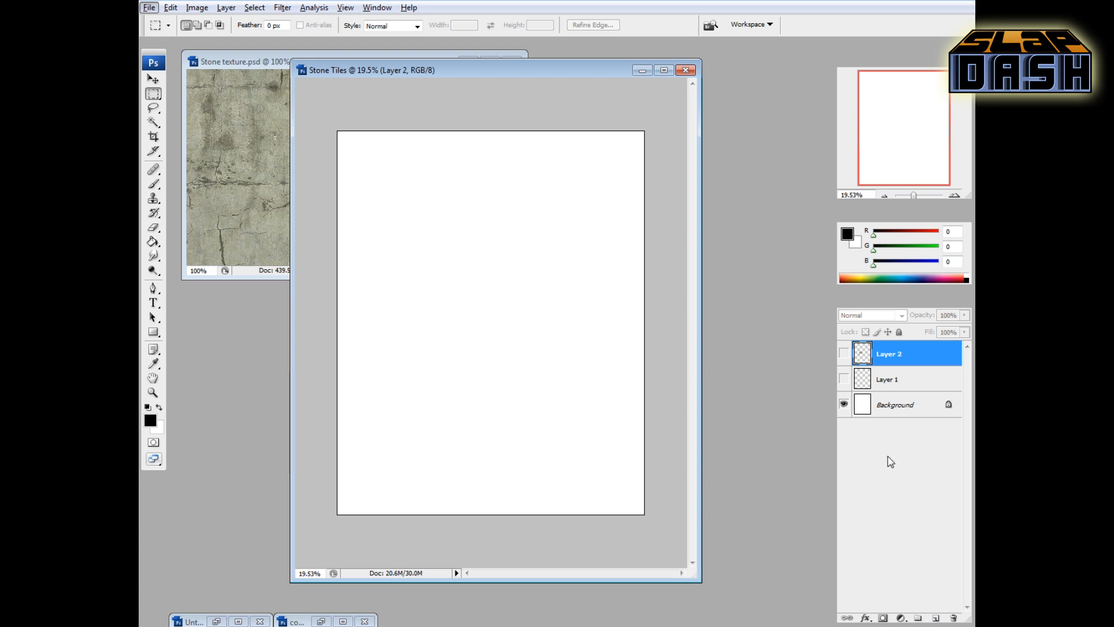
Step: Add a pattern fill layer 'Stone Floor' using the stone pattern scaled to about 311%
left_click(936, 616)
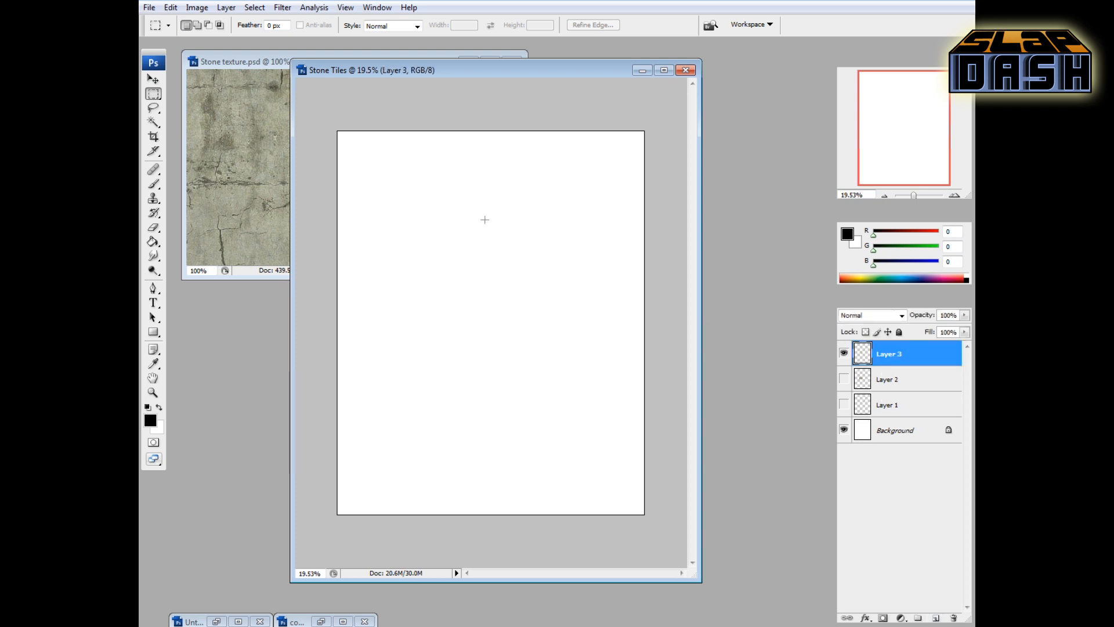
left_click(226, 7)
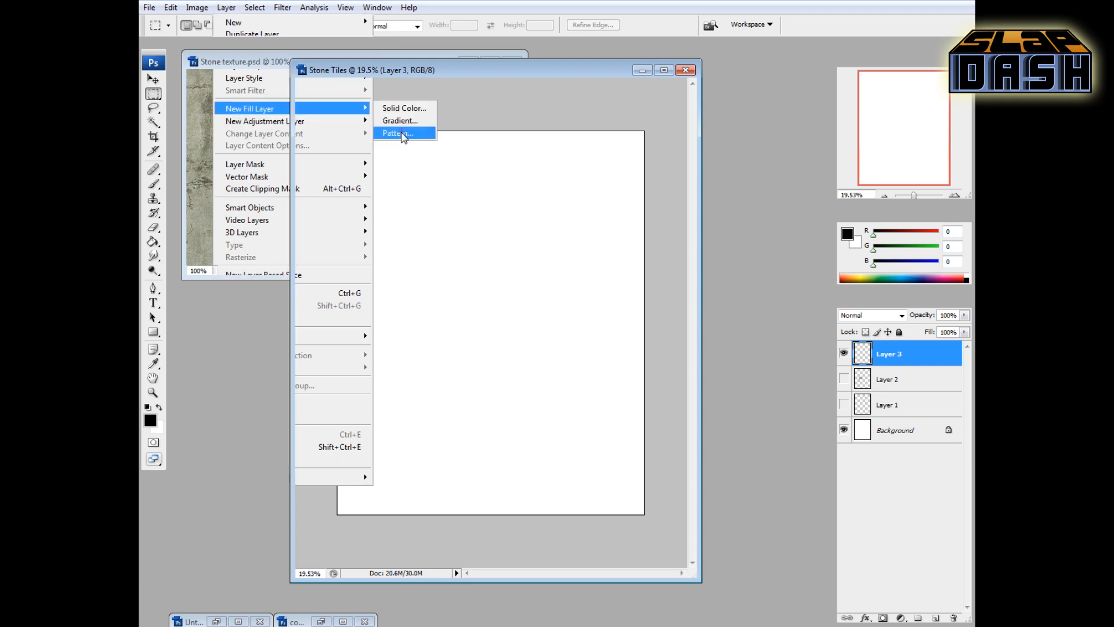
left_click(398, 133)
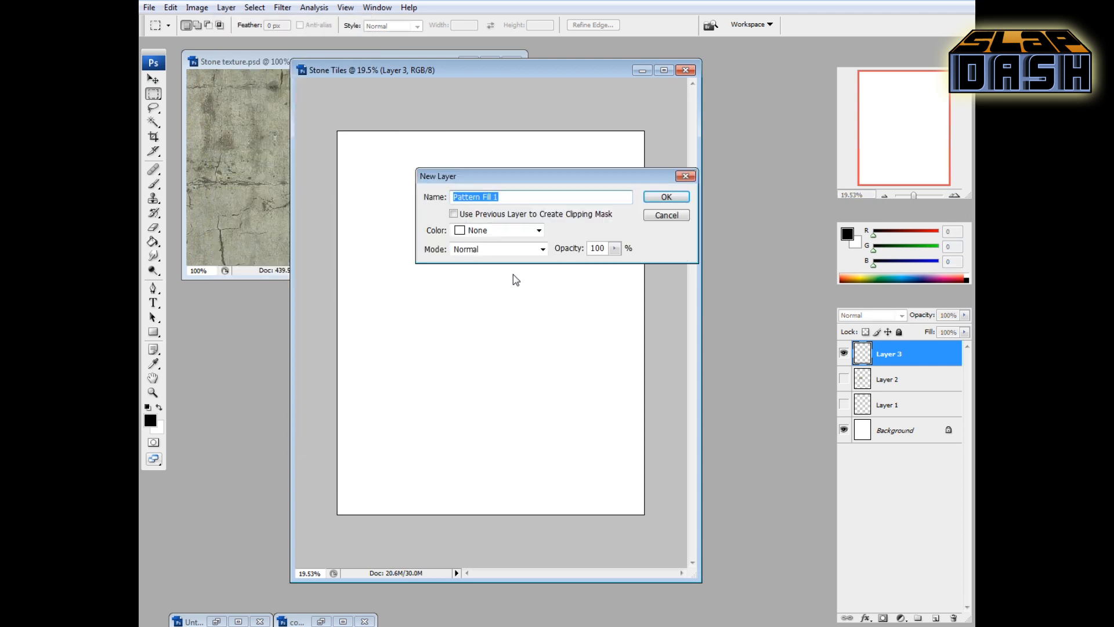
type("Stone F")
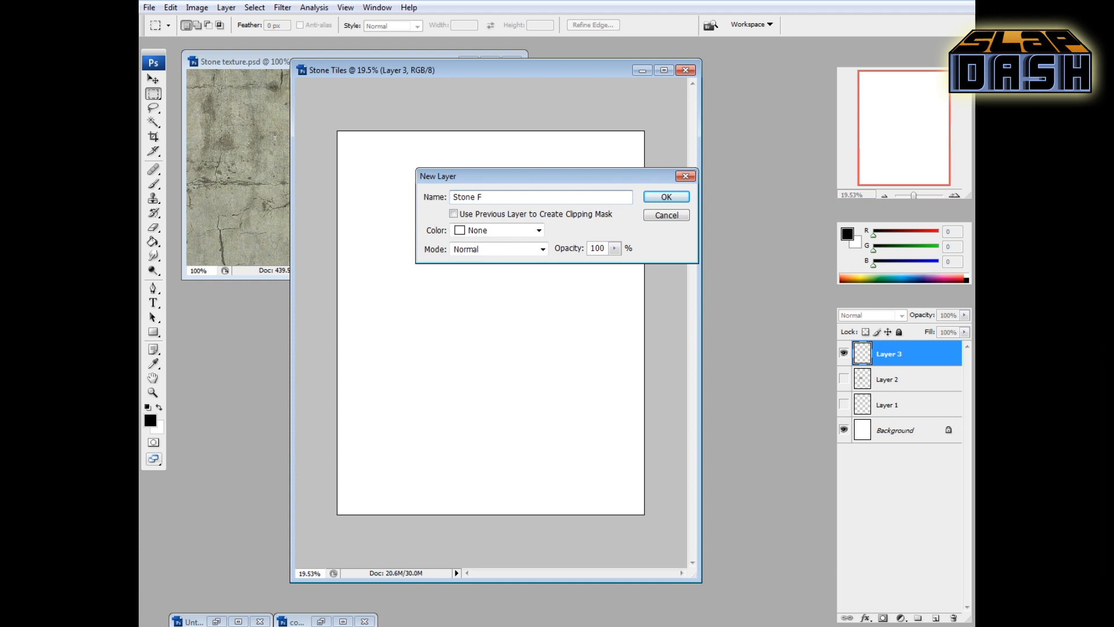
left_click(665, 197)
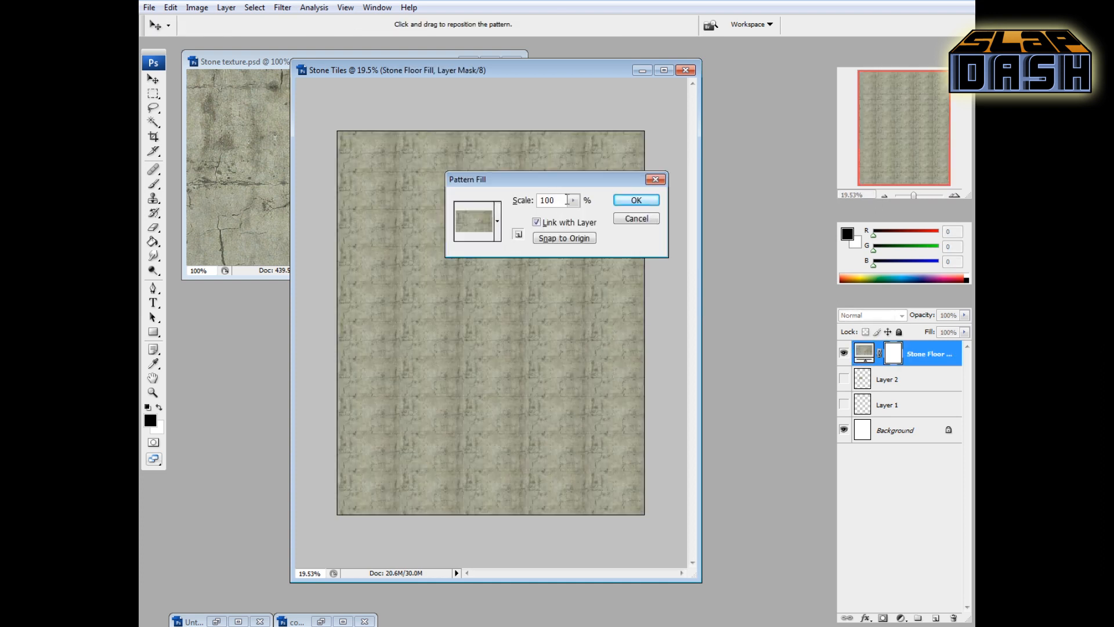
left_click(573, 200)
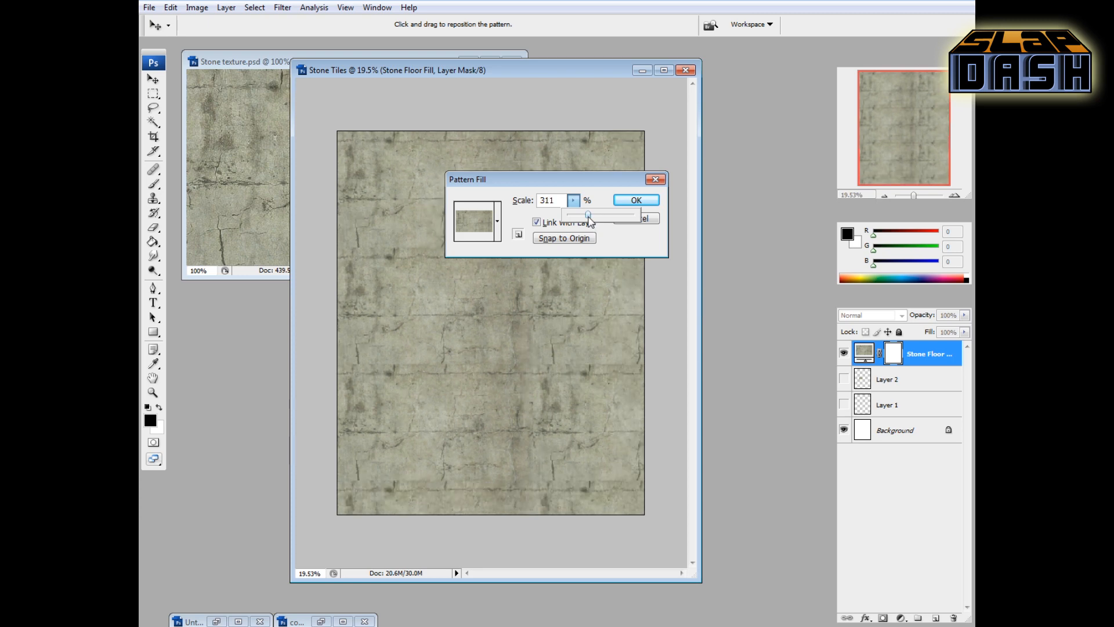
left_click(635, 200)
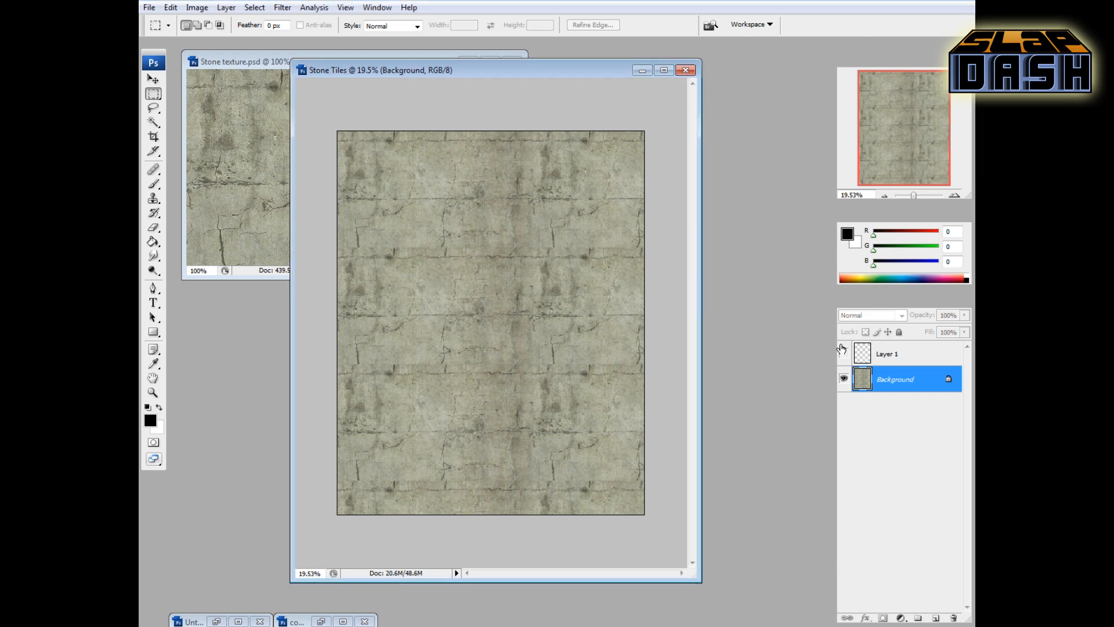
Step: Show Layer 1, Magic Wand-select all tile squares between the grid lines, then hide Layer 1
left_click(844, 353)
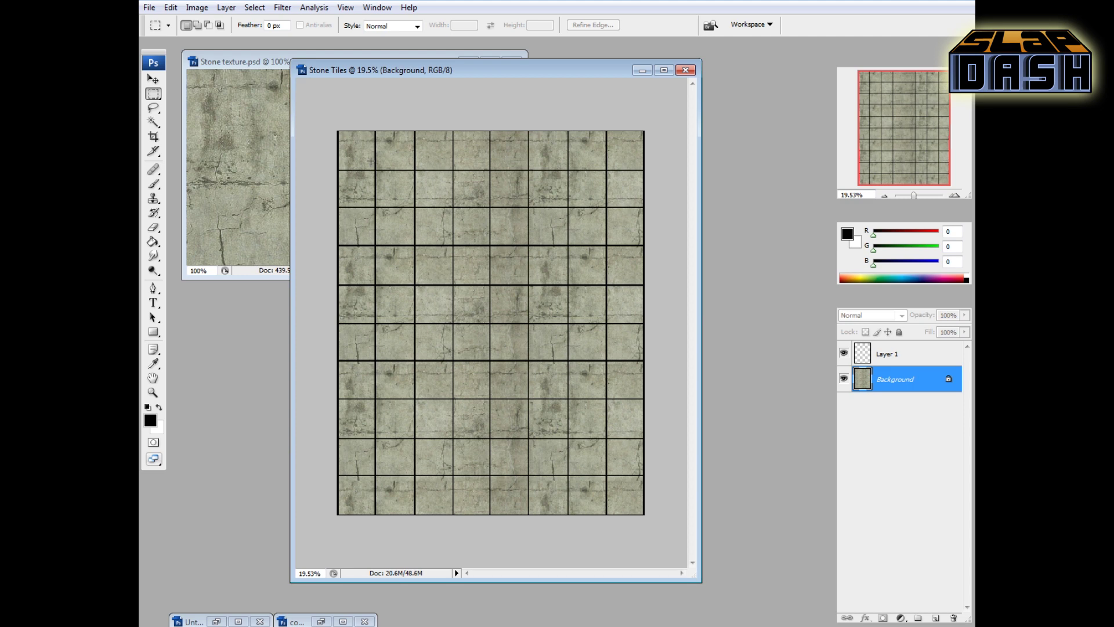
left_click(888, 352)
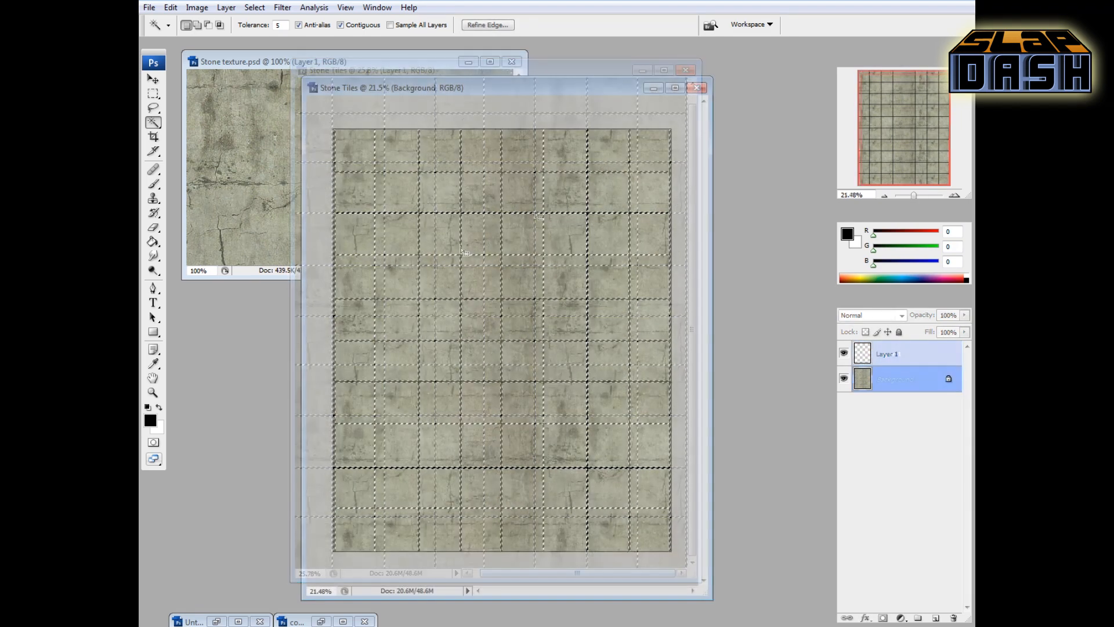
left_click(894, 378)
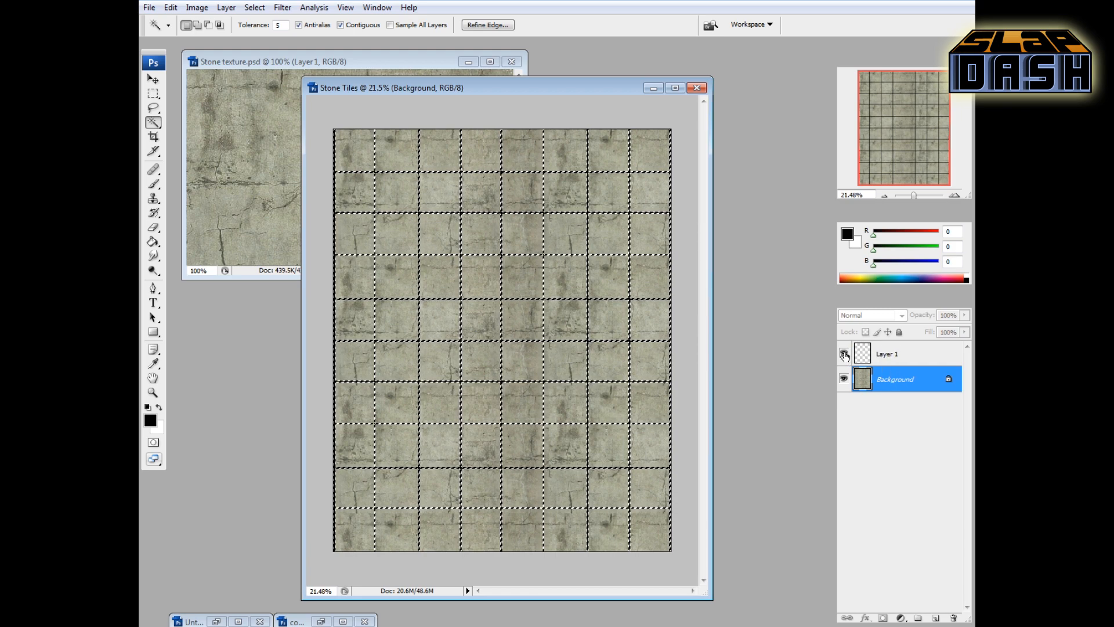
left_click(843, 353)
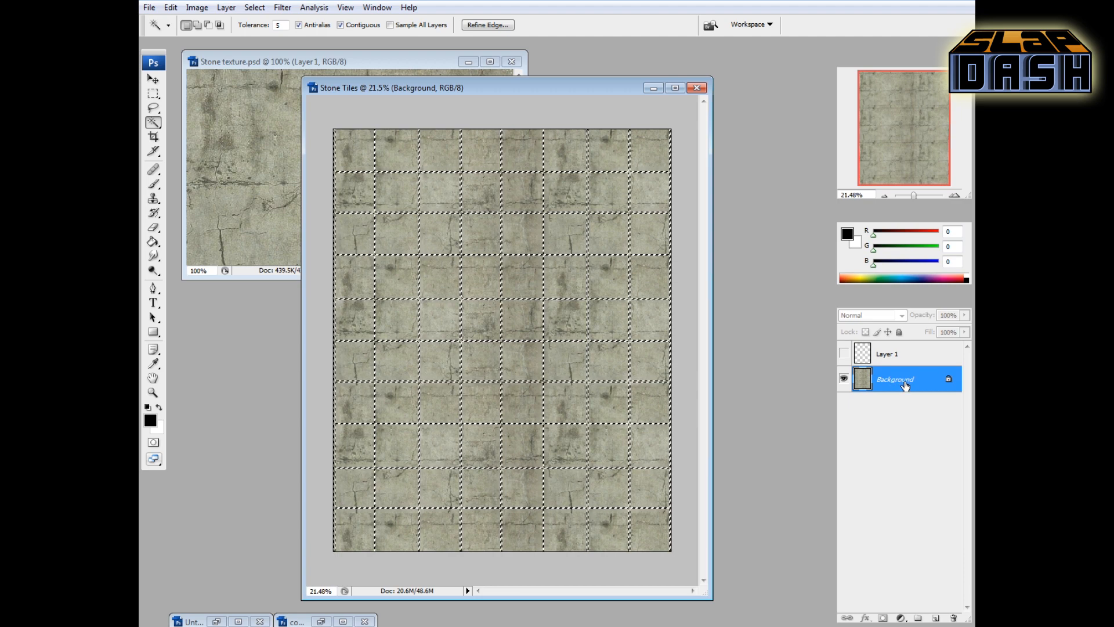
mouse_move(475, 192)
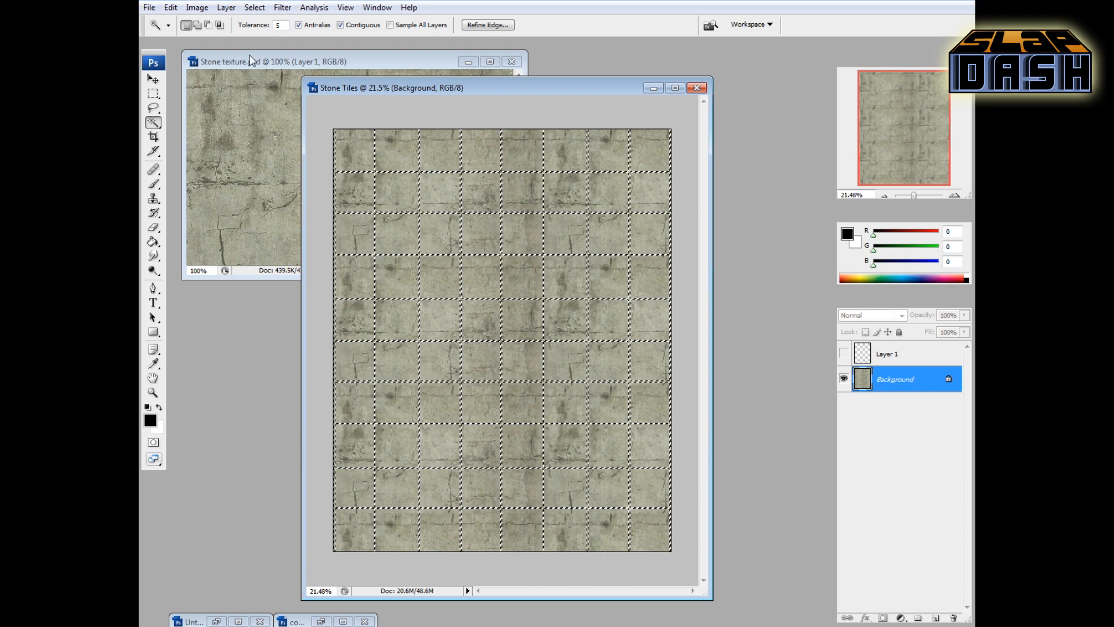
Step: Copy the selected stone squares via Layer via Copy and toggle the background to check the new layer
left_click(226, 7)
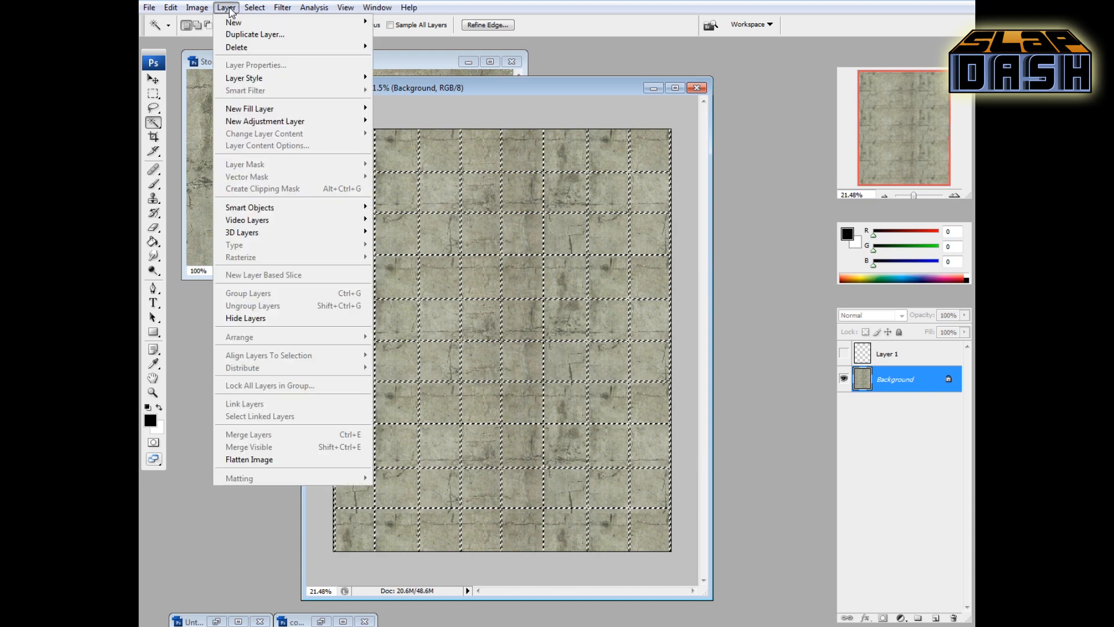
mouse_move(233, 22)
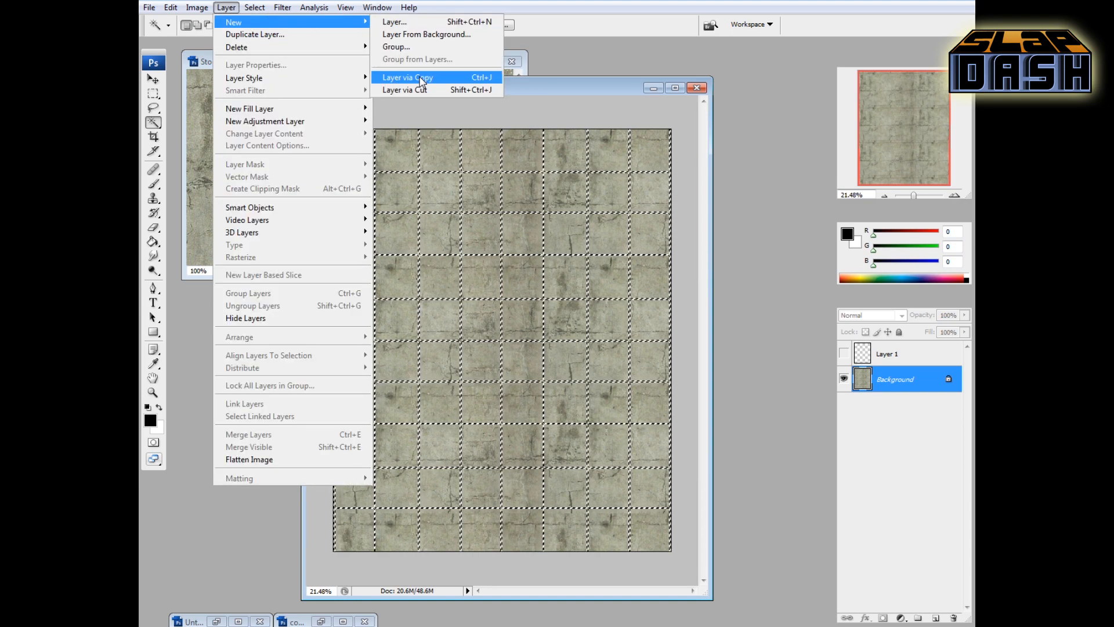
left_click(407, 78)
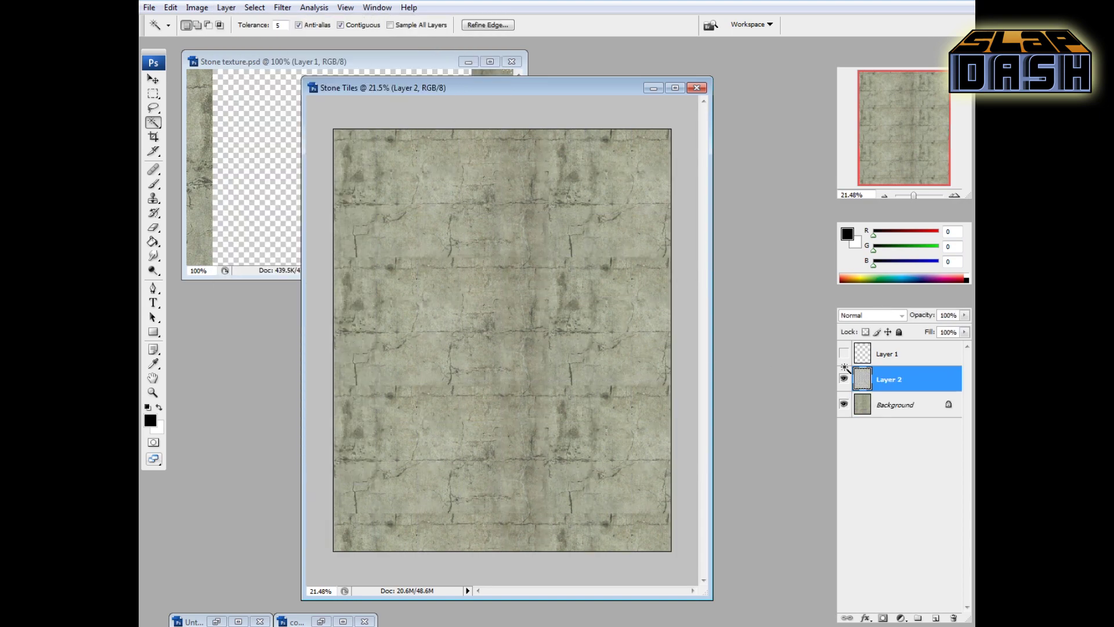
left_click(843, 404)
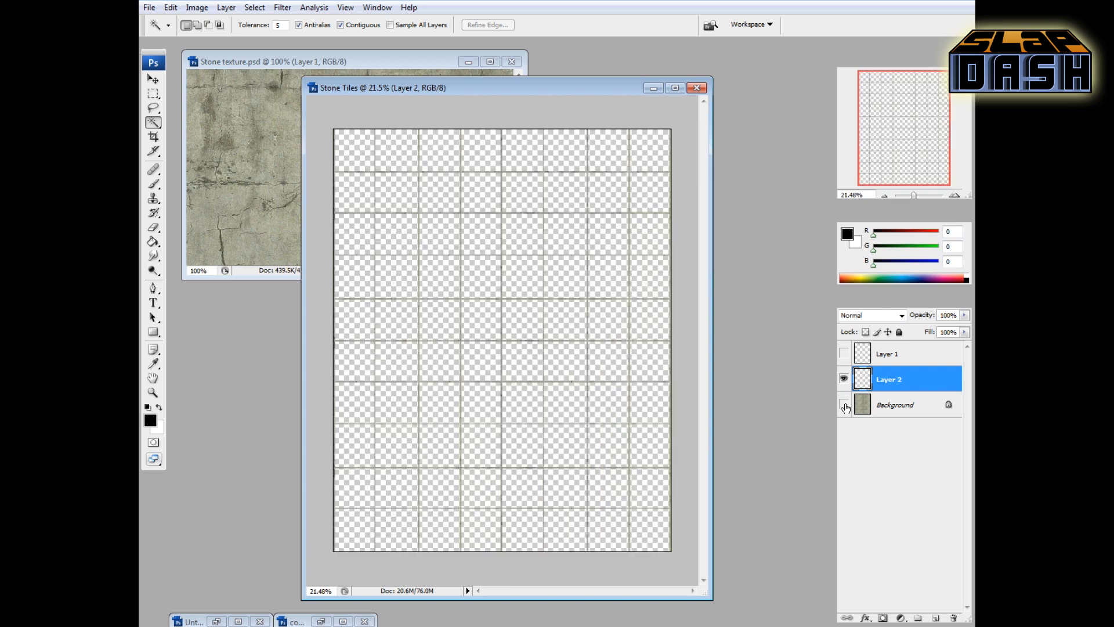
left_click(843, 406)
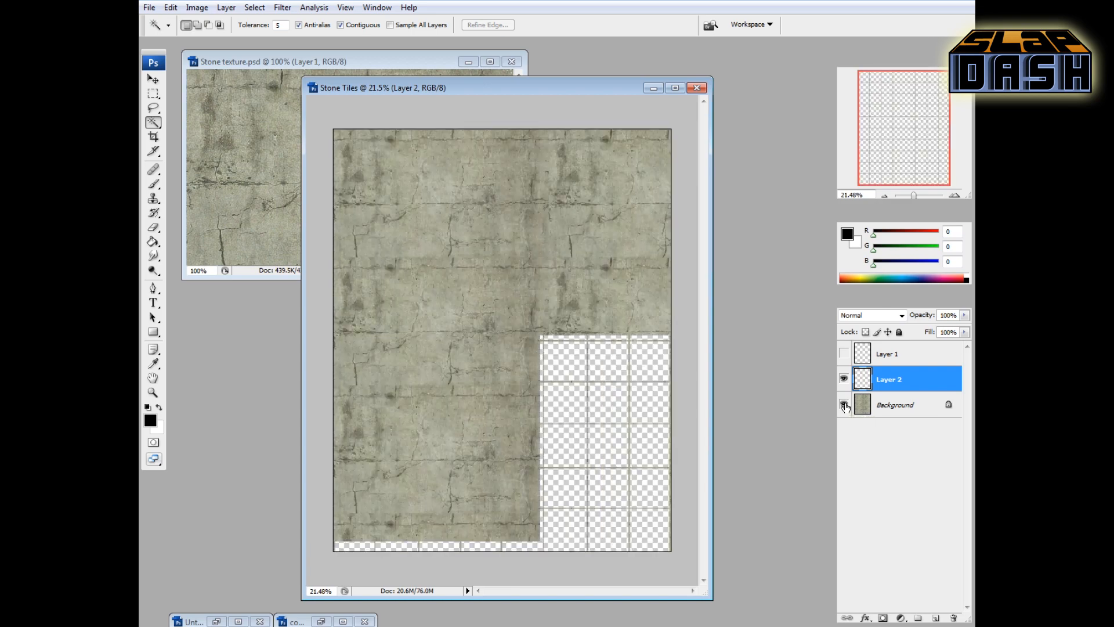
left_click(844, 404)
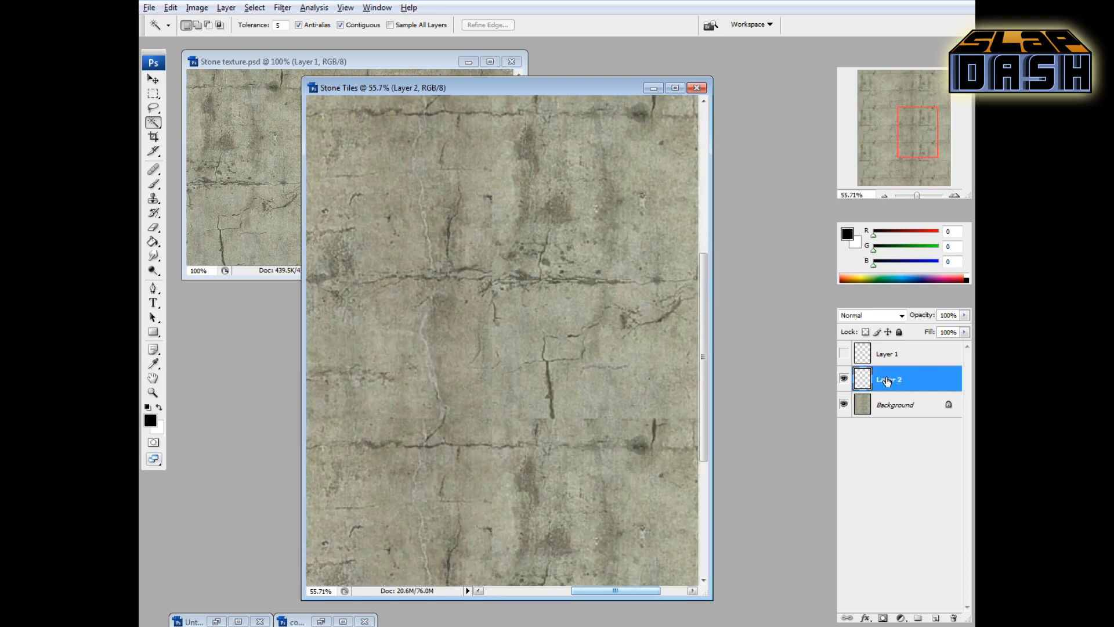
Step: Apply Bevel and Emboss with the Chisel Hard technique to the Layer 2 tiles
double_click(888, 378)
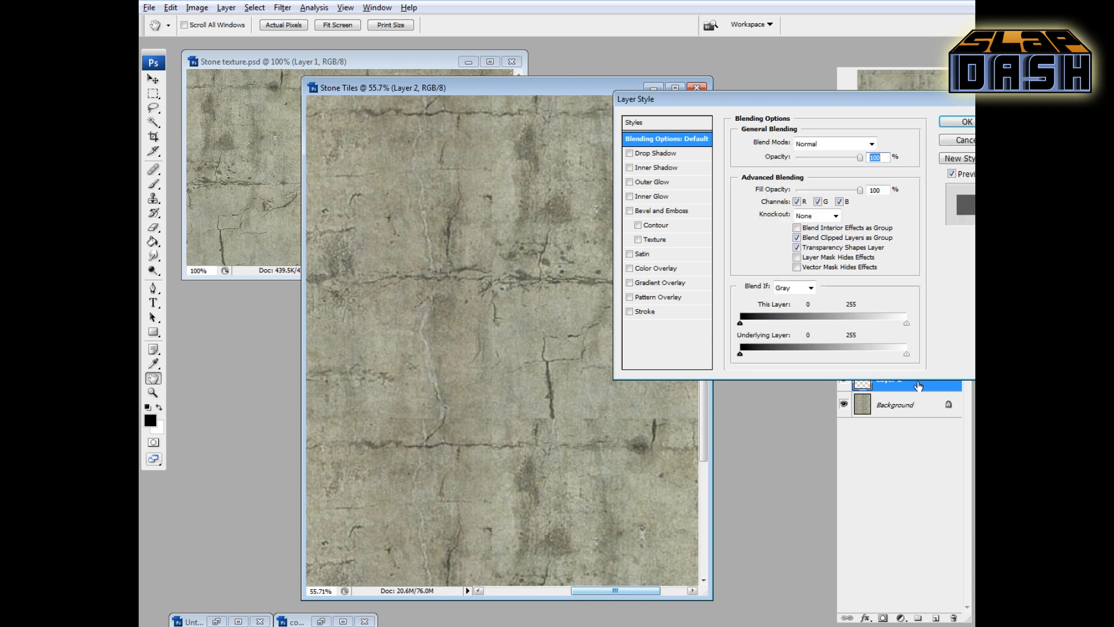
mouse_move(732, 363)
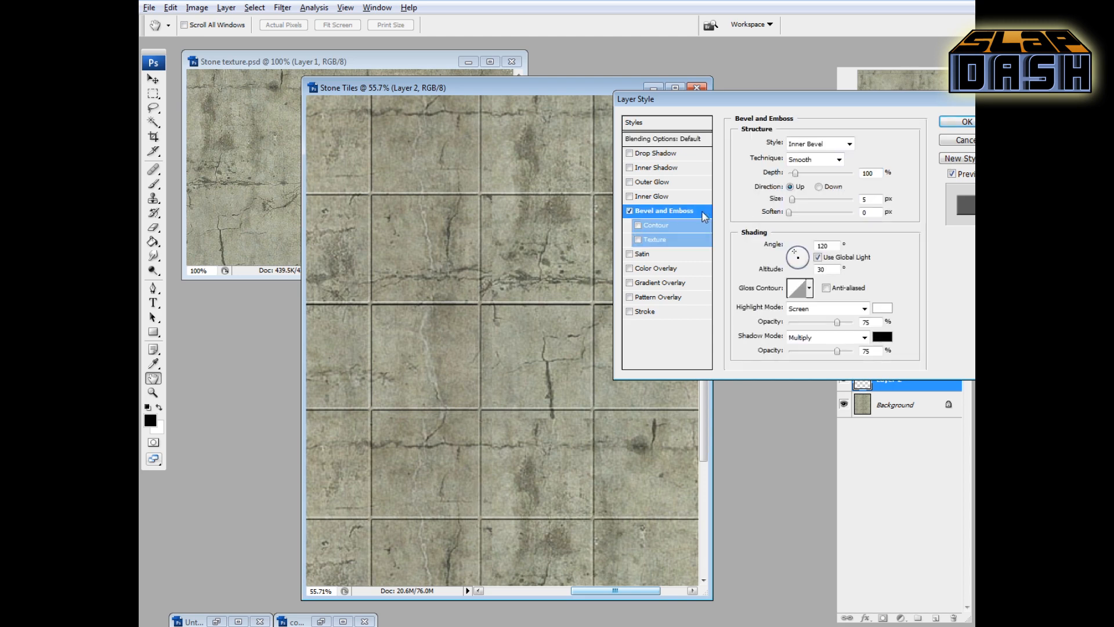
left_click(837, 159)
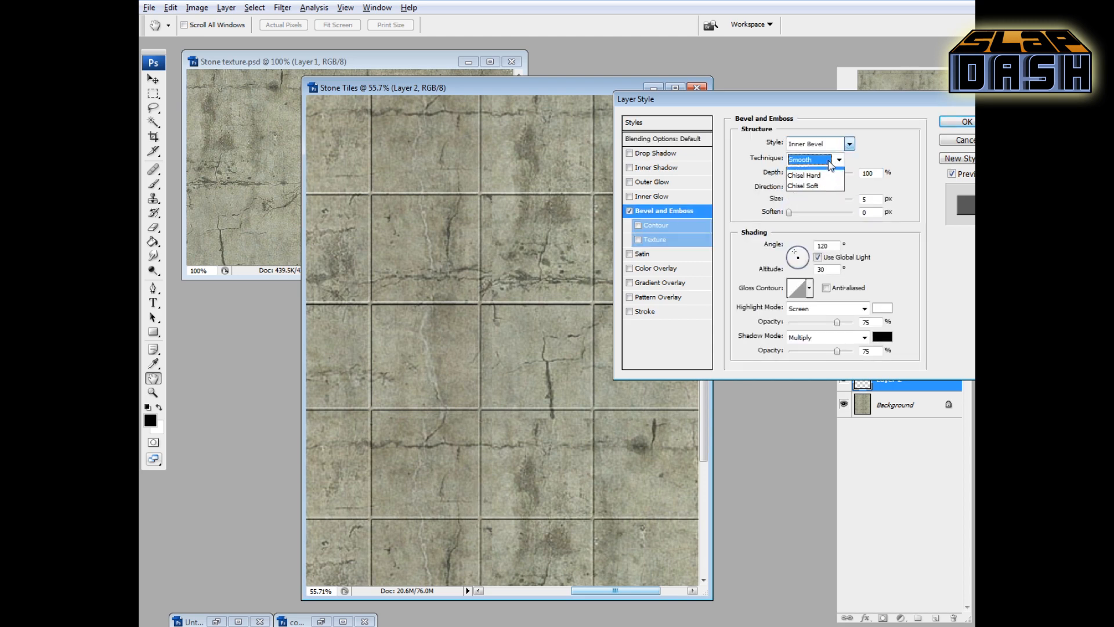
left_click(803, 176)
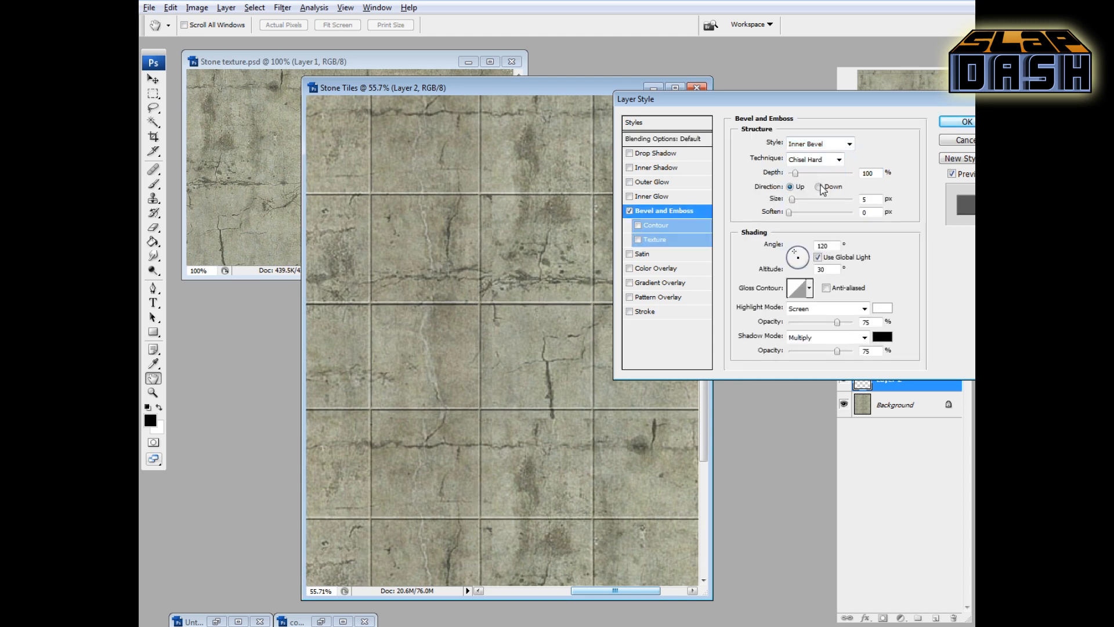
left_click(818, 186)
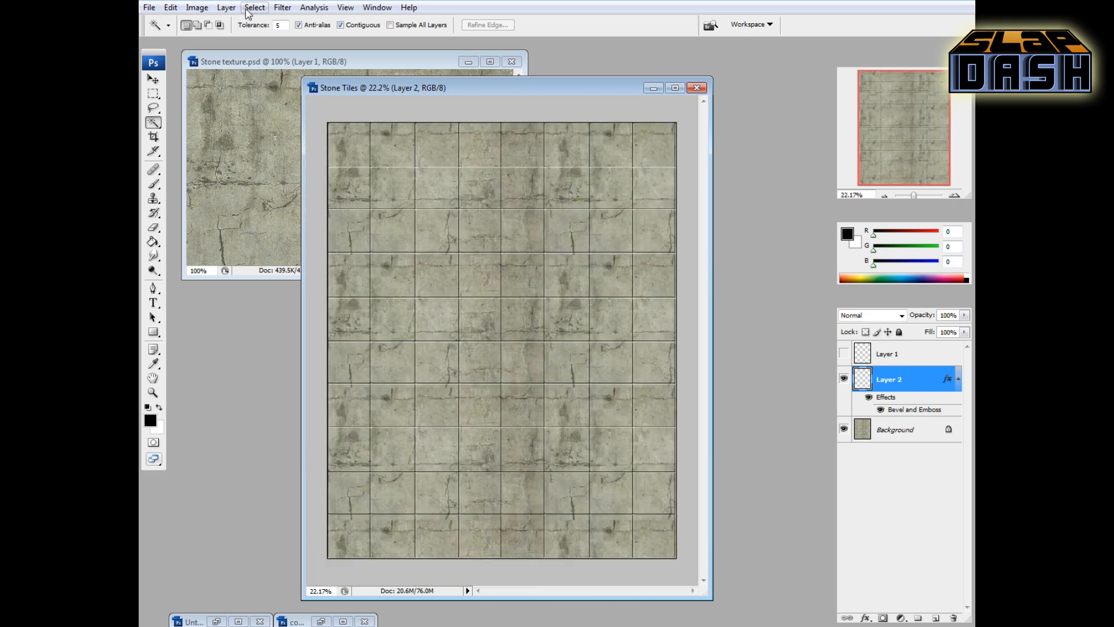
Step: Apply Brightness/Contrast with Brightness -42 to darken the beveled tiles
left_click(197, 7)
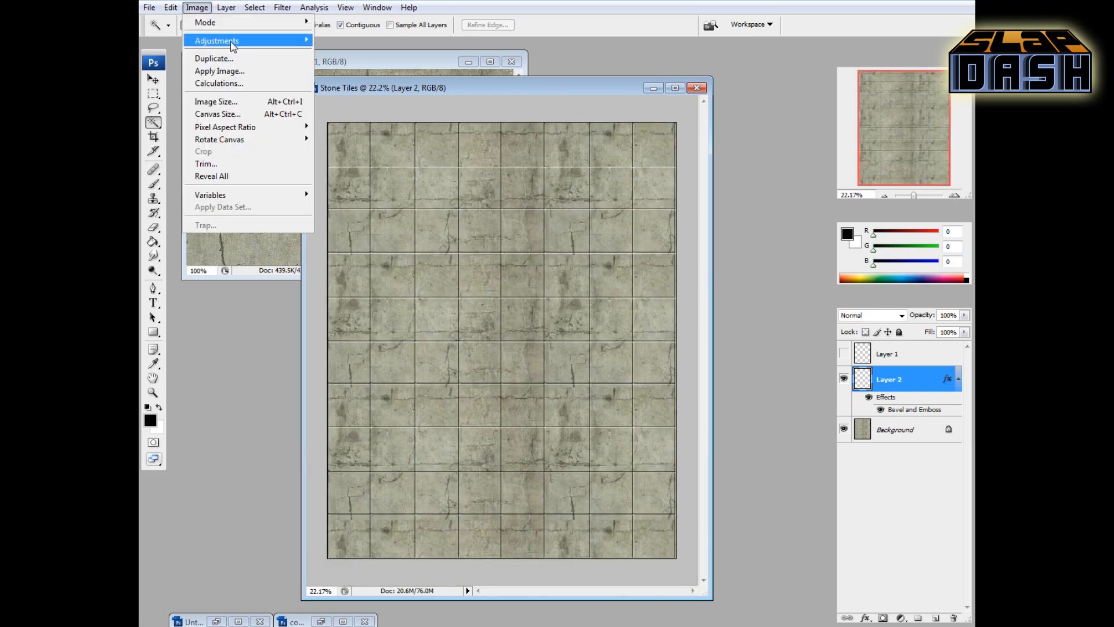
left_click(216, 41)
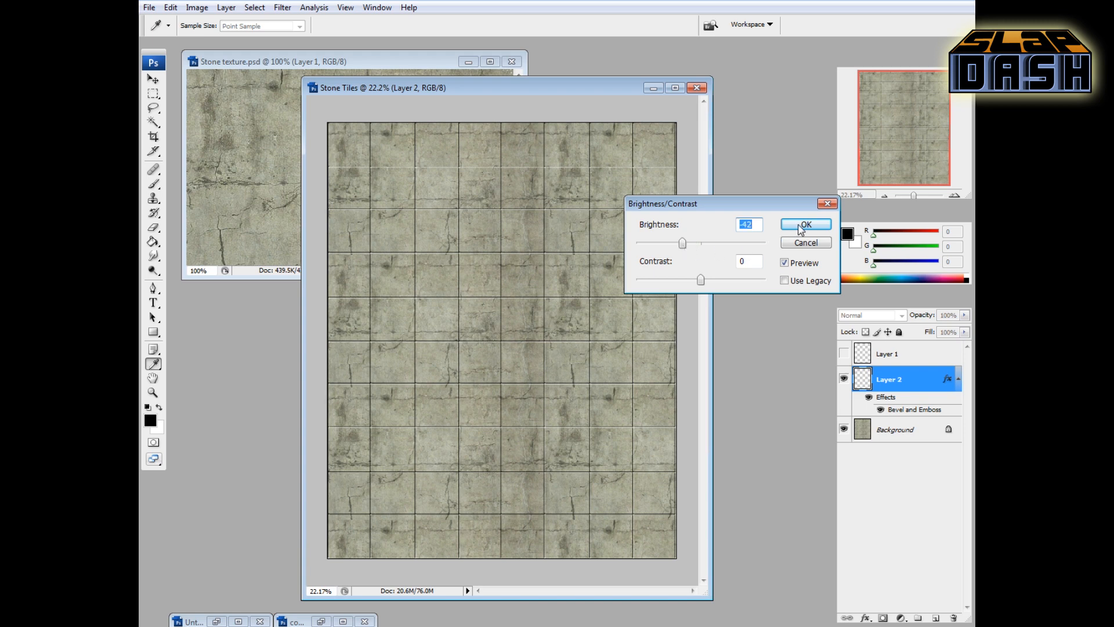
left_click(805, 223)
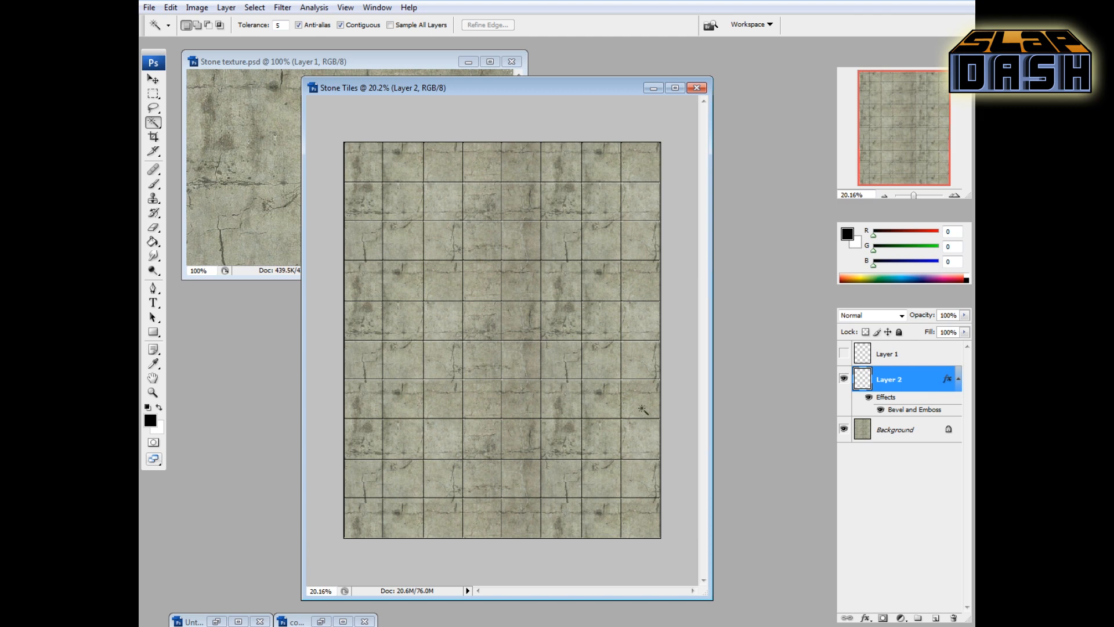
mouse_move(550, 390)
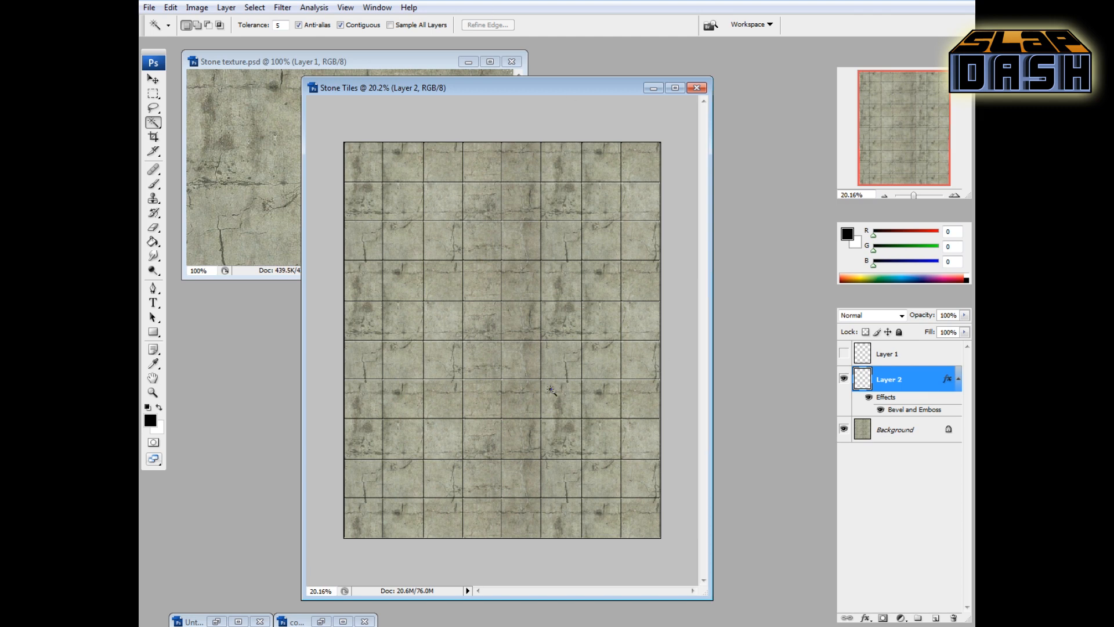
mouse_move(457, 389)
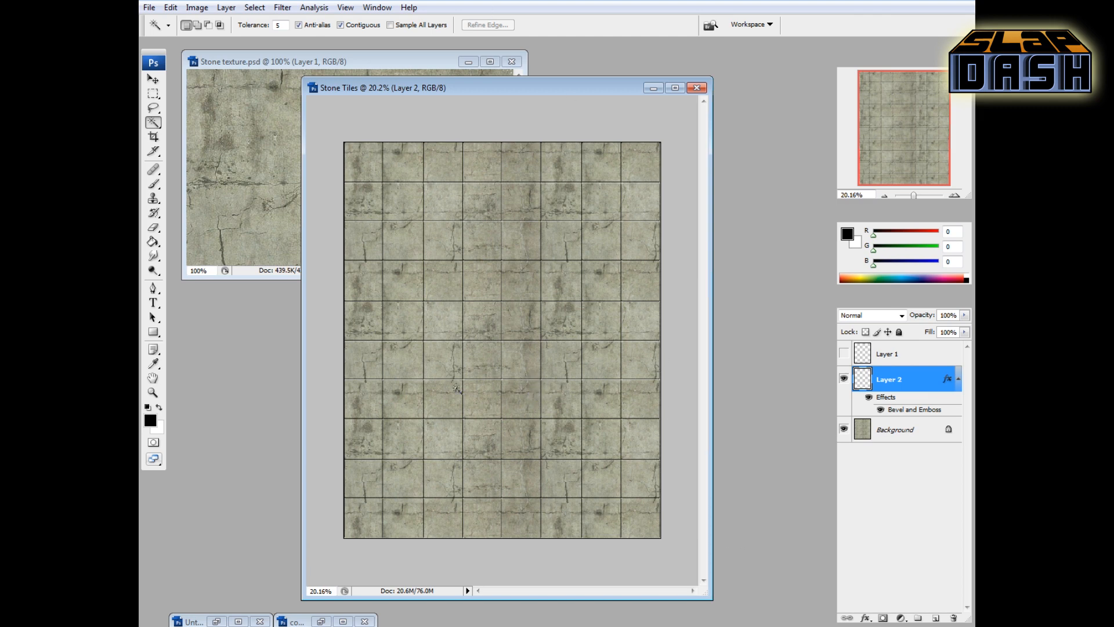
mouse_move(333, 138)
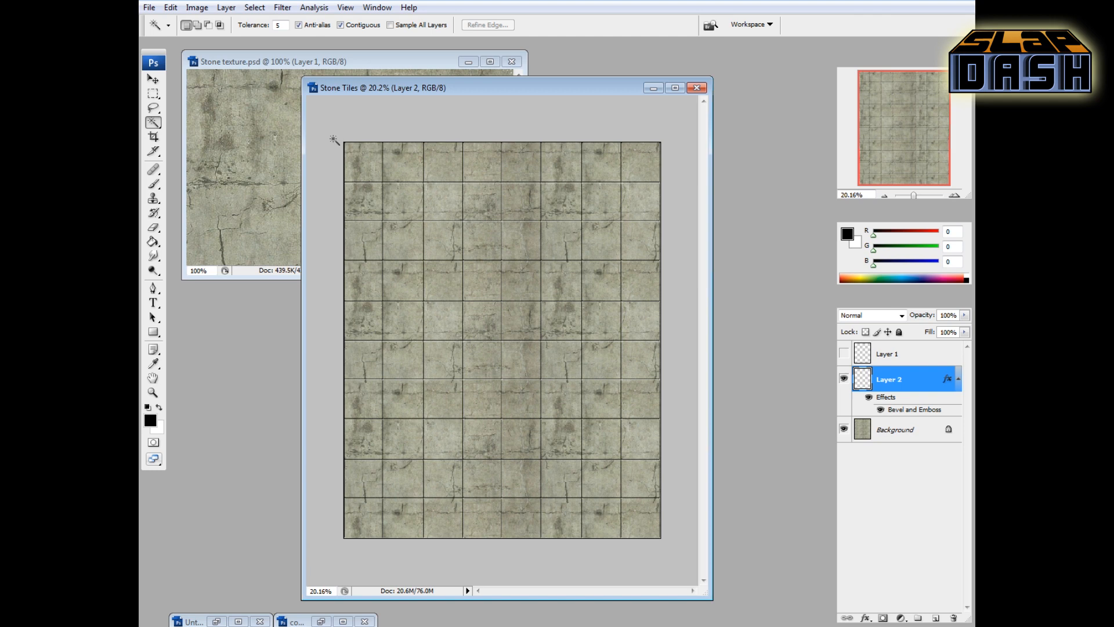
mouse_move(435, 177)
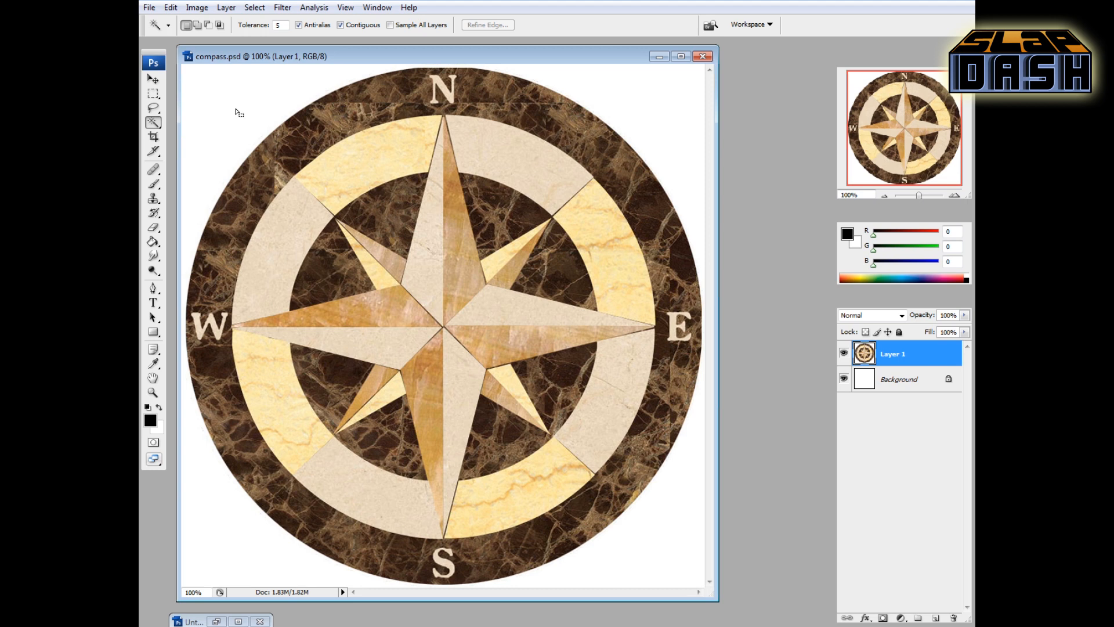
Step: Select the white background with Magic Wand, grow it with Similar, then invert to select the compass rose
left_click(253, 7)
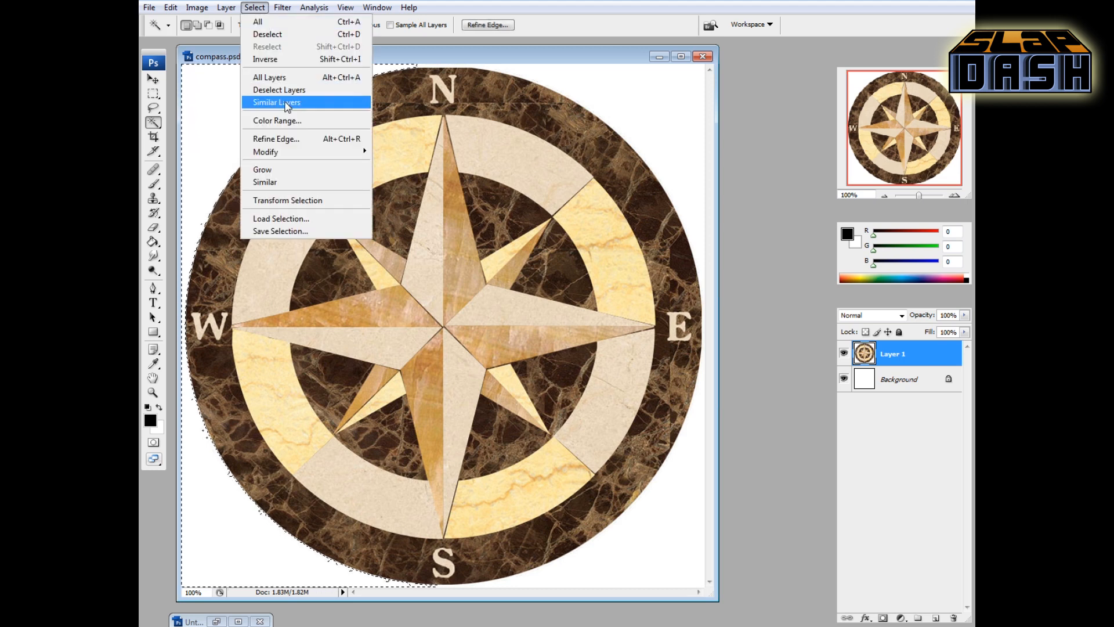
mouse_move(263, 182)
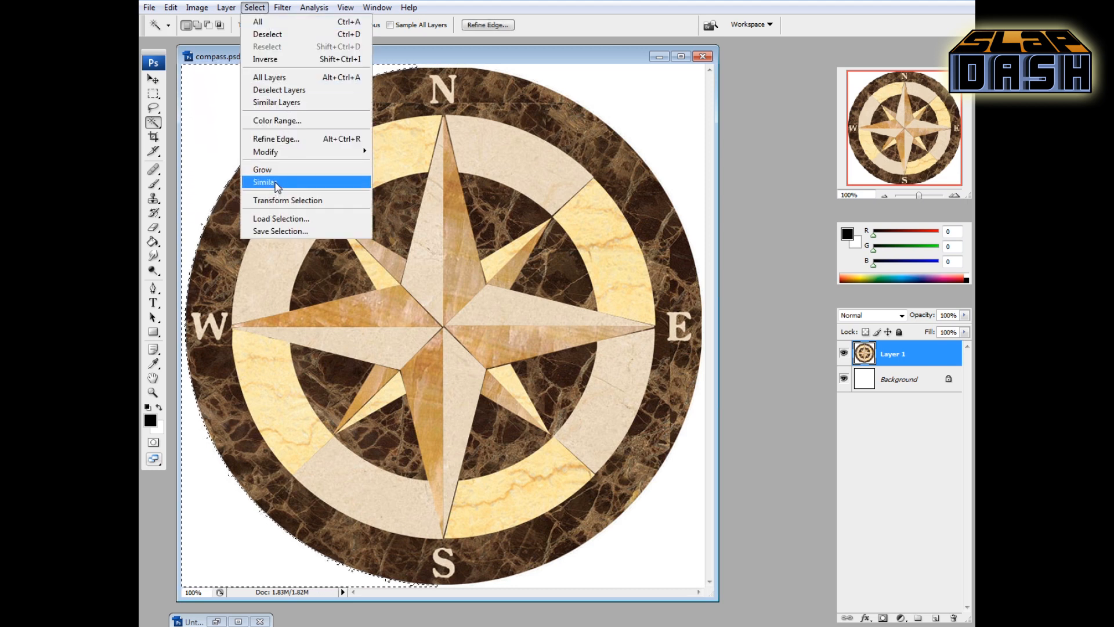
left_click(265, 183)
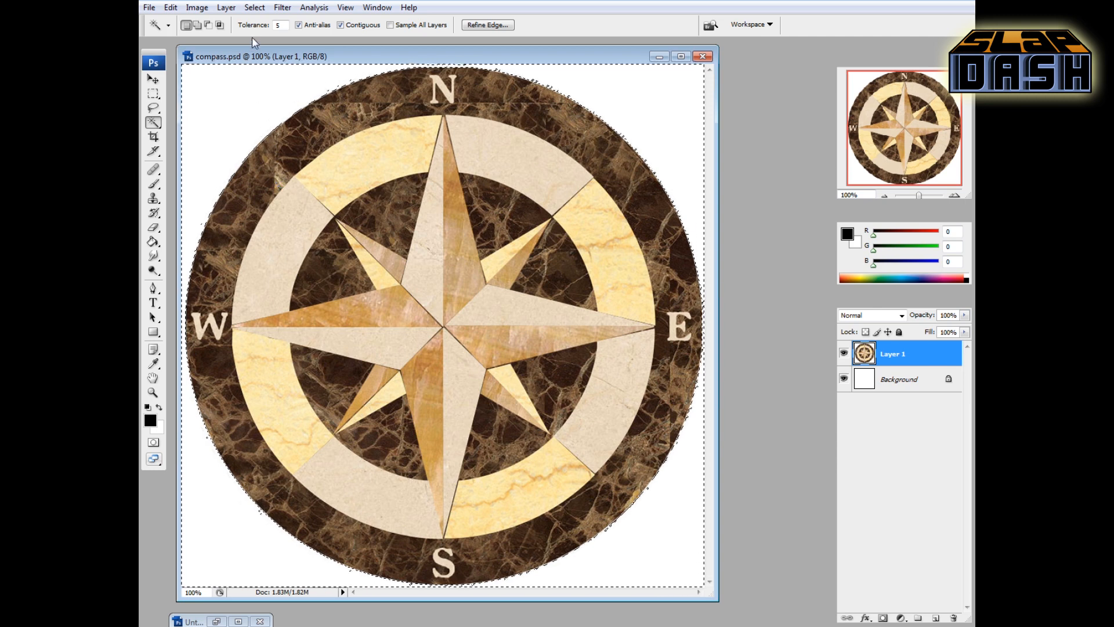
left_click(254, 7)
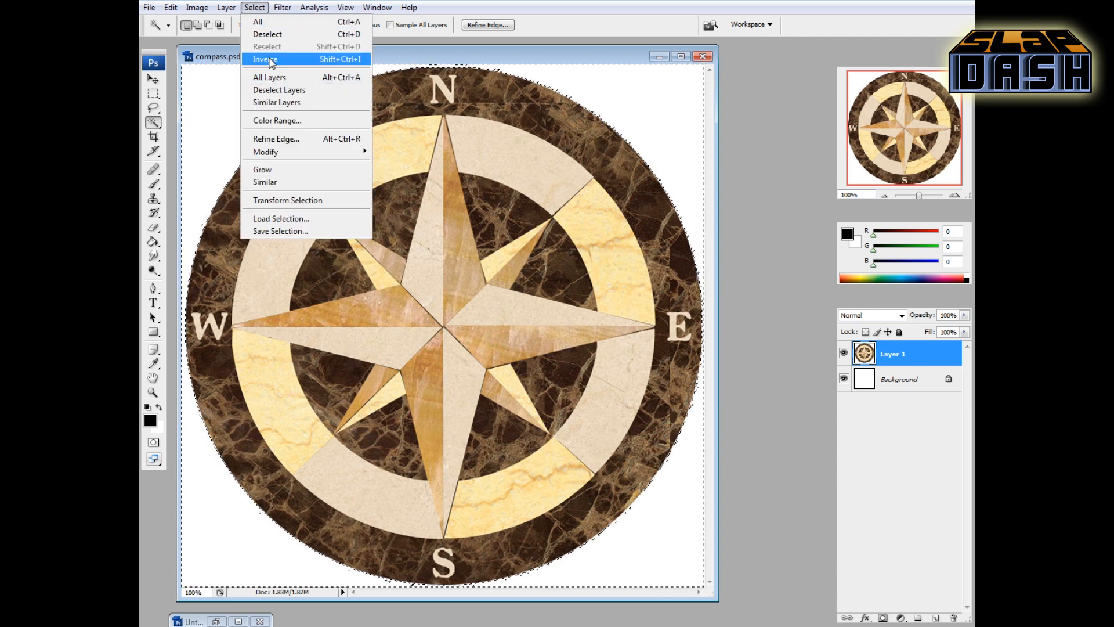
left_click(264, 59)
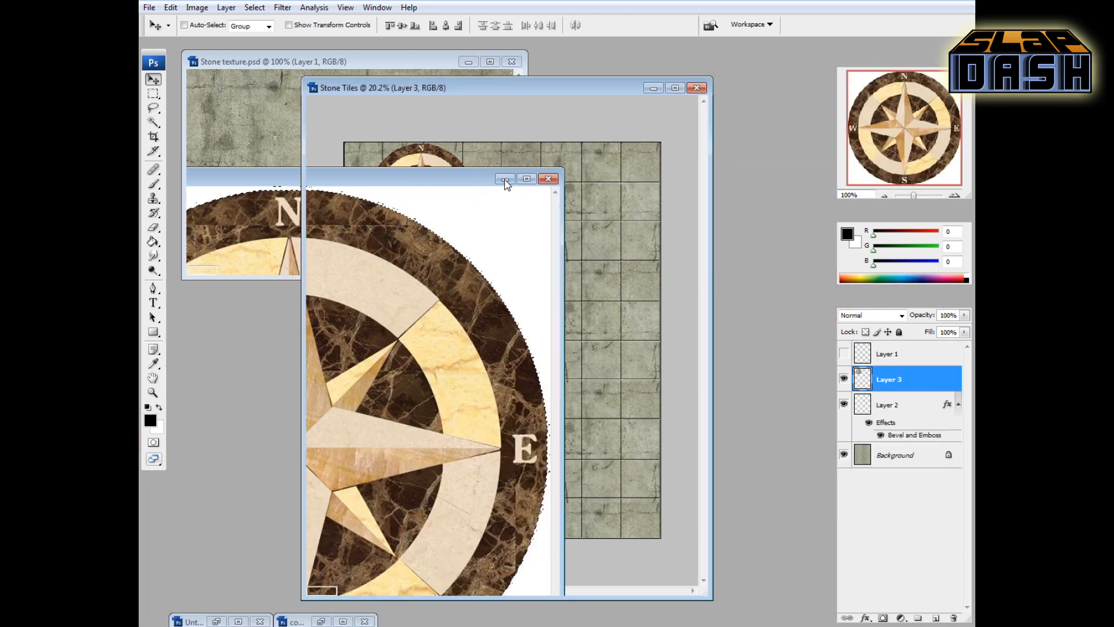
Step: Set compass.psd aside and free-transform the pasted compass rose larger, centred on the floor
left_click(549, 178)
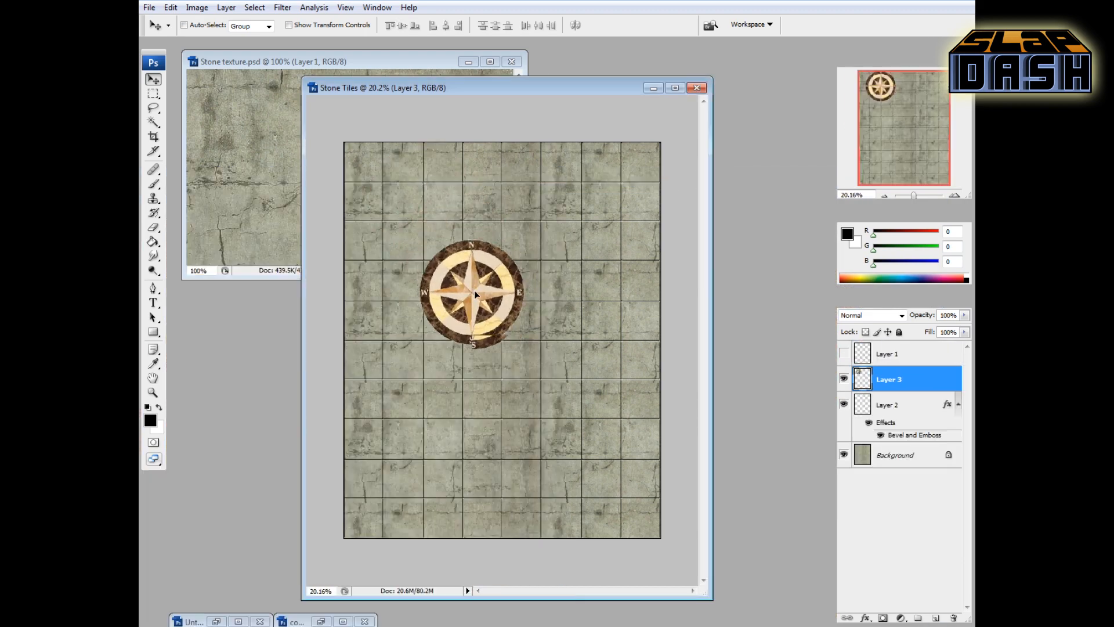
key("Ctrl+T")
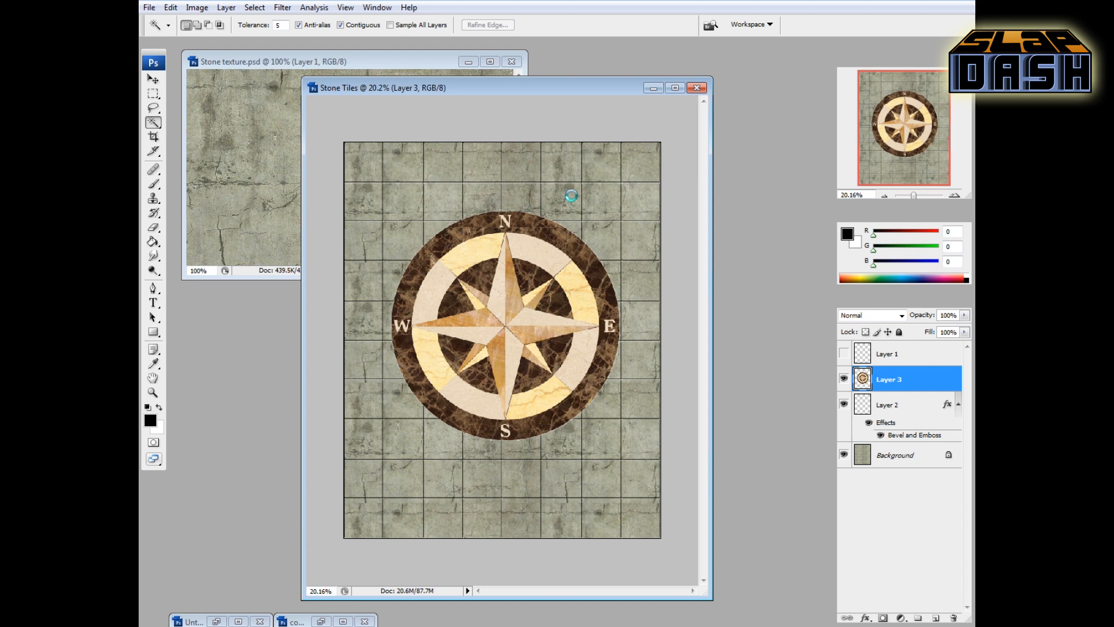
Step: Select the area around the compass, expand the selection by 8 px, then clear the selection
left_click(570, 195)
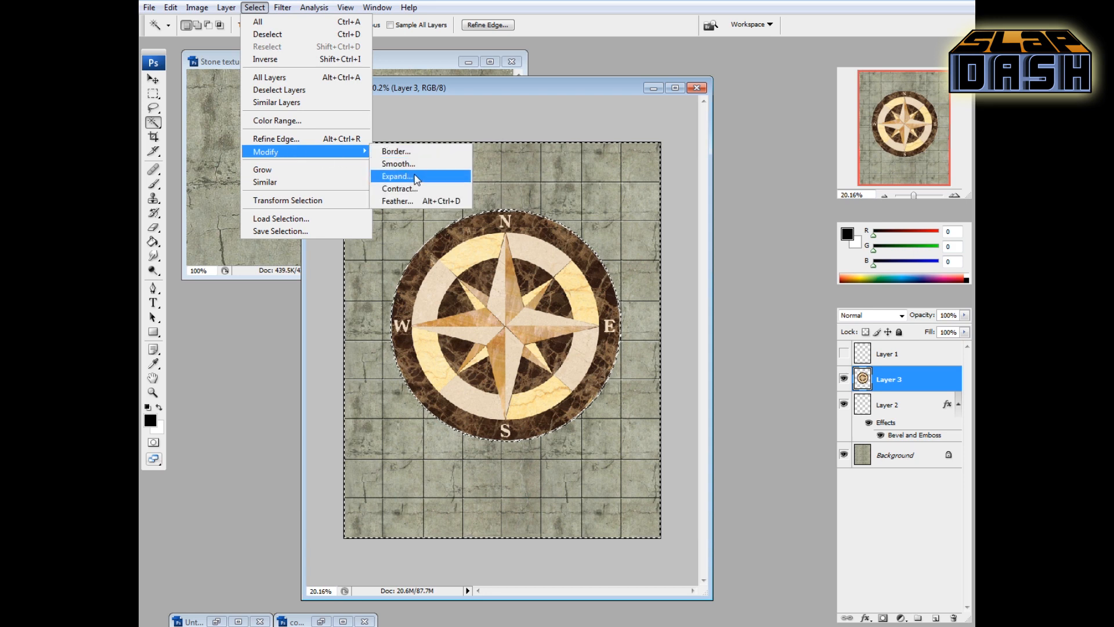
left_click(396, 176)
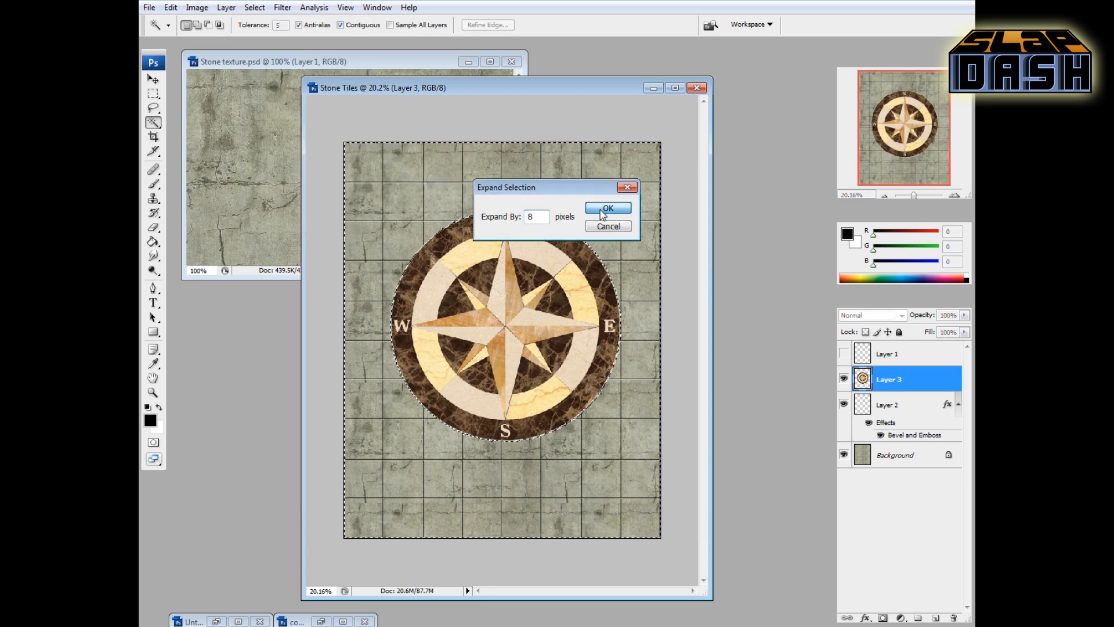
left_click(607, 208)
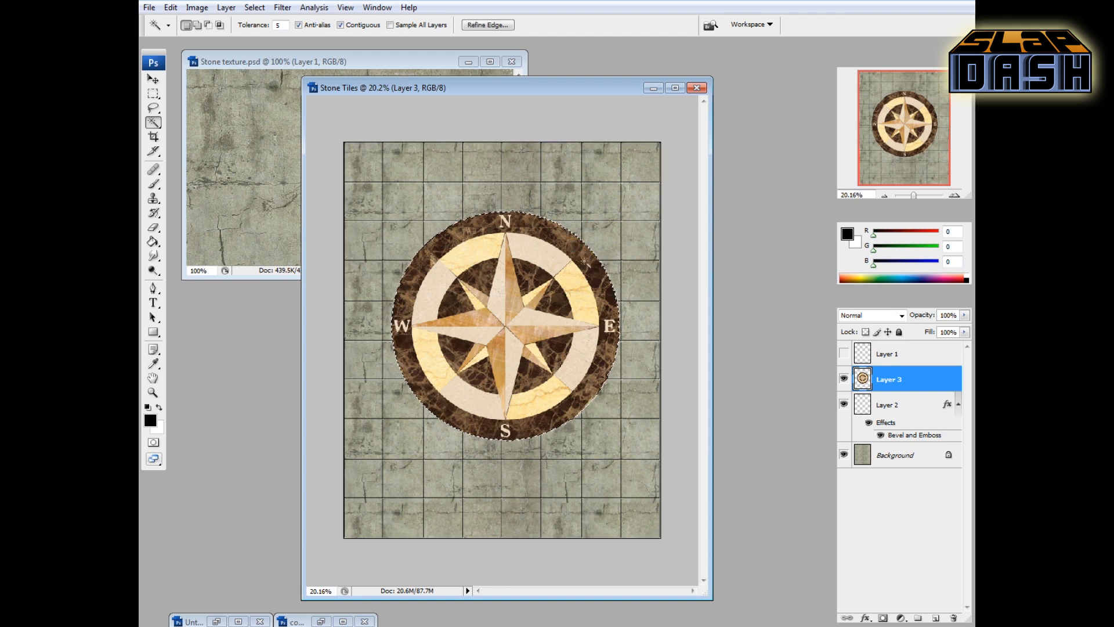
left_click(153, 93)
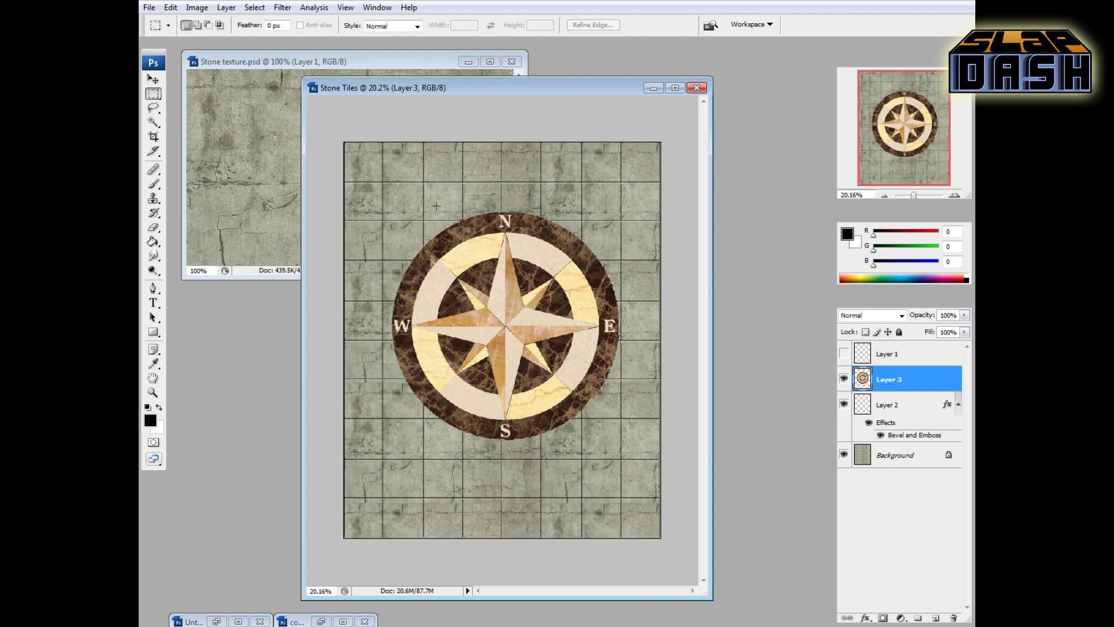
mouse_move(634, 293)
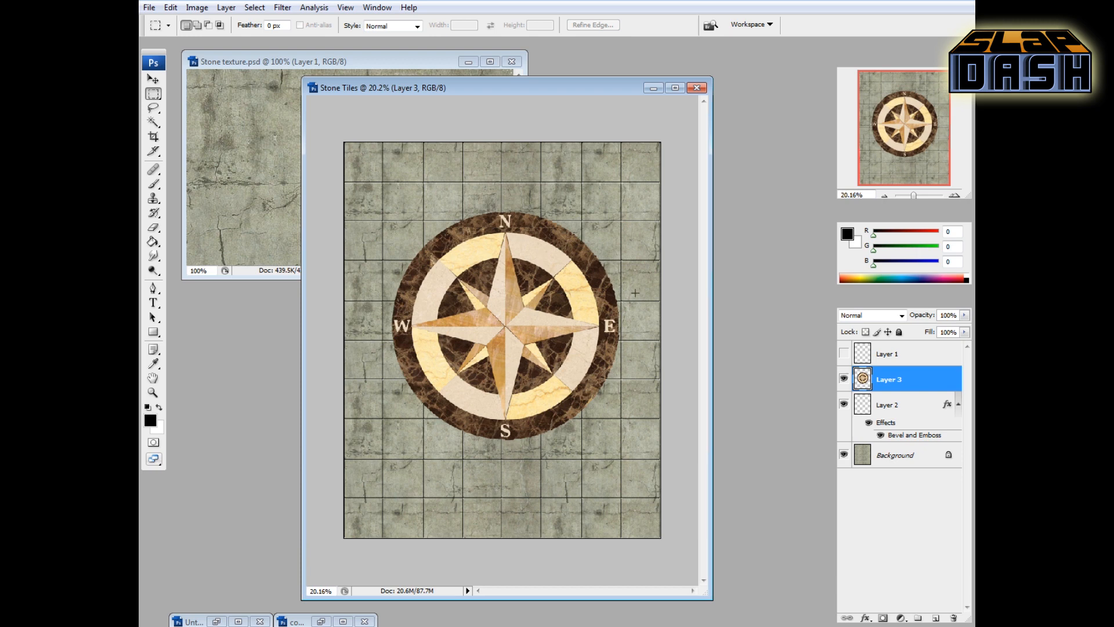
mouse_move(638, 323)
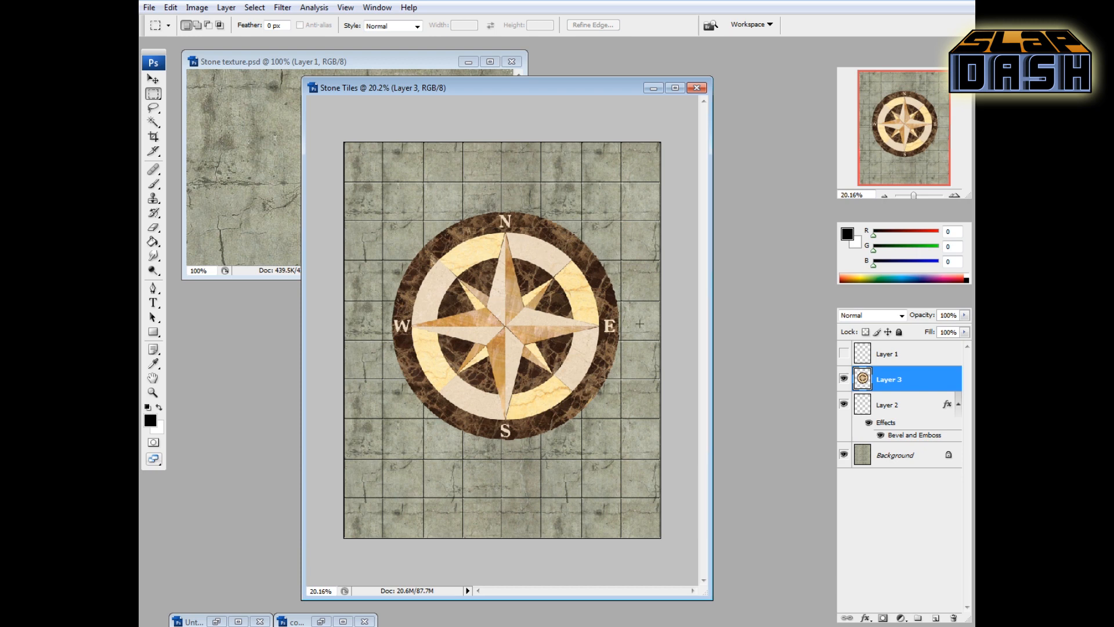
mouse_move(913, 381)
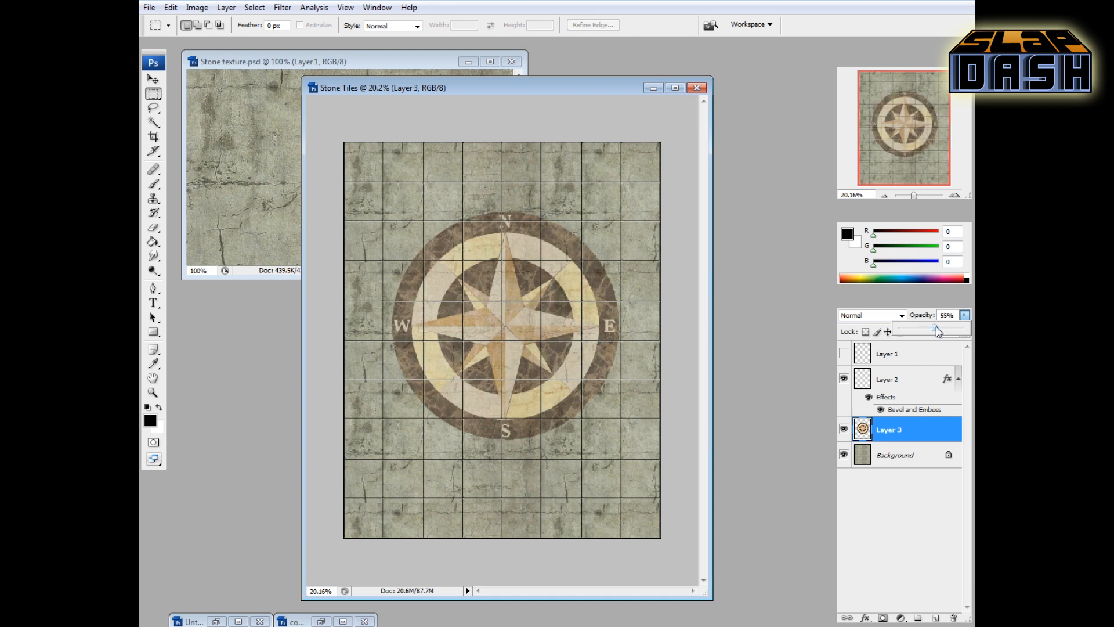
Step: Bring up the Image adjustment commands for the faded compass layer
left_click(197, 7)
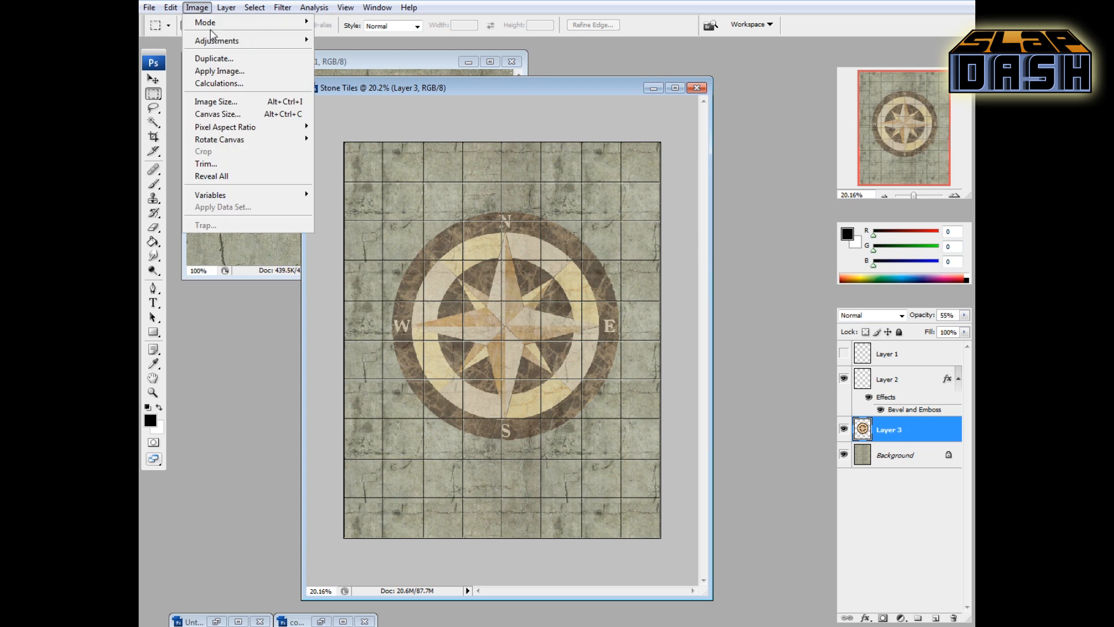
mouse_move(217, 40)
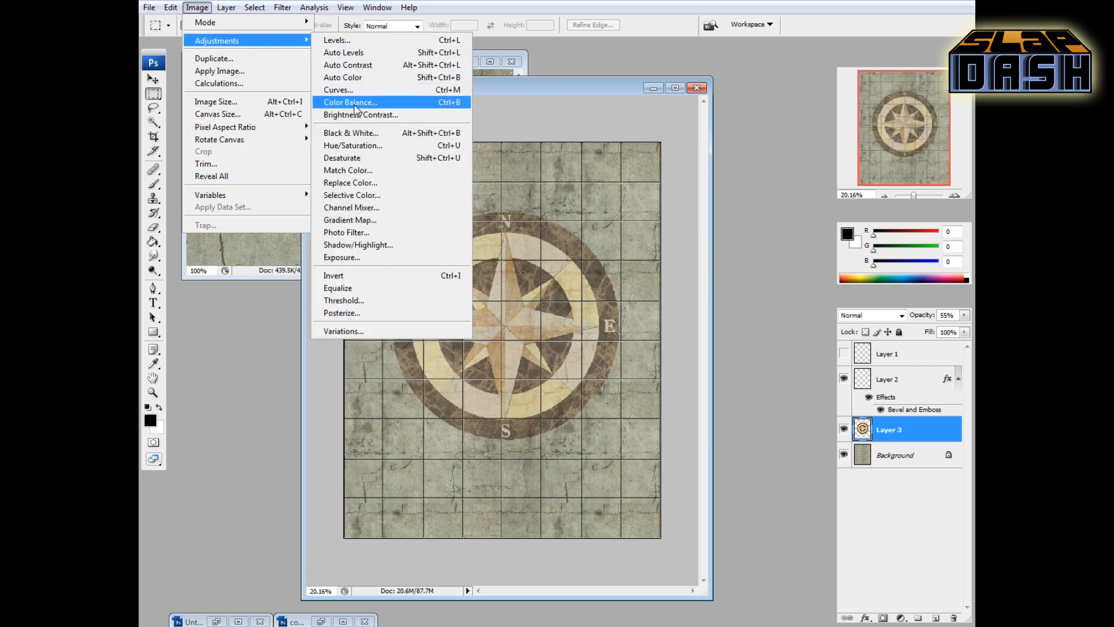
Step: Apply a Brightness/Contrast reduction to darken the compass rose slightly
left_click(360, 115)
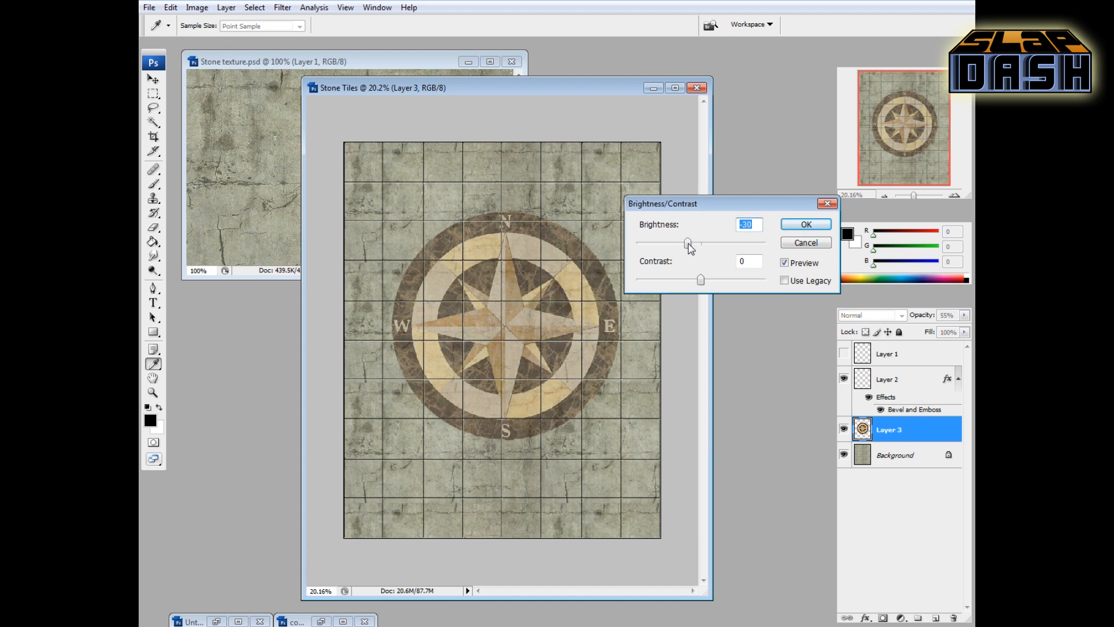
left_click(805, 224)
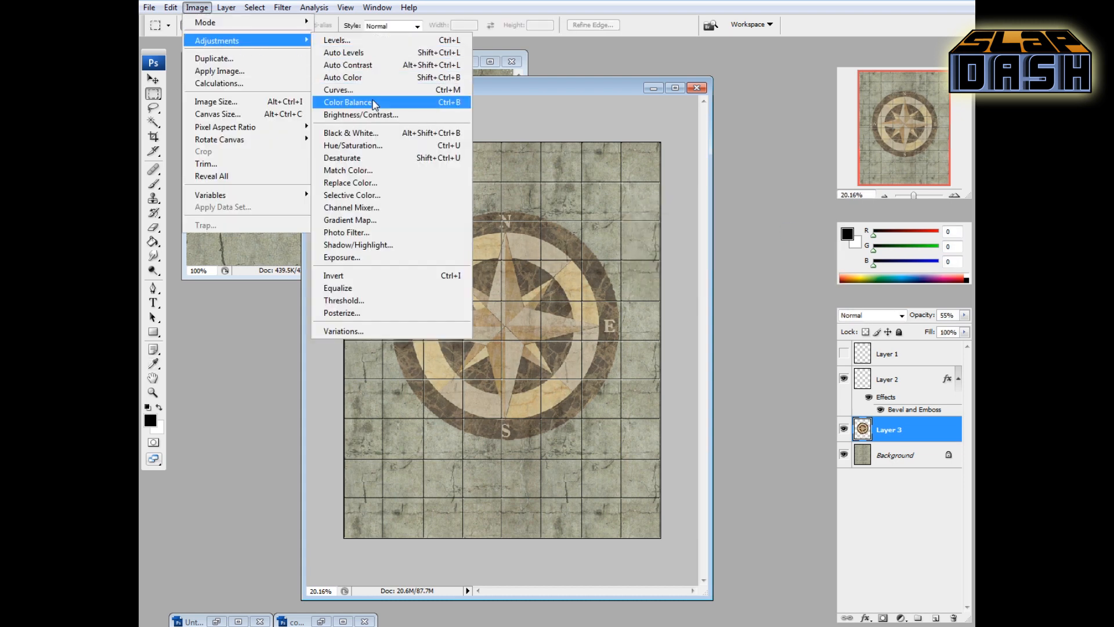
Step: Apply Color Balance midtone levels 0, +23, +23 to shift the compass toward green and blue
left_click(347, 102)
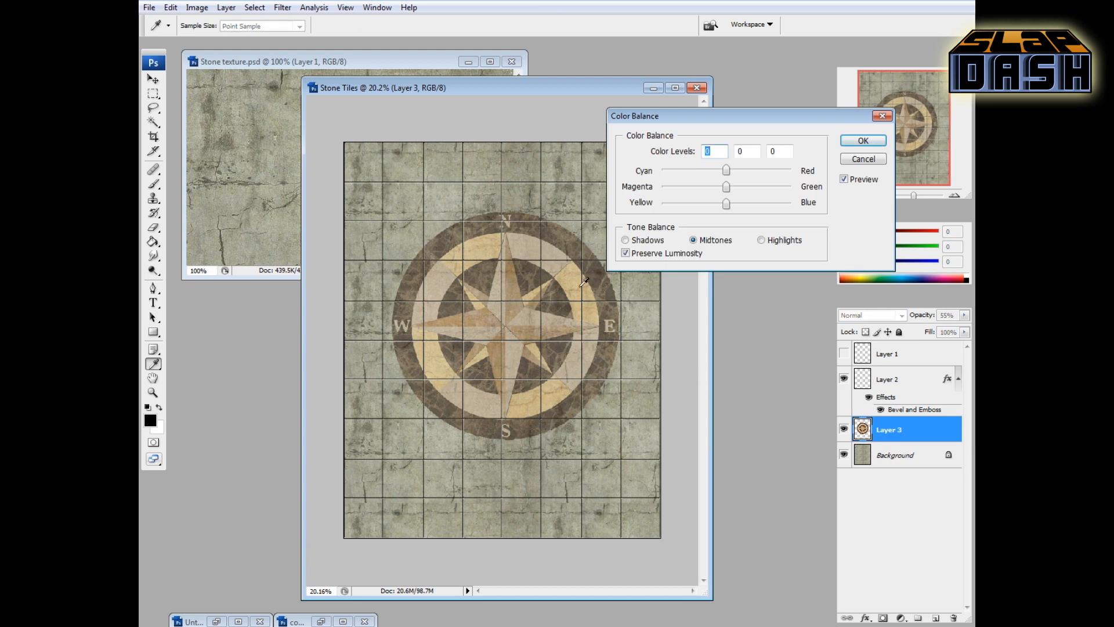
mouse_move(742, 195)
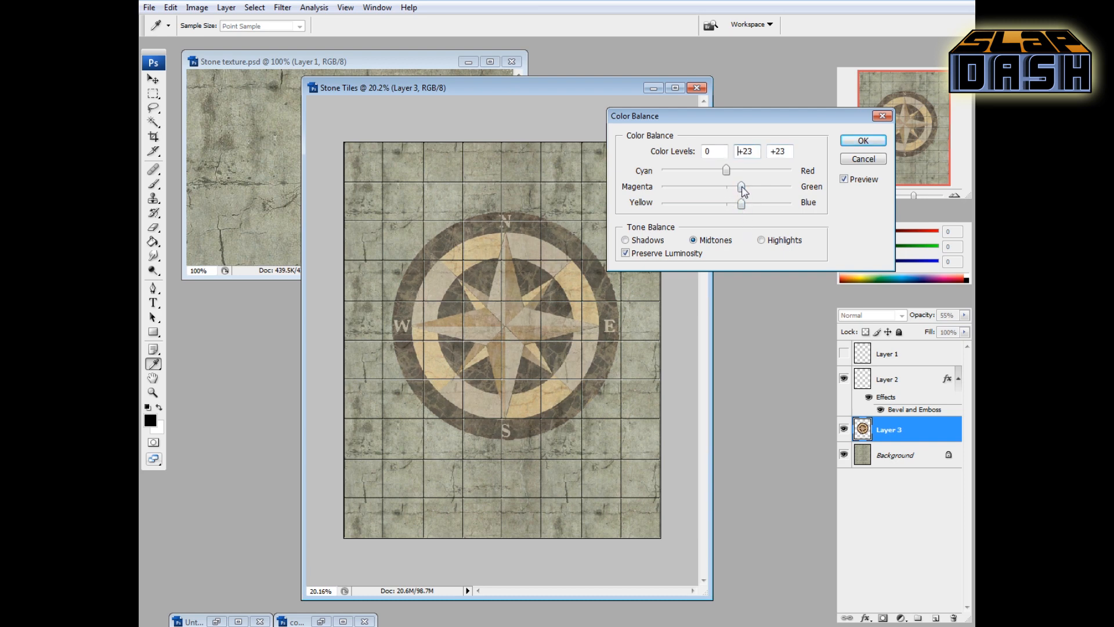
left_click(862, 140)
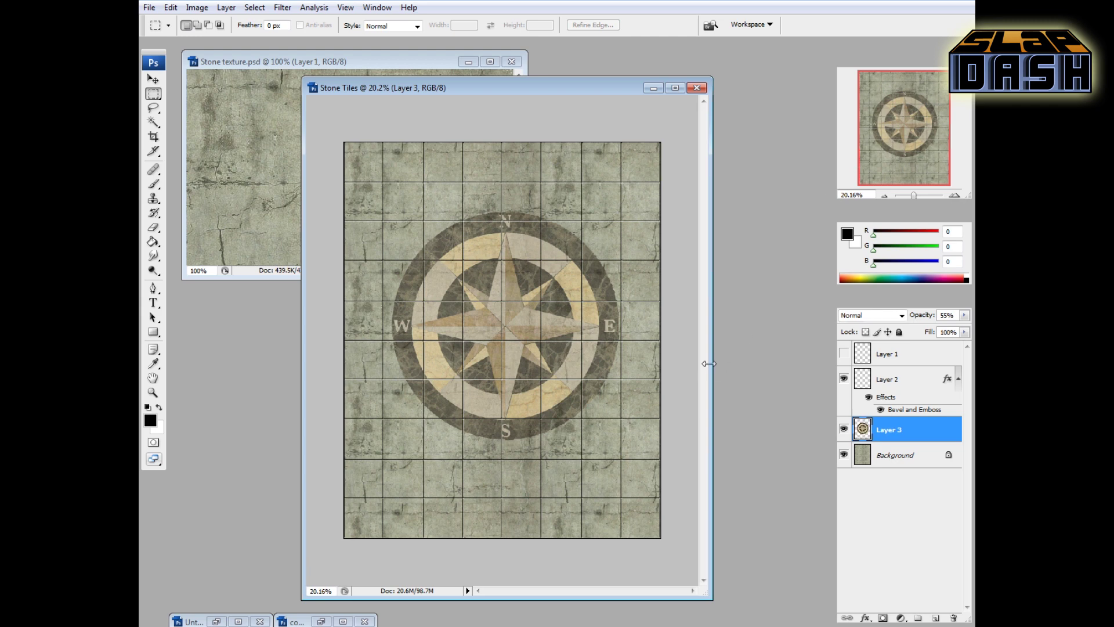